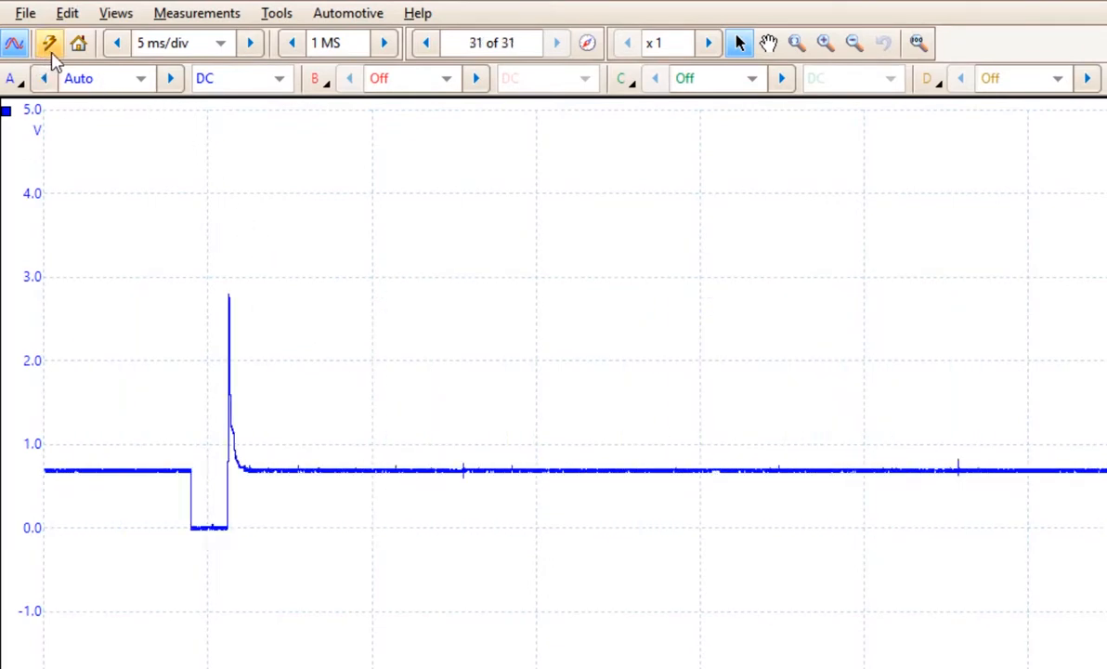
Run Auto Setup so the capture rescales to 1 ms/div with a ~1 V range
{"action": "left_click", "coordinate": [50, 44]}
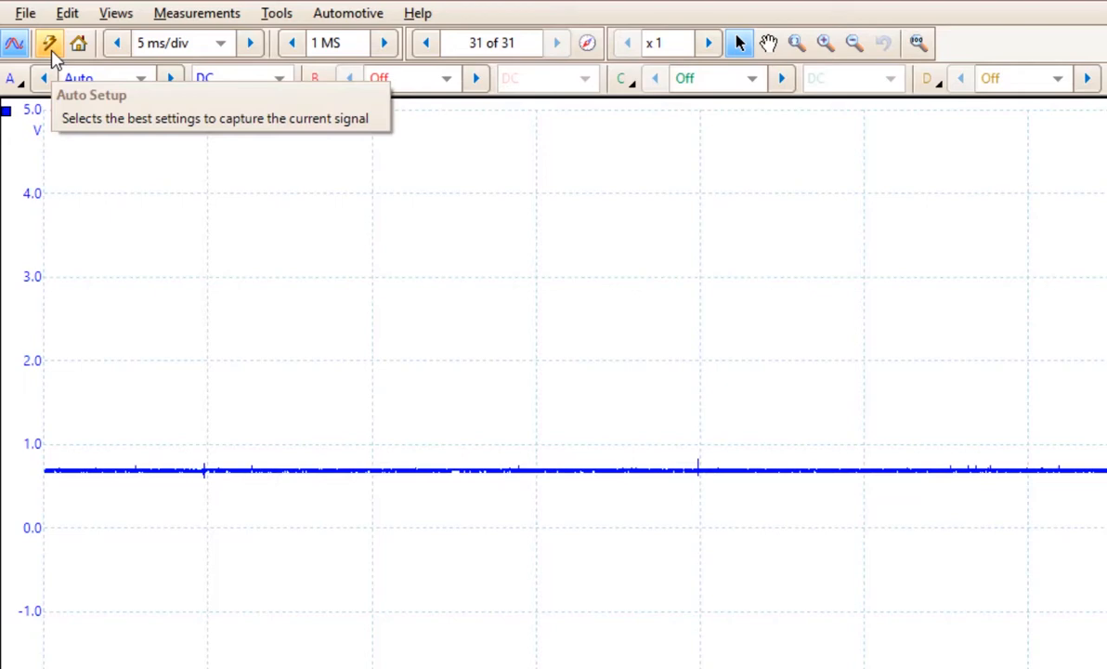
{"action": "left_click", "coordinate": [48, 43]}
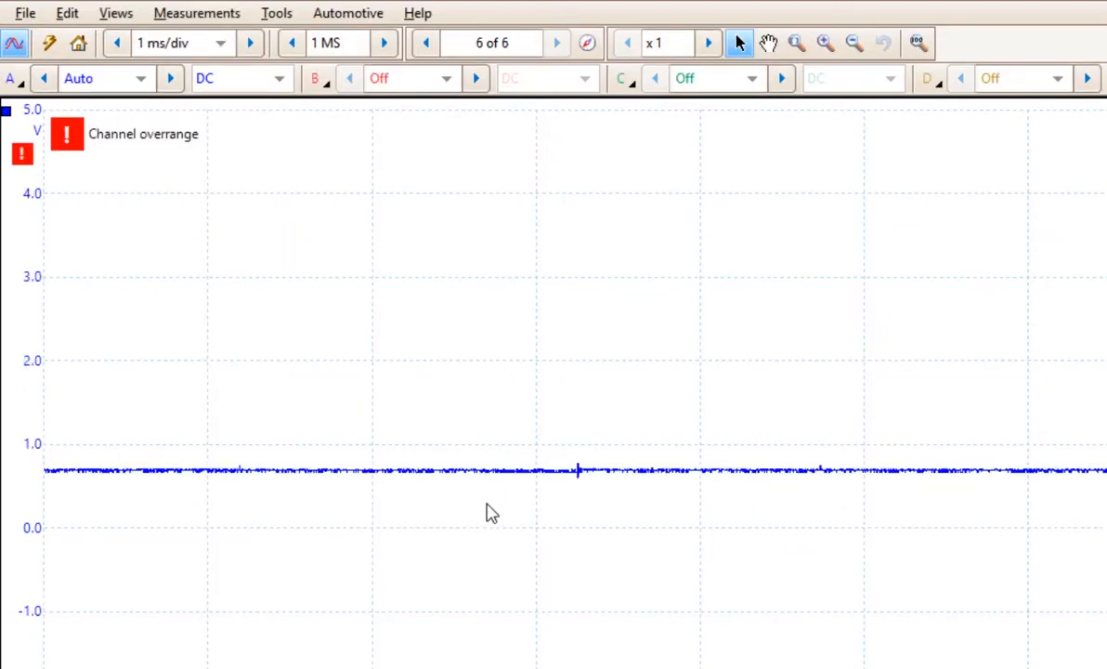
{"action": "left_click", "coordinate": [557, 43]}
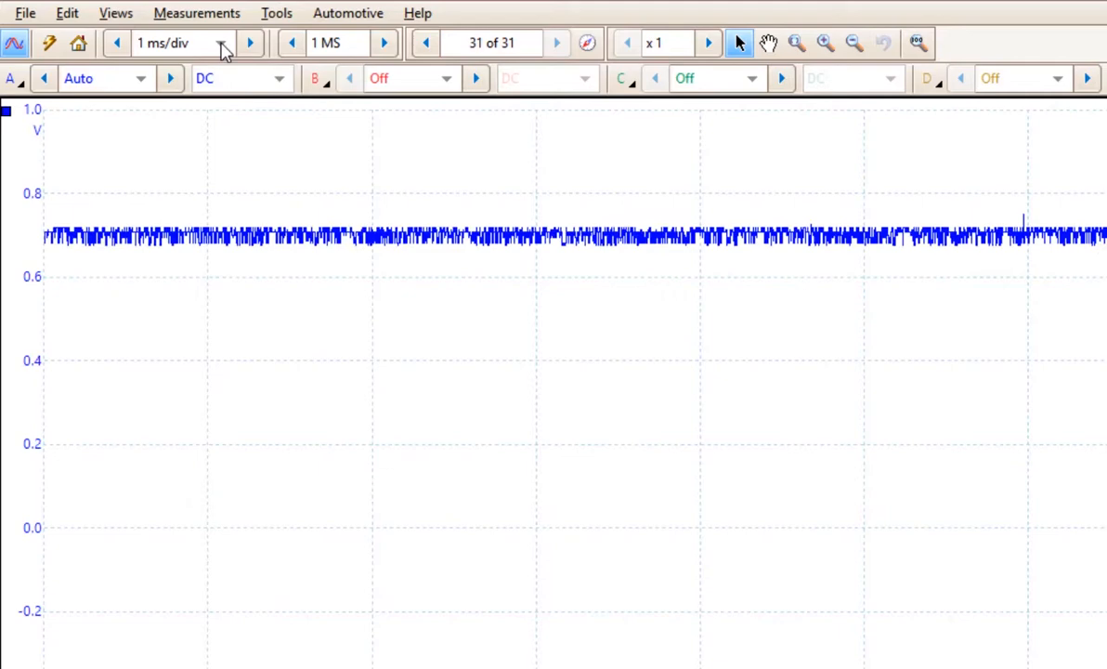
Switch the timebase to 20 ms/div to show repeating pulses with ~2.8 V spikes
{"action": "left_click", "coordinate": [221, 43]}
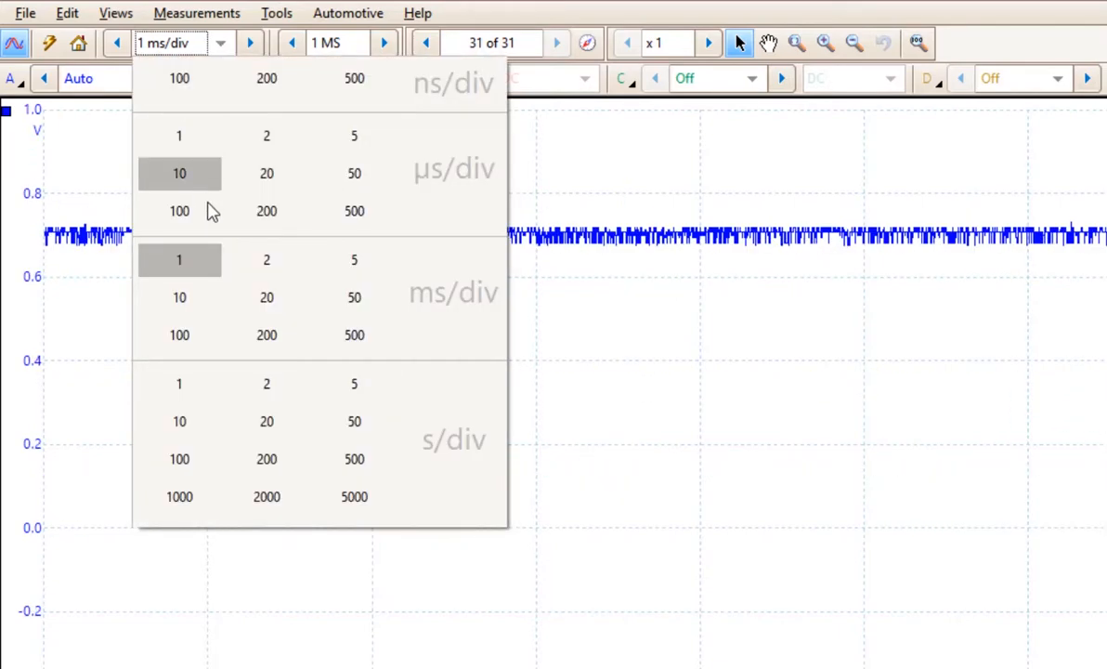
{"action": "left_click", "coordinate": [267, 297]}
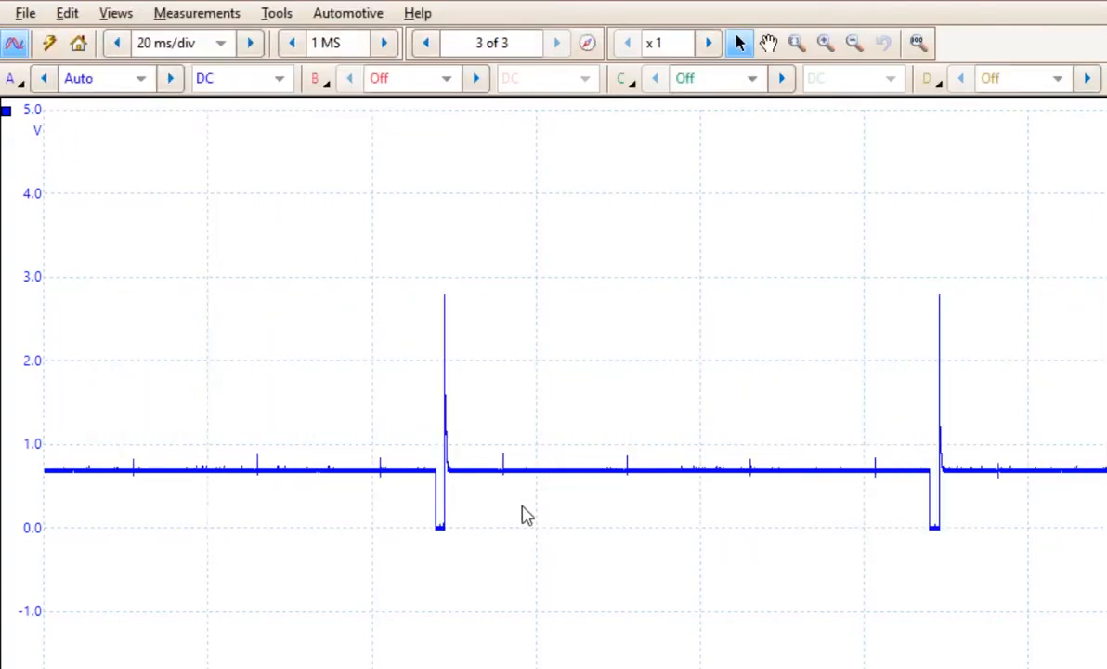
{"action": "left_click", "coordinate": [556, 43]}
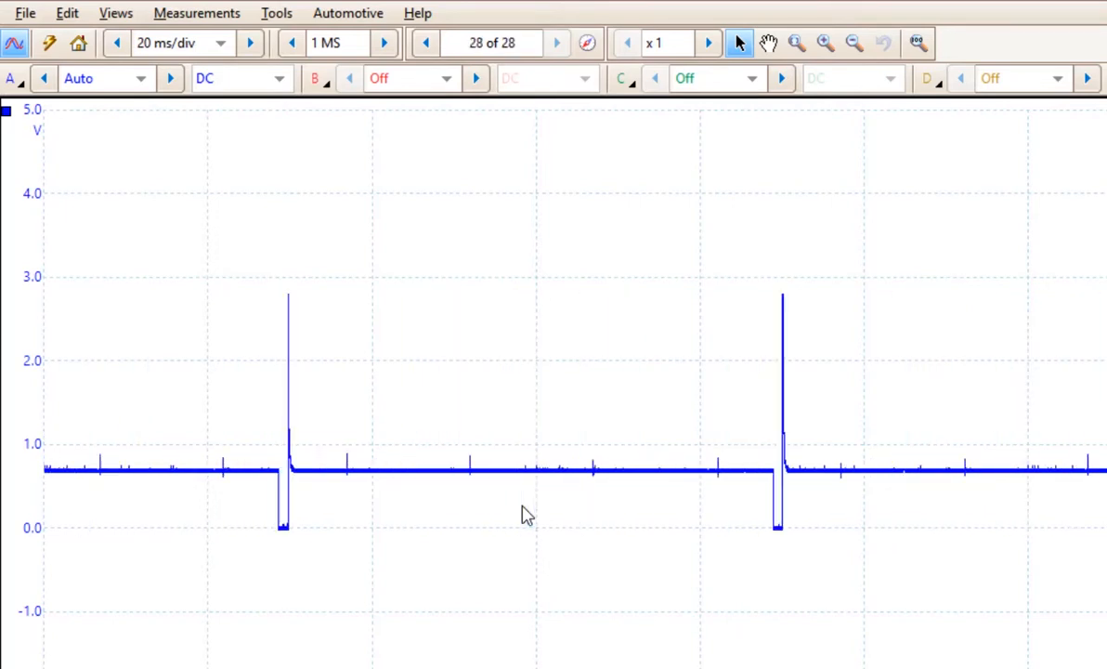
{"action": "left_click", "coordinate": [557, 43]}
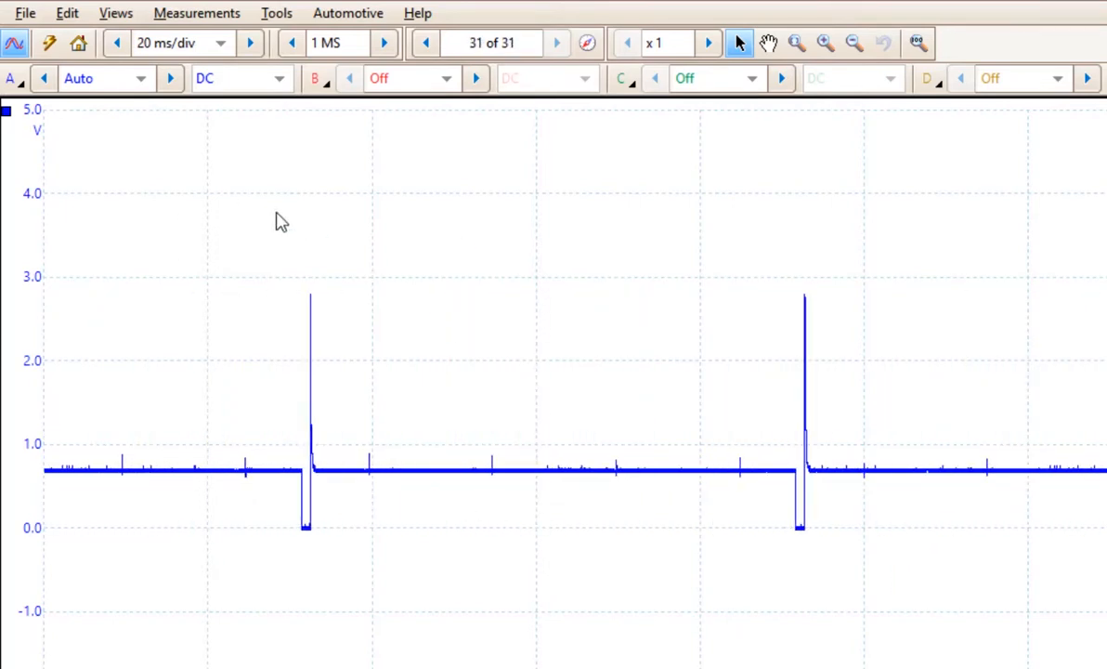
{"action": "left_click", "coordinate": [223, 42]}
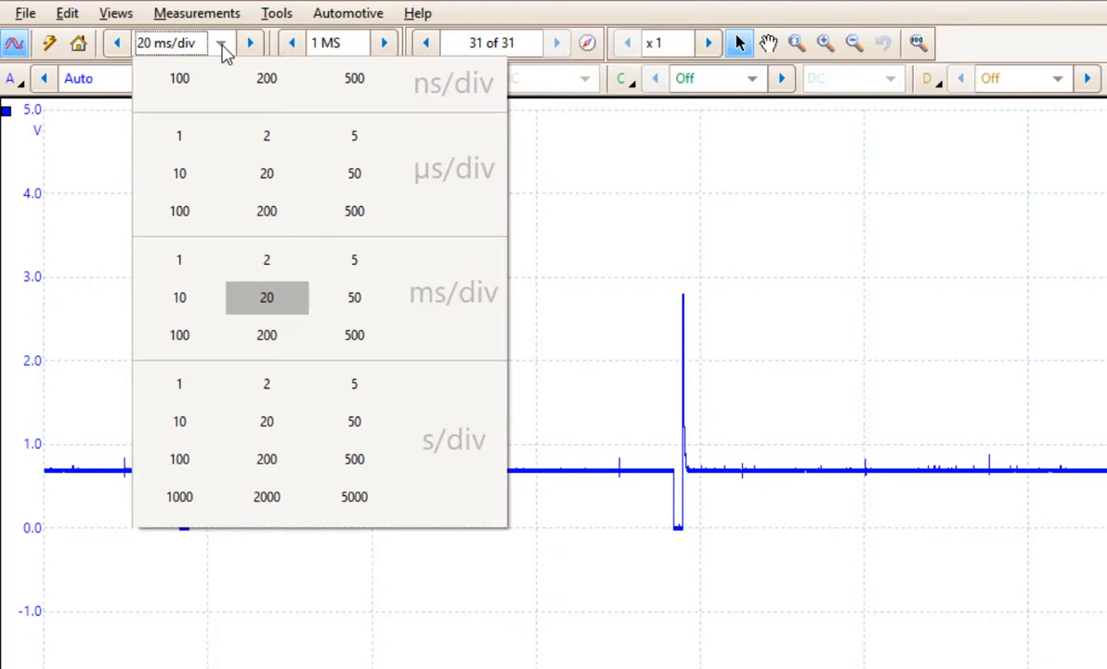
Try a 200 ms/div timebase, then run Auto Setup, landing at 5 ms/div
{"action": "left_click", "coordinate": [267, 334]}
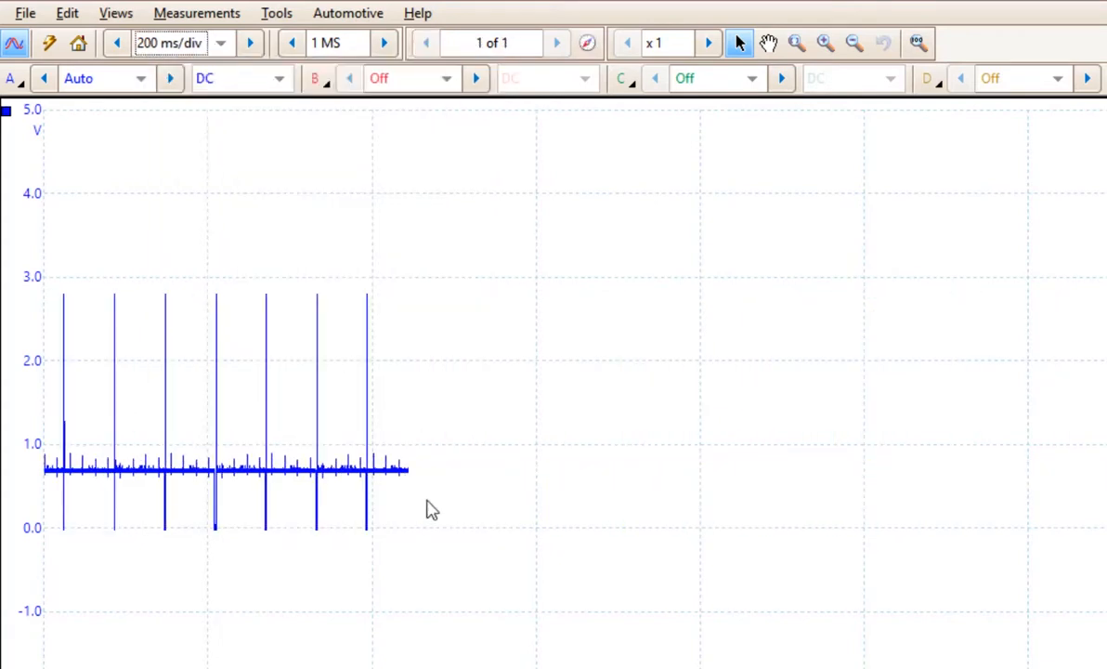
{"action": "left_click", "coordinate": [557, 43]}
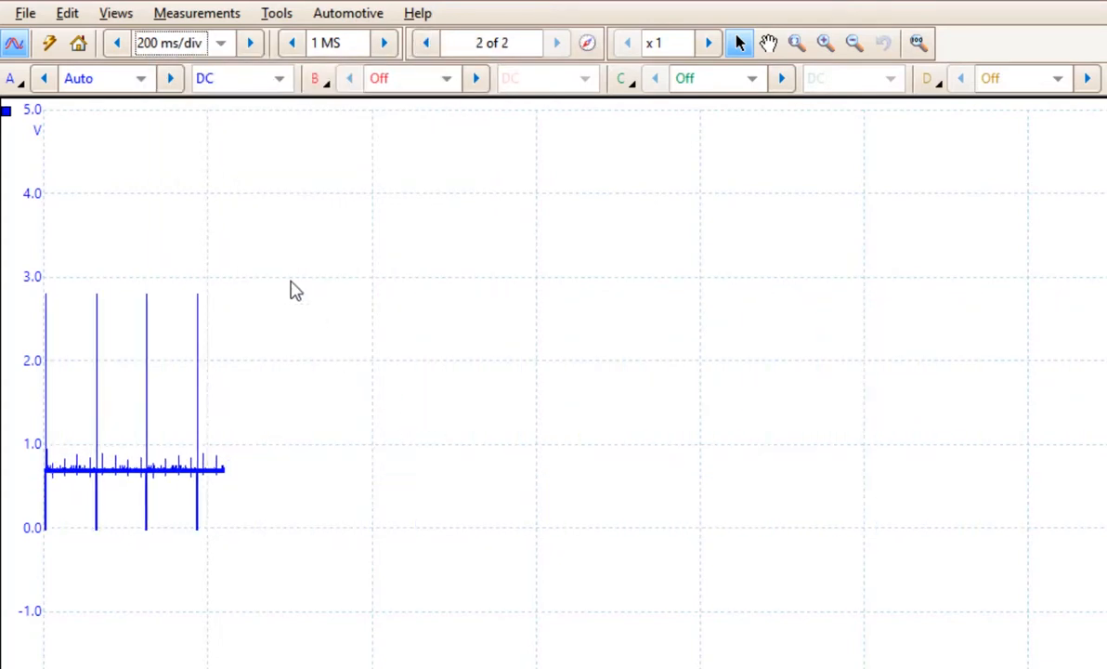
{"action": "left_click", "coordinate": [49, 44]}
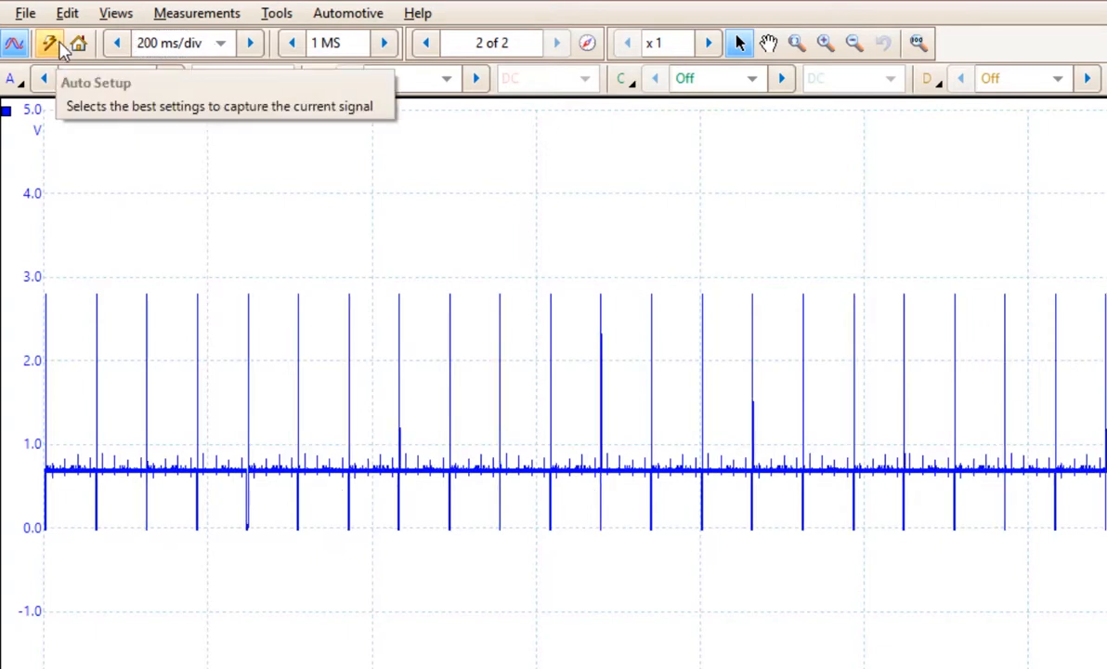
{"action": "left_click", "coordinate": [50, 43]}
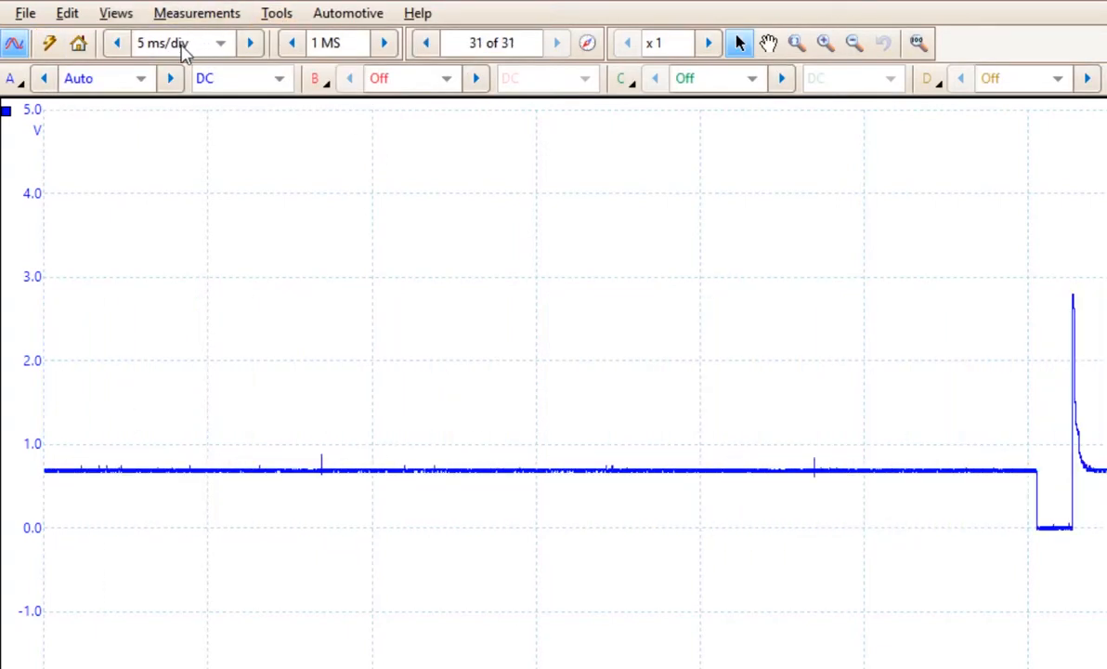
{"action": "left_click", "coordinate": [116, 43]}
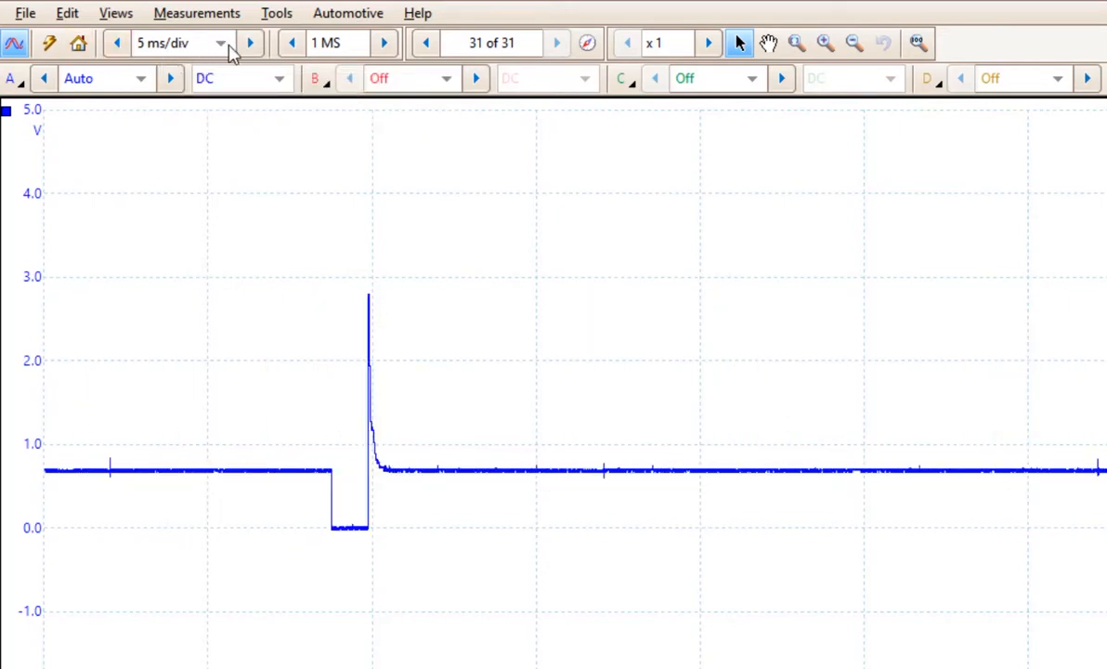
Choose 1 ms/div, then rerun Auto Setup, showing a 0–5 V square wave at 50 ms/div
{"action": "left_click", "coordinate": [221, 43]}
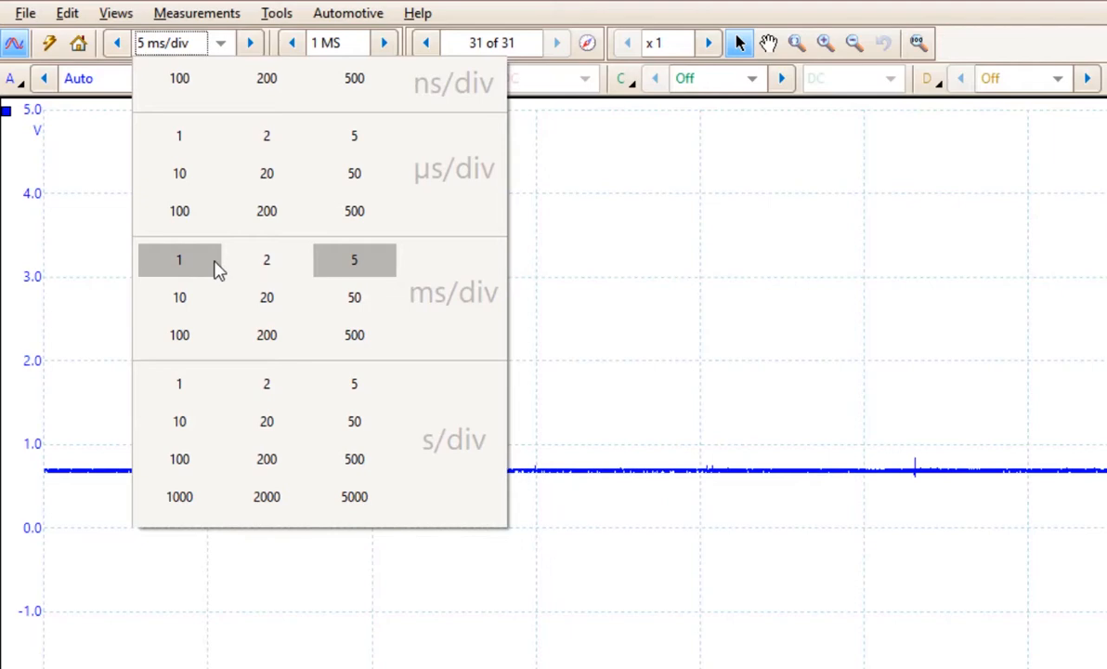
{"action": "left_click", "coordinate": [178, 259]}
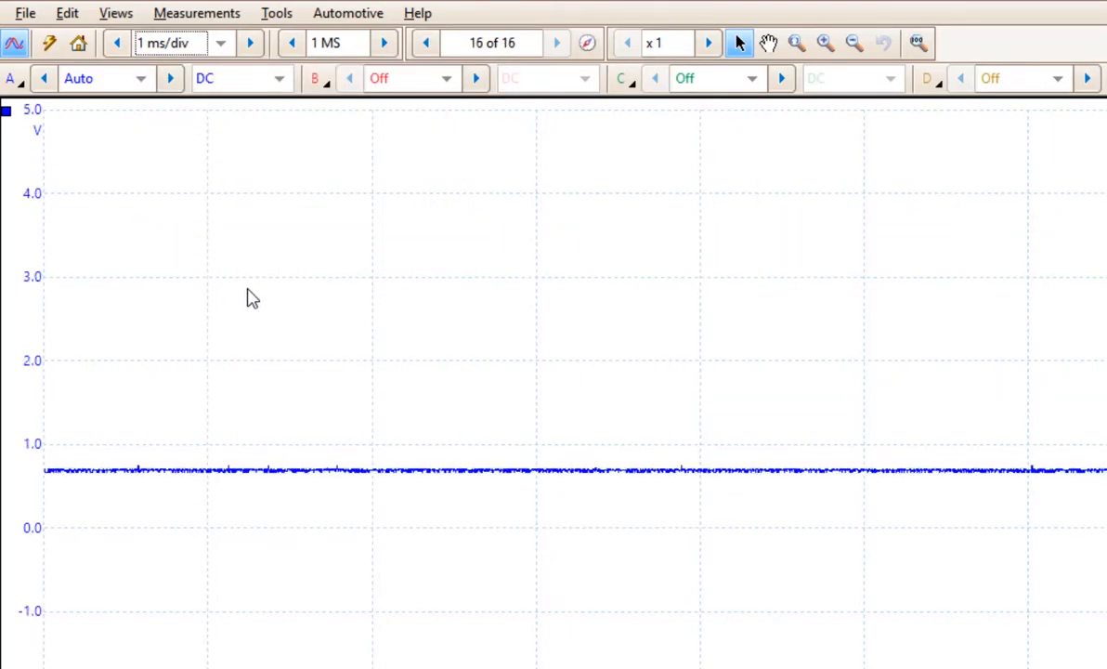
{"action": "left_click", "coordinate": [50, 43]}
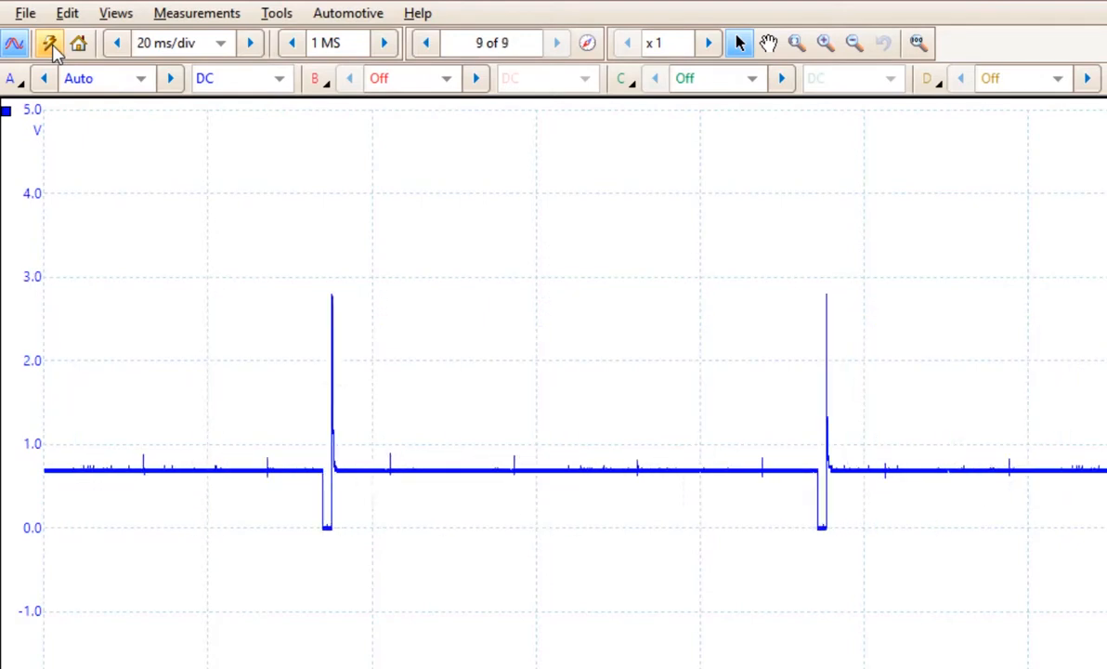
{"action": "left_click", "coordinate": [48, 44]}
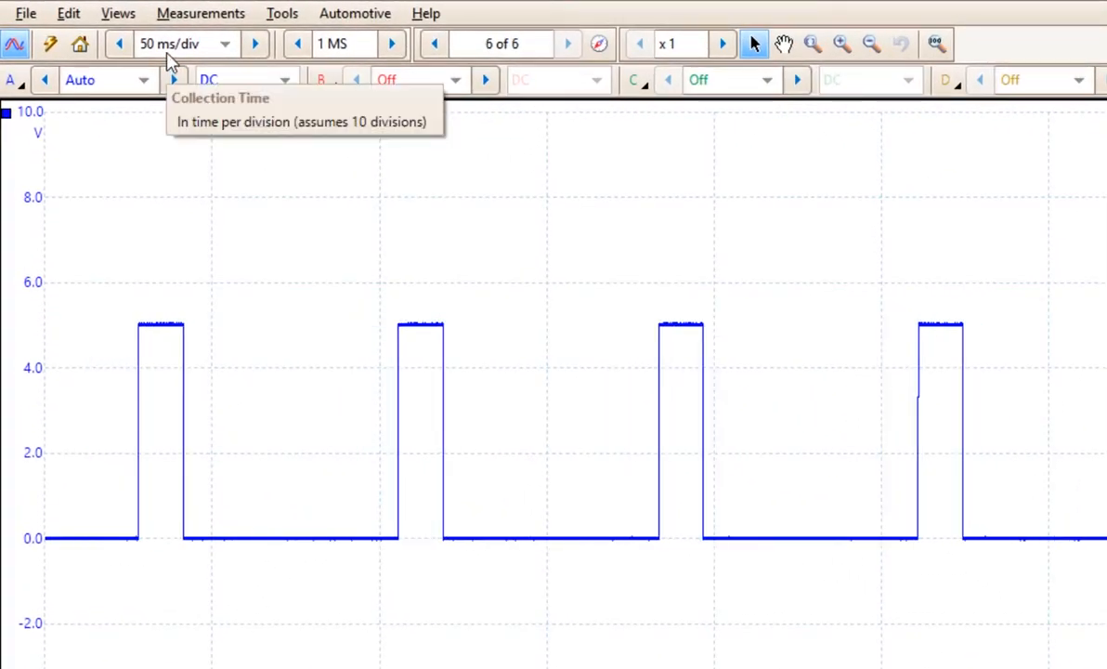
Open channel A's voltage range list while capturing at 50 ms/div
{"action": "left_click", "coordinate": [568, 44]}
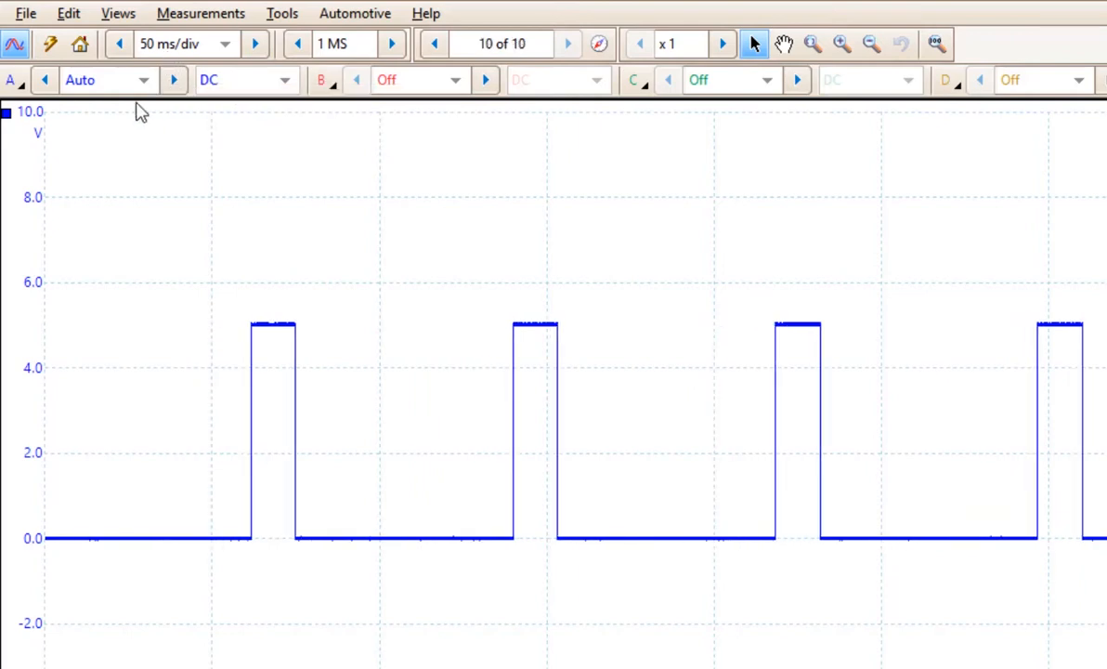
{"action": "left_click", "coordinate": [144, 80]}
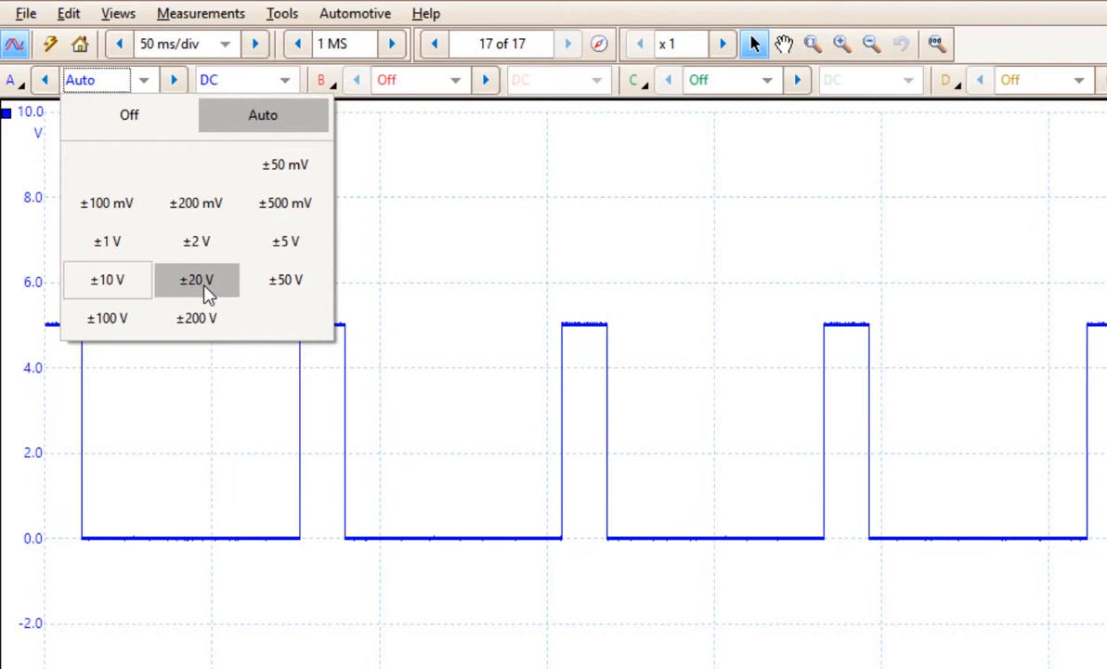
Pick ±10 V as channel A's fixed input range
{"action": "left_click", "coordinate": [196, 280]}
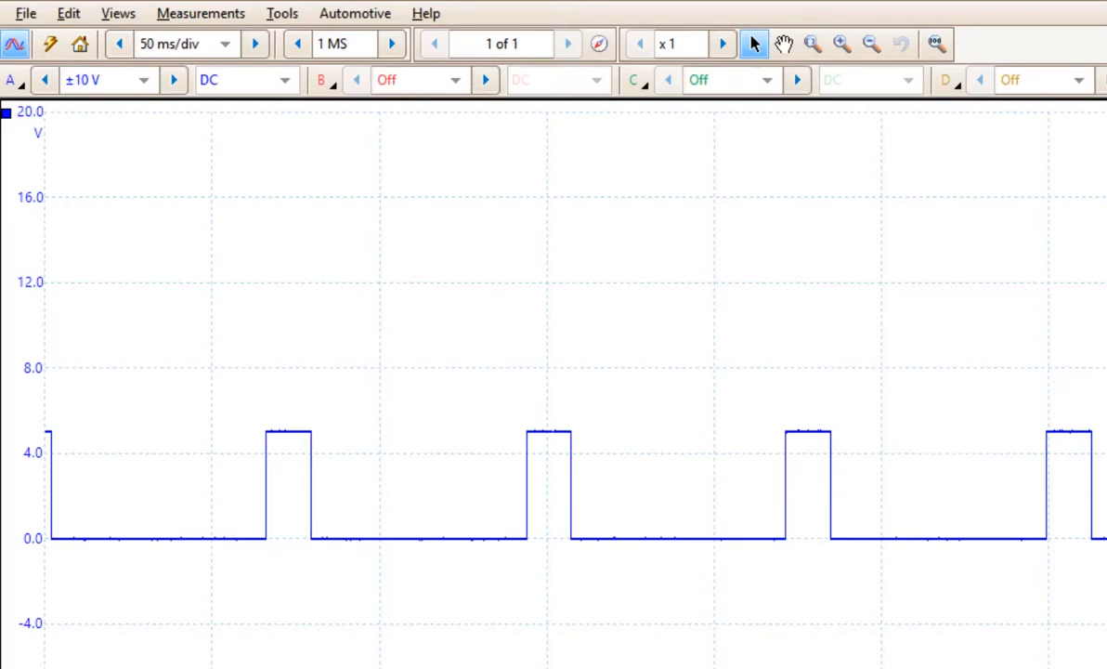
{"action": "left_click", "coordinate": [567, 44]}
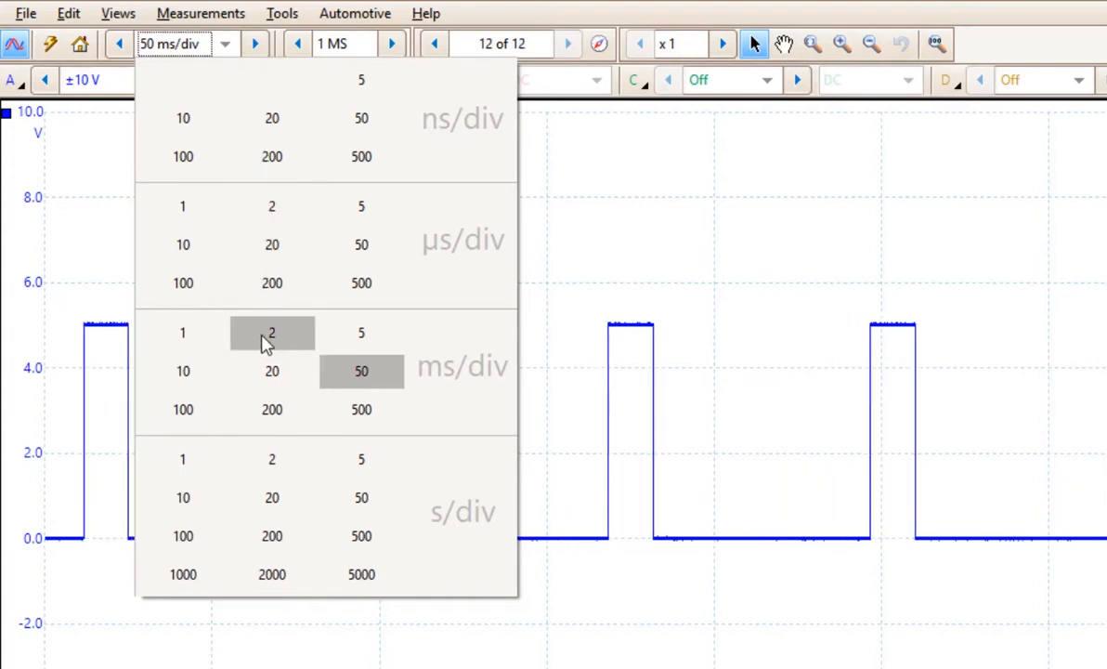
Pick a 2 ms/div timebase and rerun Auto Setup
{"action": "left_click", "coordinate": [272, 332]}
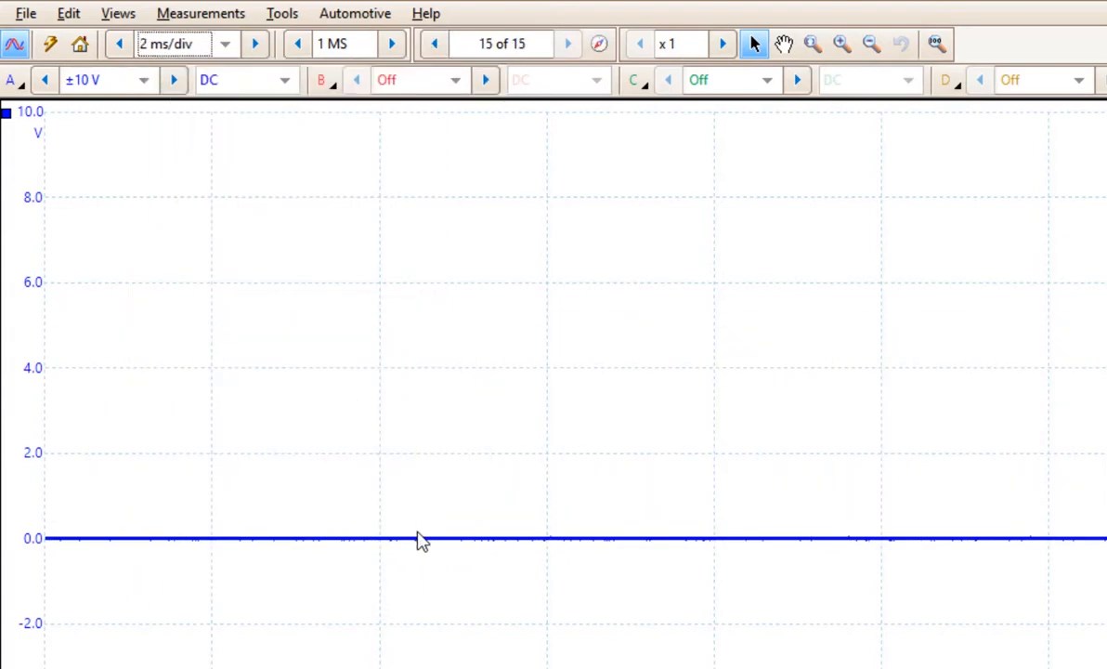
{"action": "left_click", "coordinate": [50, 44]}
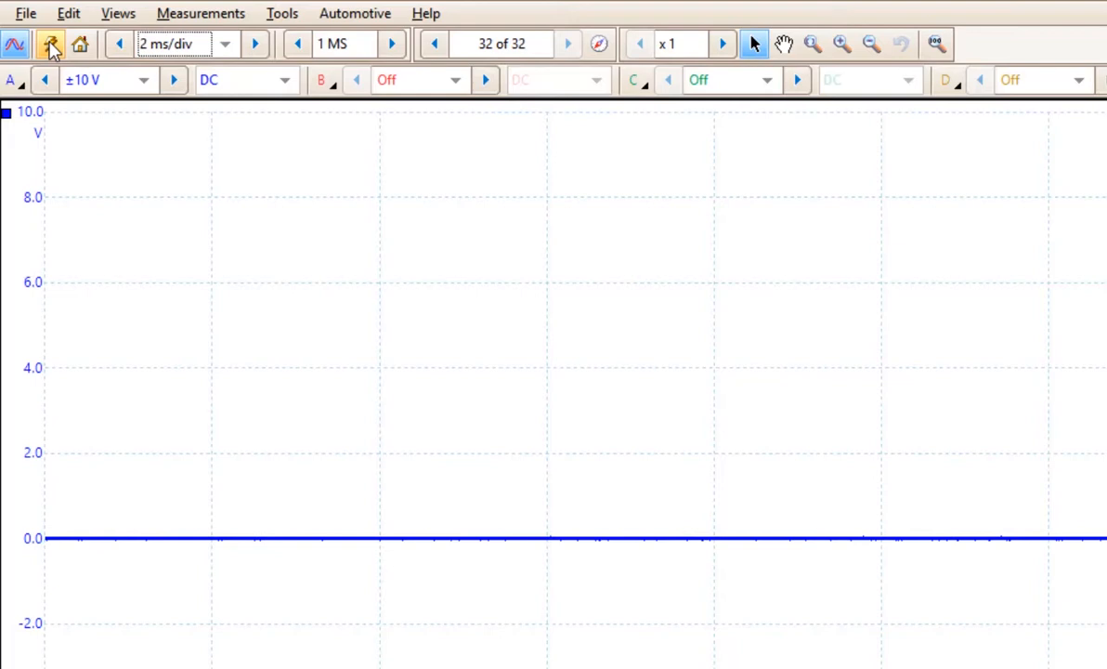
{"action": "left_click", "coordinate": [50, 45]}
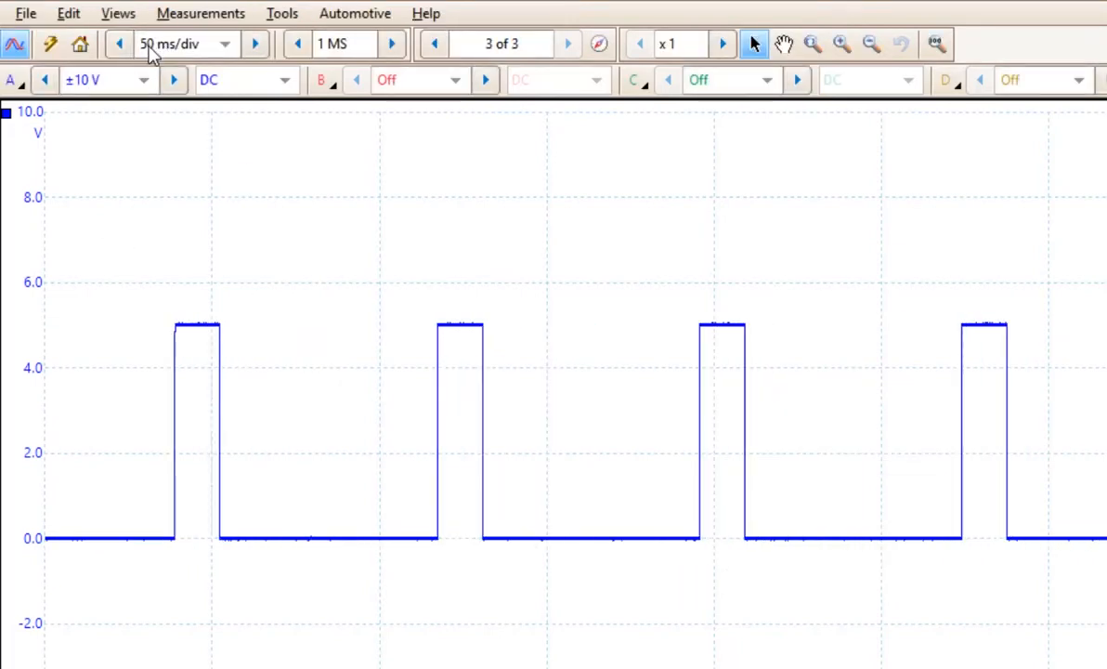
{"action": "left_click", "coordinate": [567, 43]}
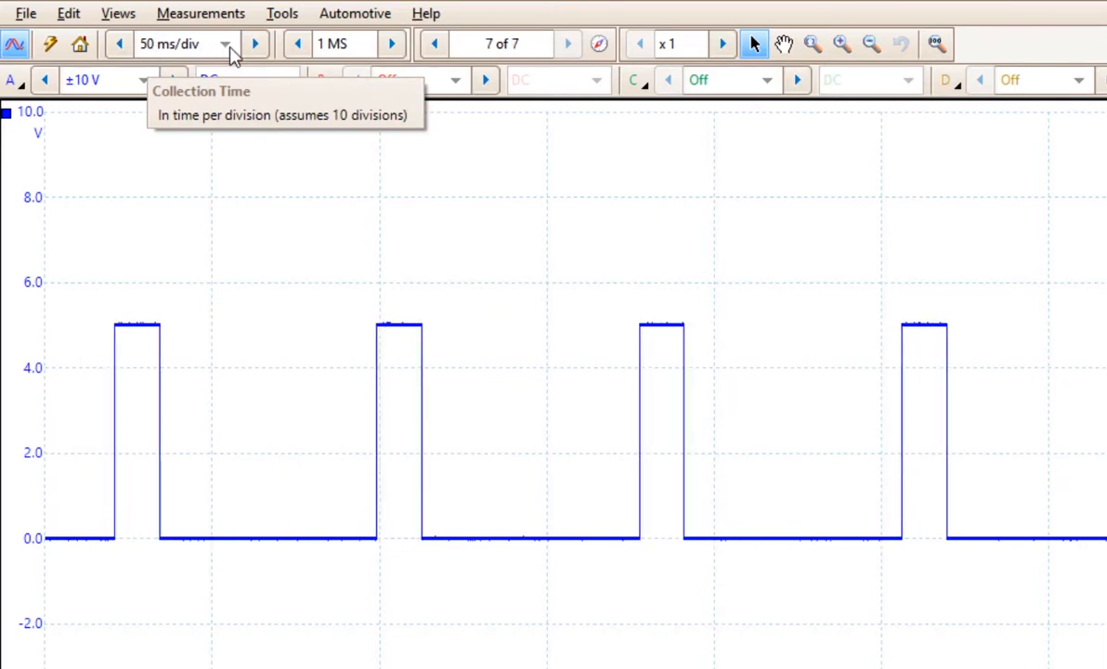
Capture briefly at 500 ms/div, then restore start-up defaults of 50 ms/div and ±10 V
{"action": "left_click", "coordinate": [226, 44]}
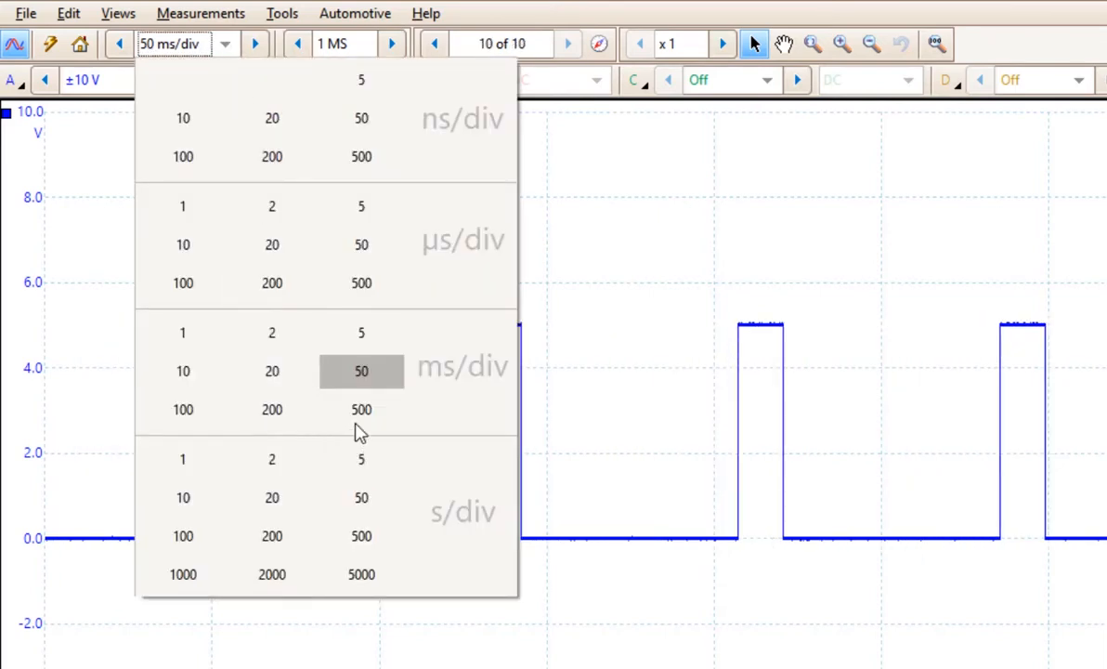
{"action": "left_click", "coordinate": [360, 408]}
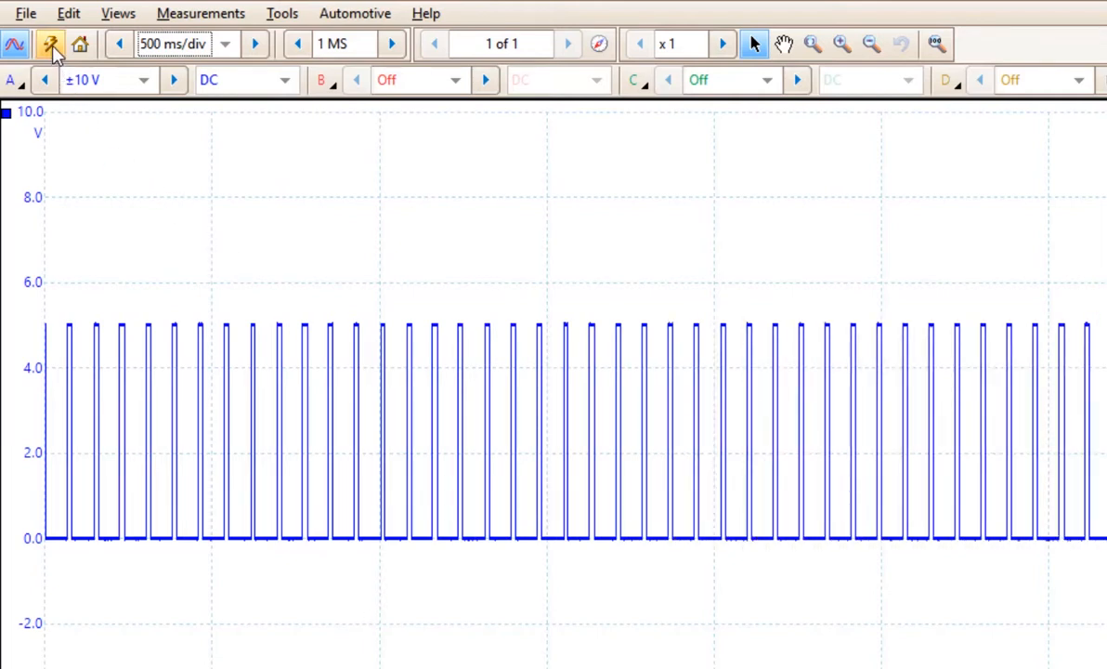
{"action": "left_click", "coordinate": [50, 44]}
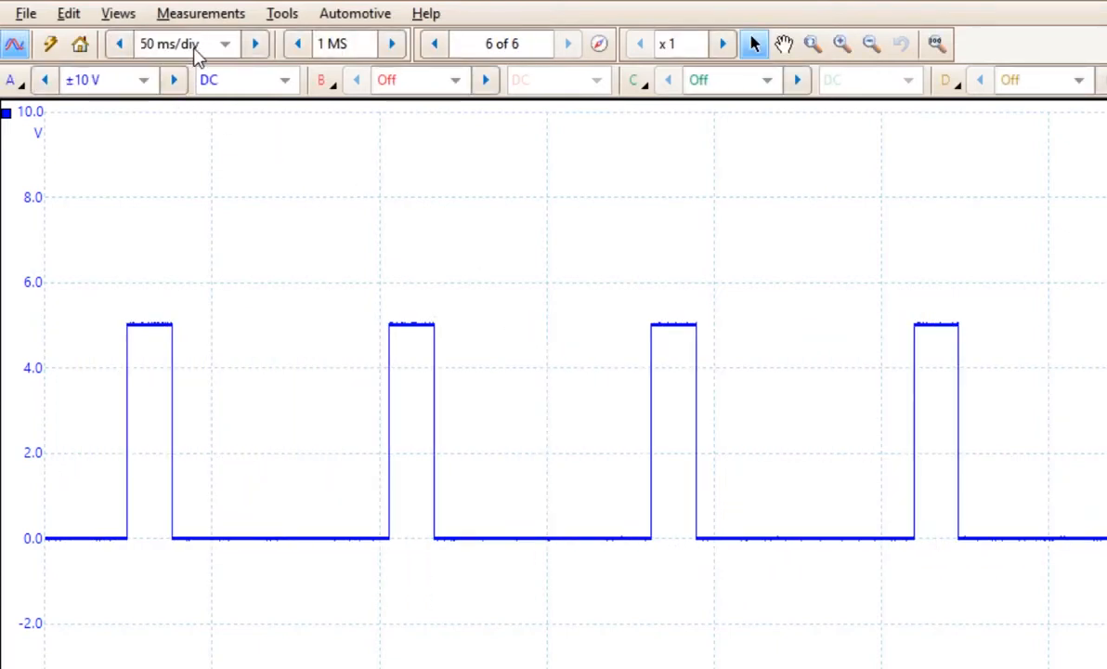
{"action": "left_click", "coordinate": [568, 43]}
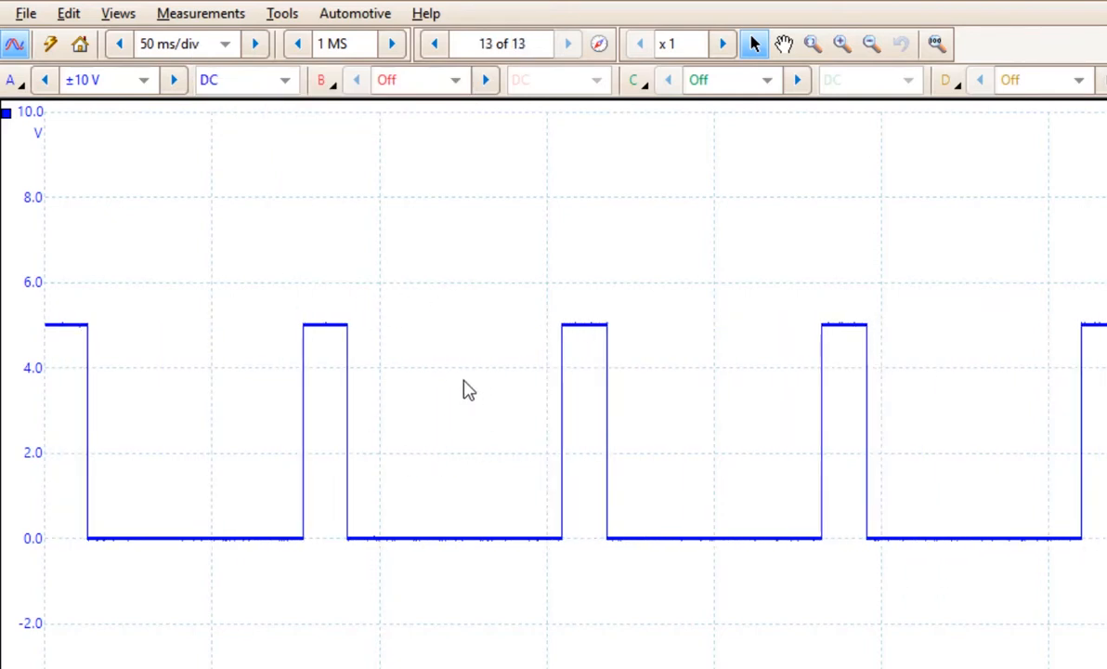
{"action": "left_click", "coordinate": [567, 44]}
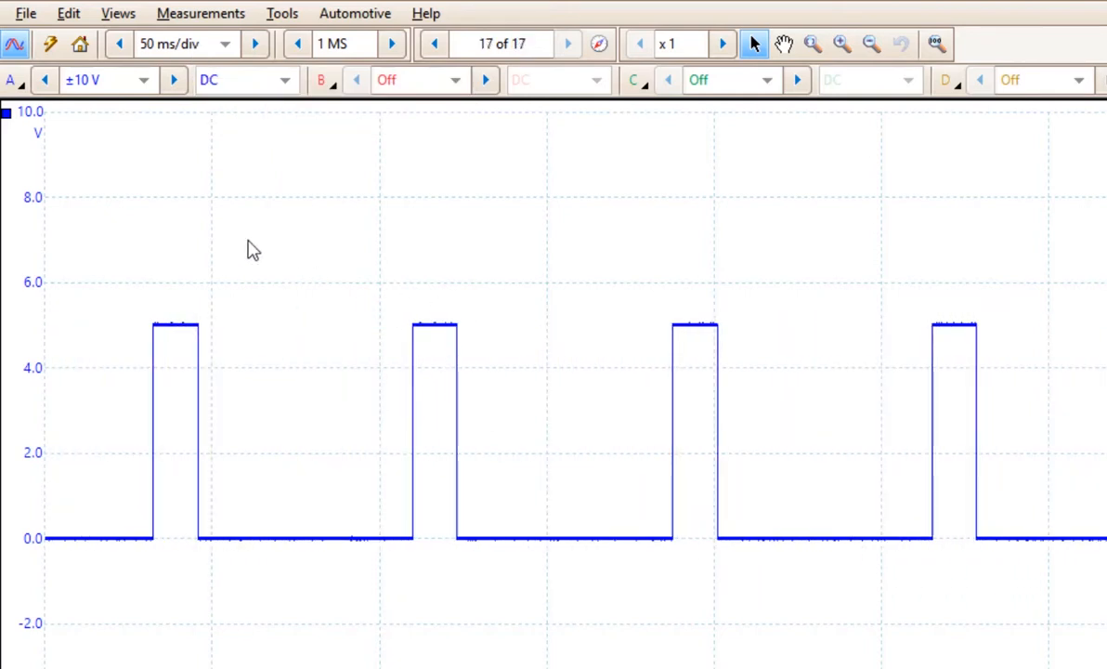
Open channel A's input range list with capture at 50 ms/div on ±10 V
{"action": "left_click", "coordinate": [568, 44]}
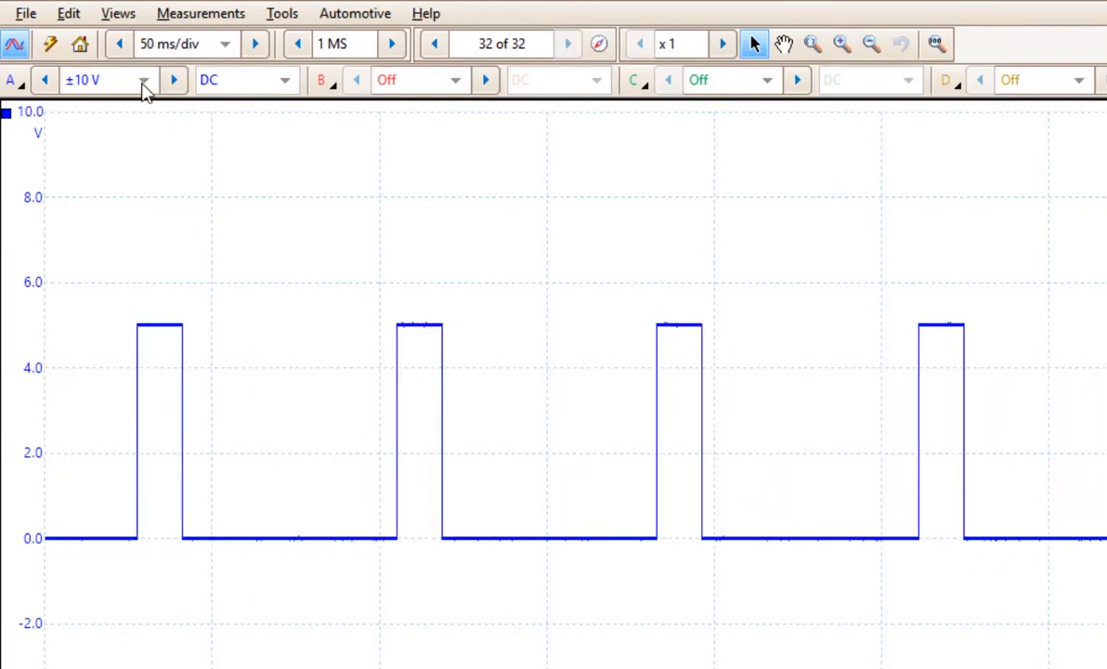
{"action": "left_click", "coordinate": [144, 80]}
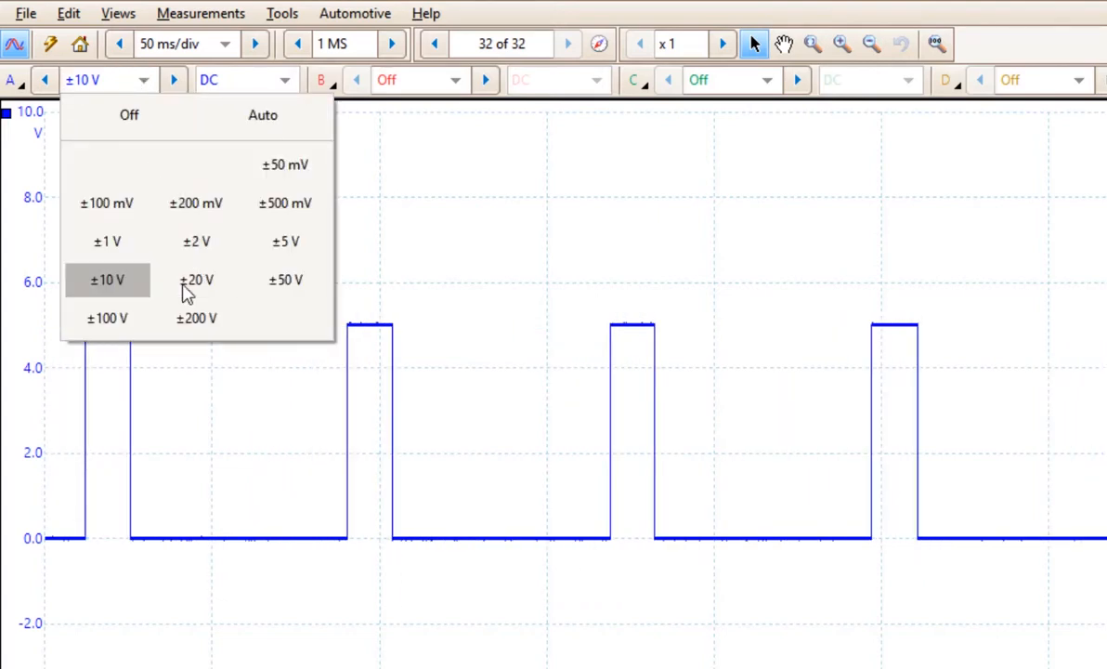
Set channel A to ±20 V and the timebase to 20 ms/div
{"action": "left_click", "coordinate": [196, 280]}
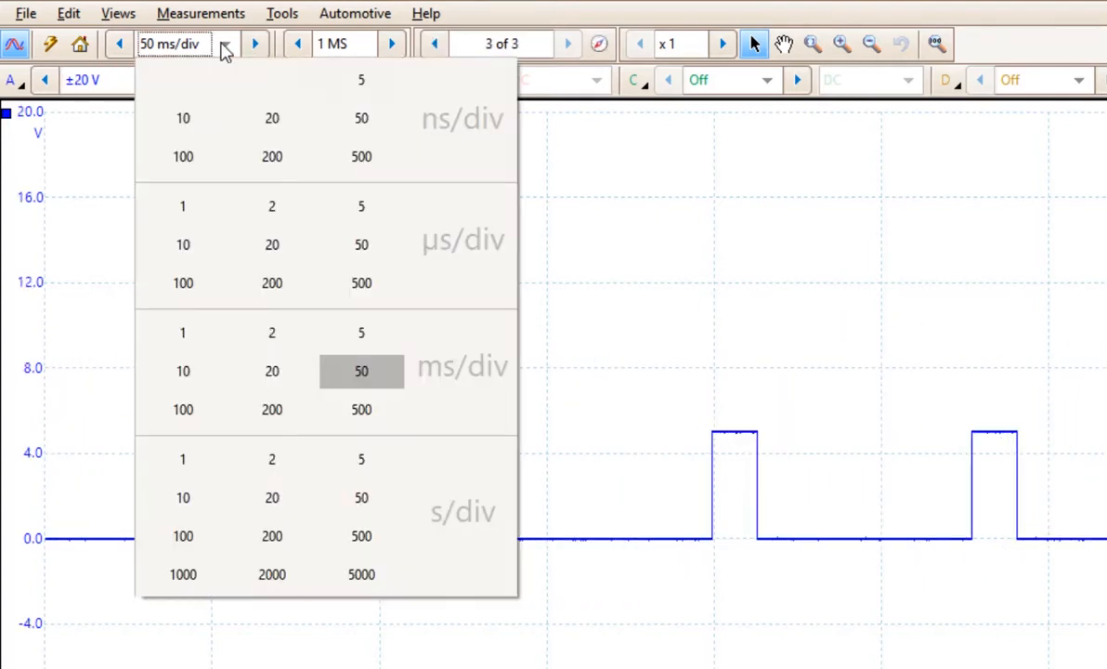
{"action": "left_click", "coordinate": [271, 371]}
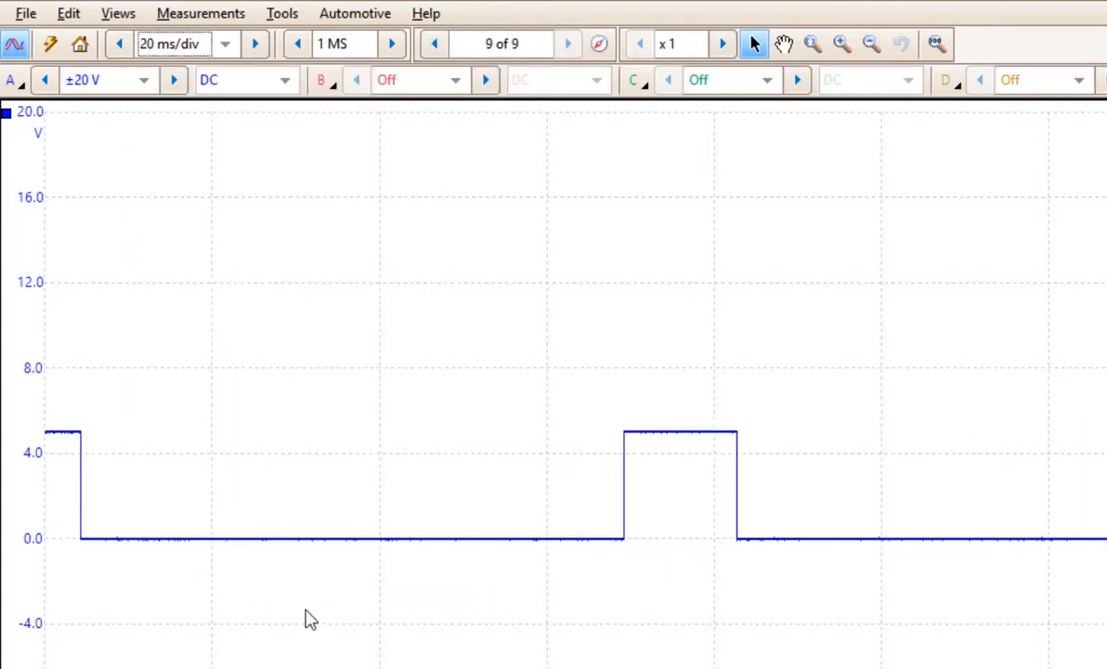
{"action": "left_click", "coordinate": [567, 44]}
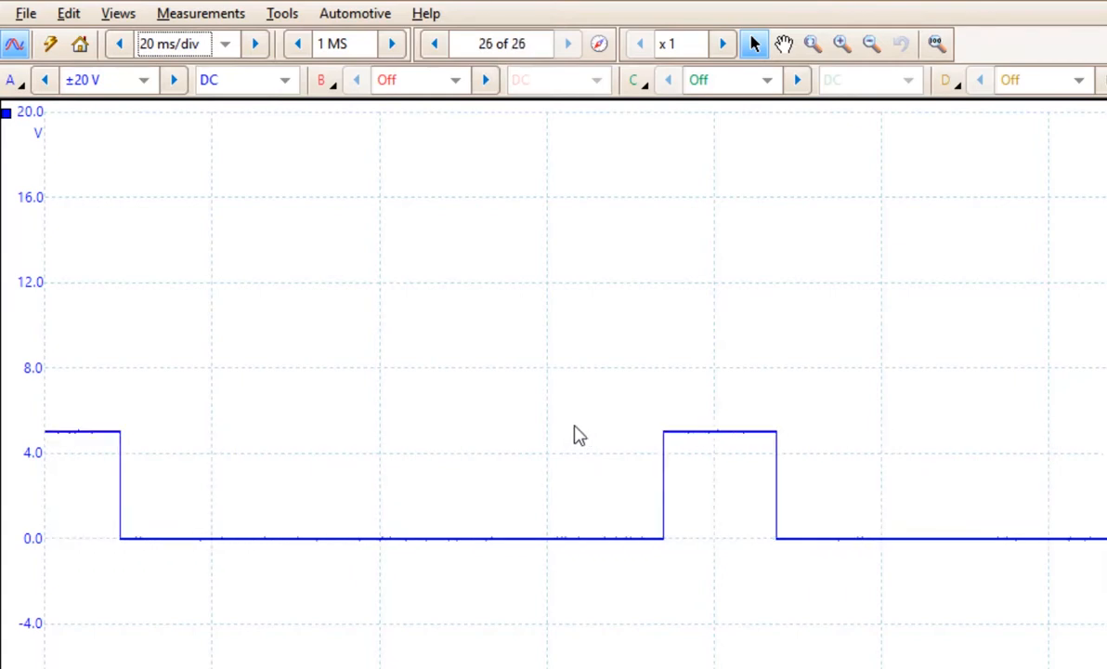
{"action": "left_click", "coordinate": [568, 43]}
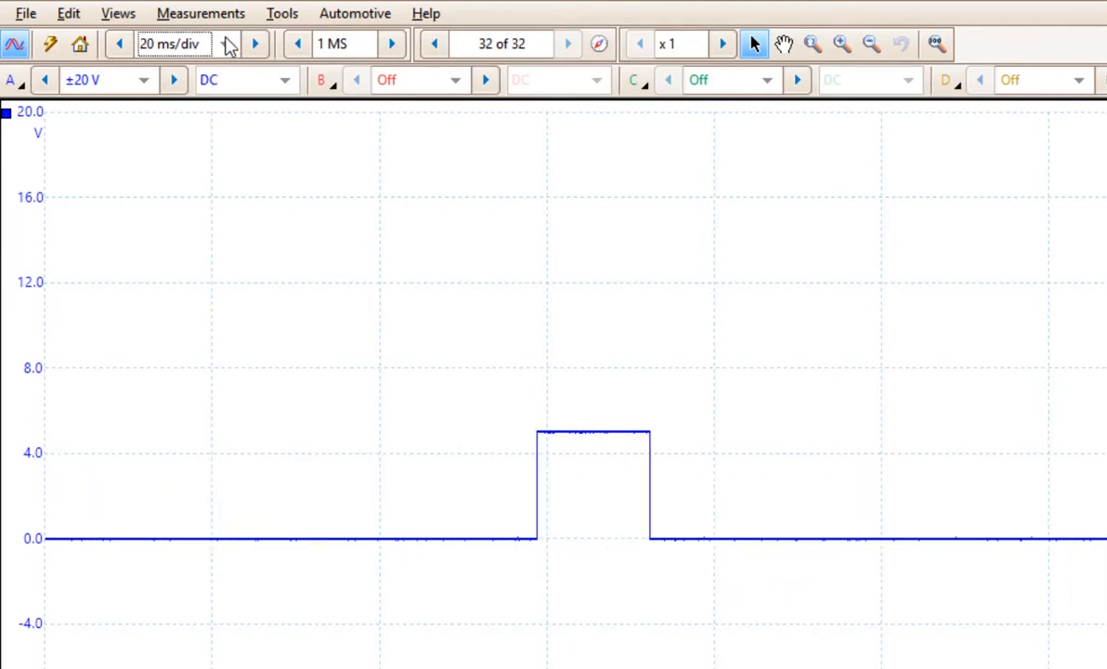
Change the timebase to 200 ms/div to show a train of 5 V pulses
{"action": "left_click", "coordinate": [254, 43]}
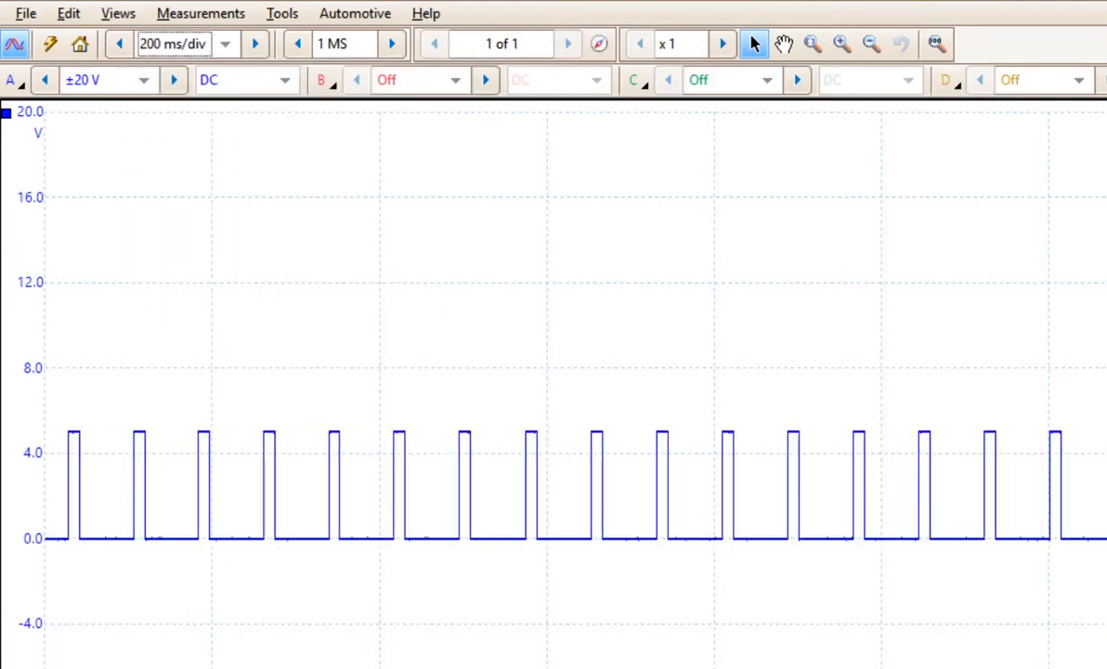
{"action": "left_click", "coordinate": [567, 44]}
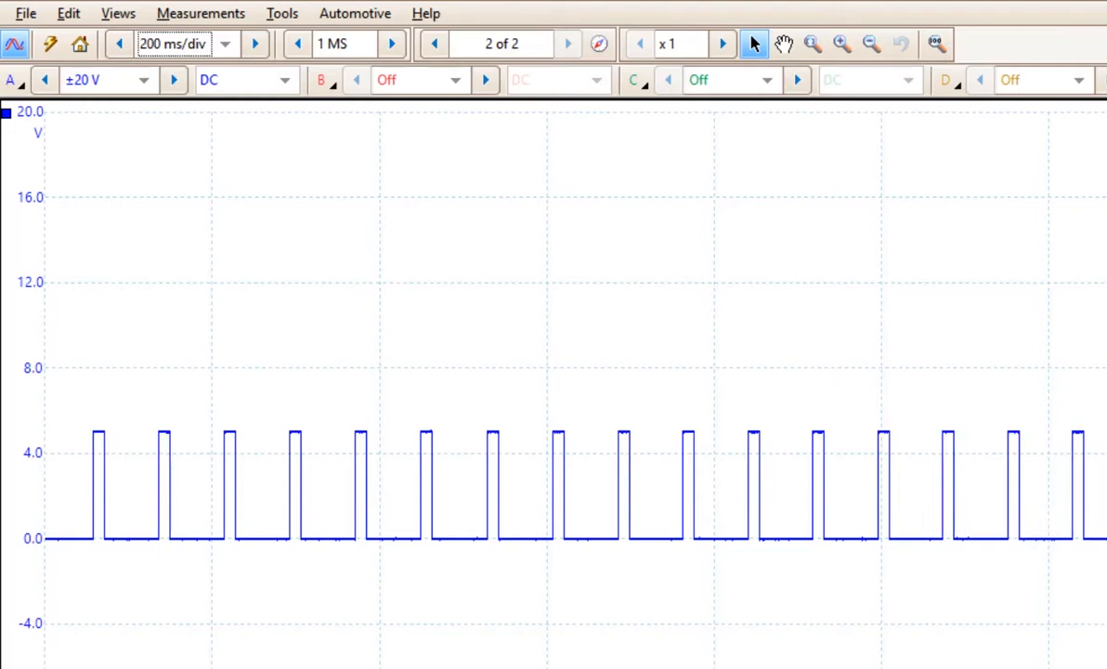
{"action": "left_click", "coordinate": [568, 44]}
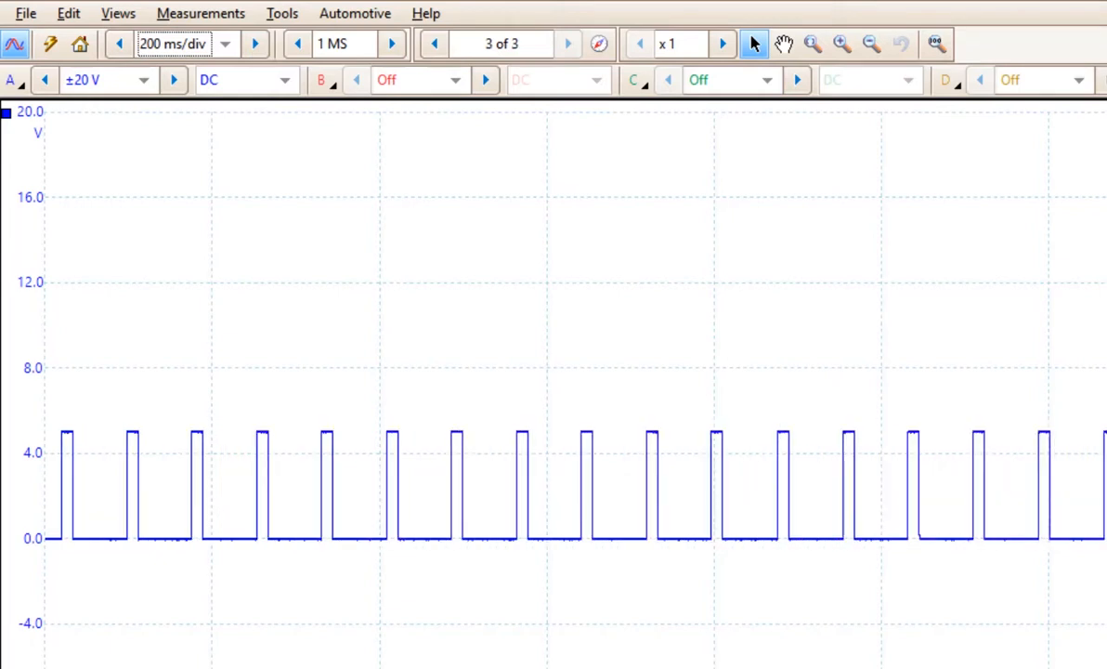
{"action": "left_click", "coordinate": [567, 43]}
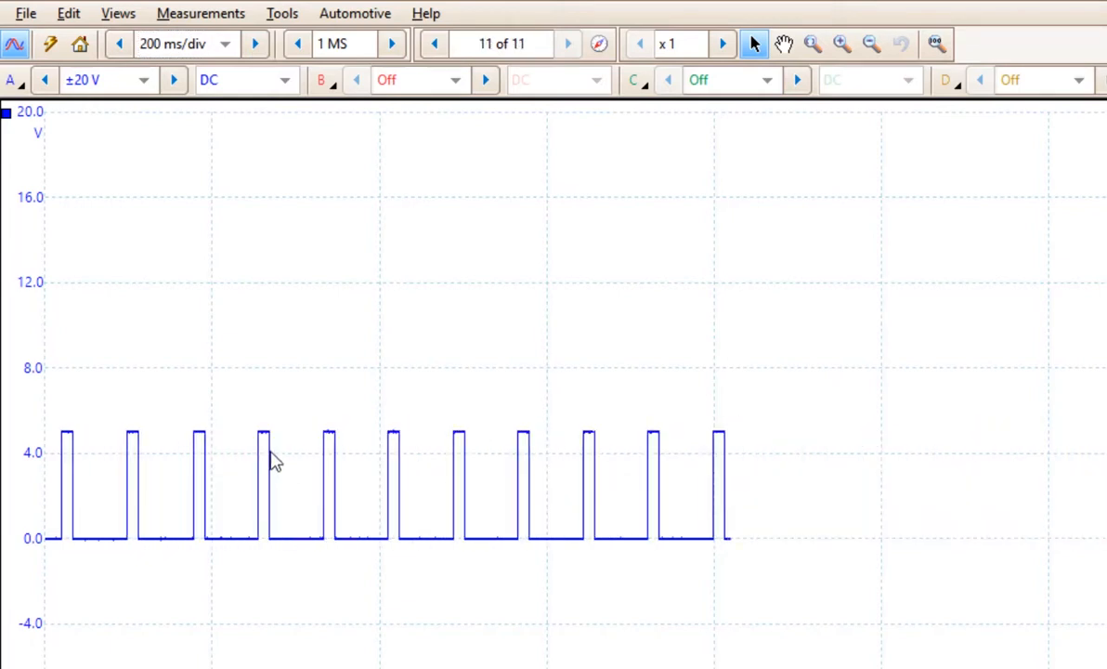
{"action": "left_click", "coordinate": [567, 44]}
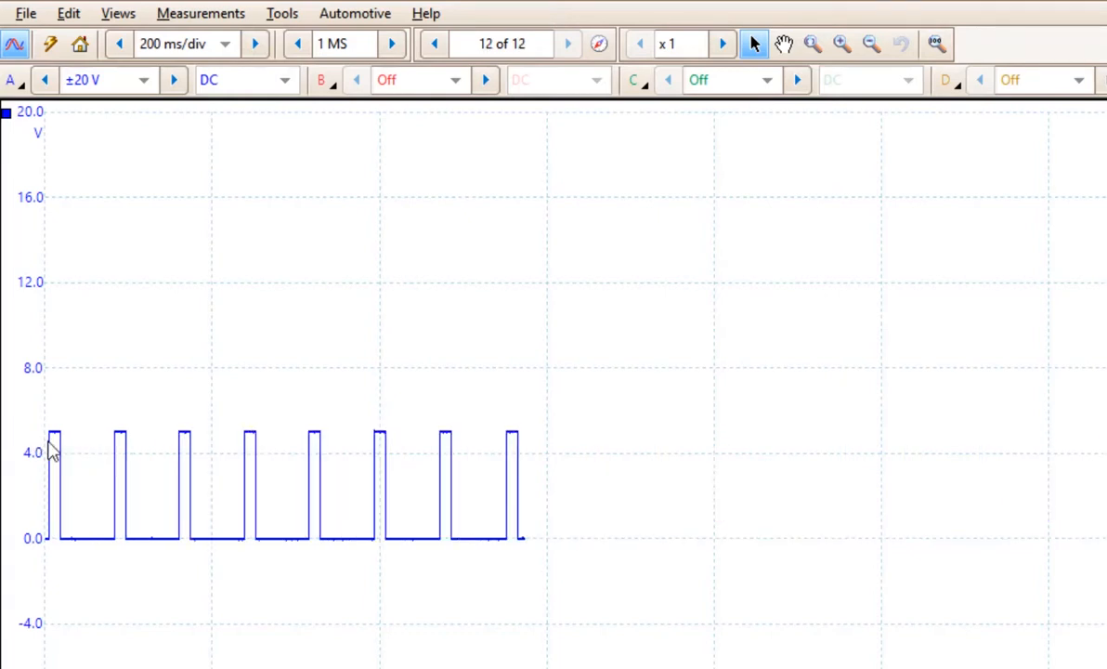
{"action": "left_click", "coordinate": [567, 43]}
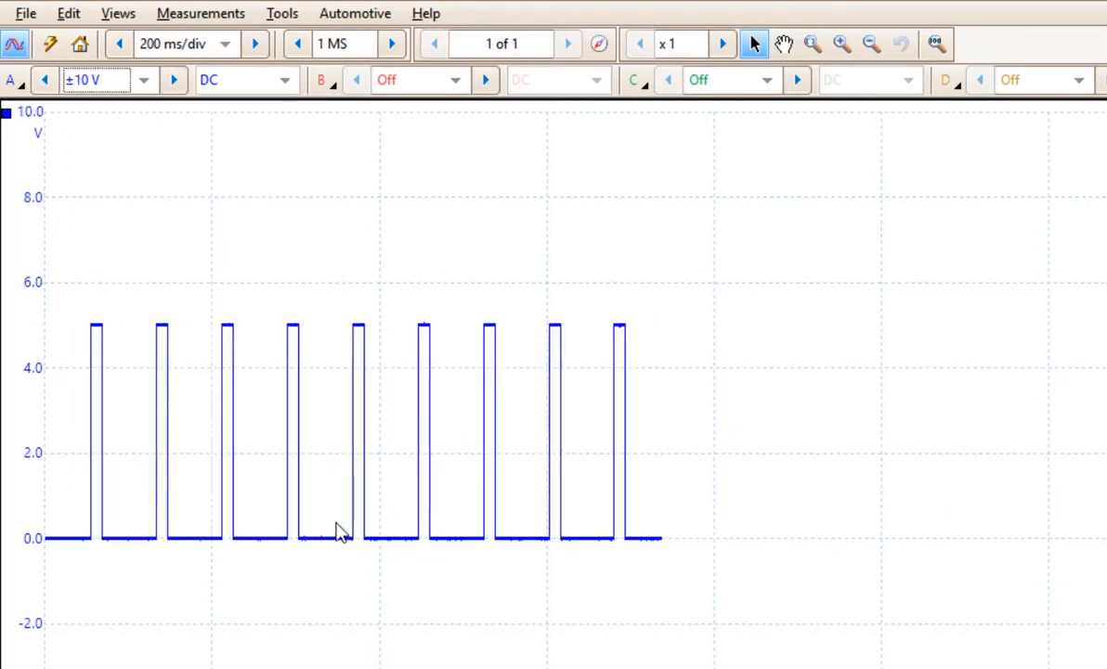
Try a ±5 V range on channel A, clipping the 5 V pulses
{"action": "left_click", "coordinate": [568, 44]}
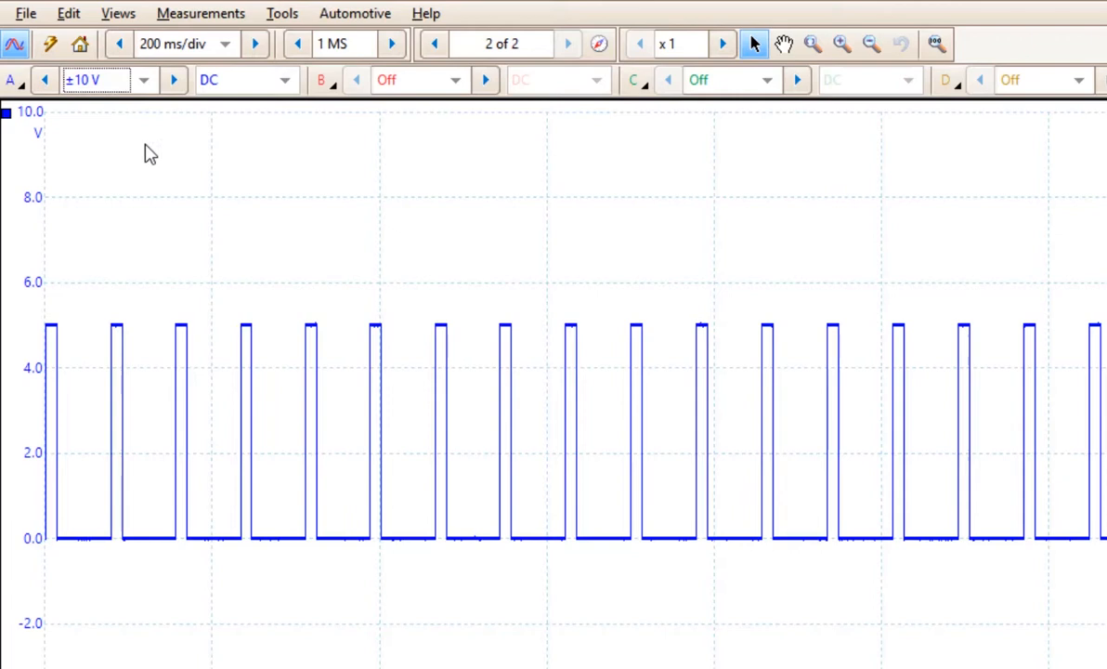
{"action": "left_click", "coordinate": [144, 79]}
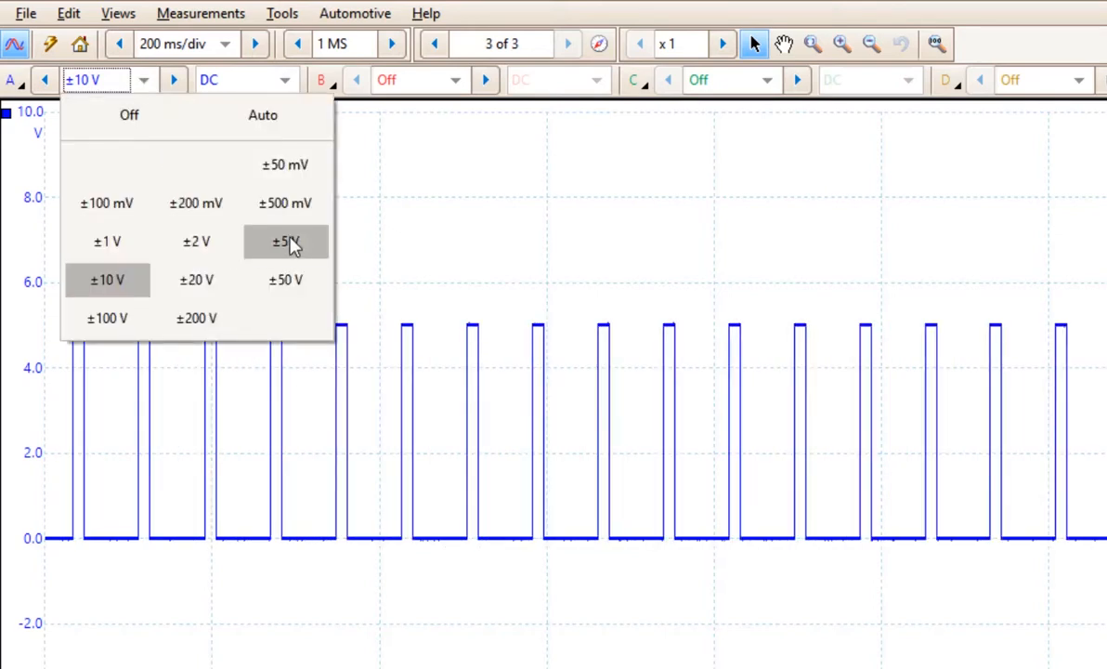
{"action": "left_click", "coordinate": [285, 242]}
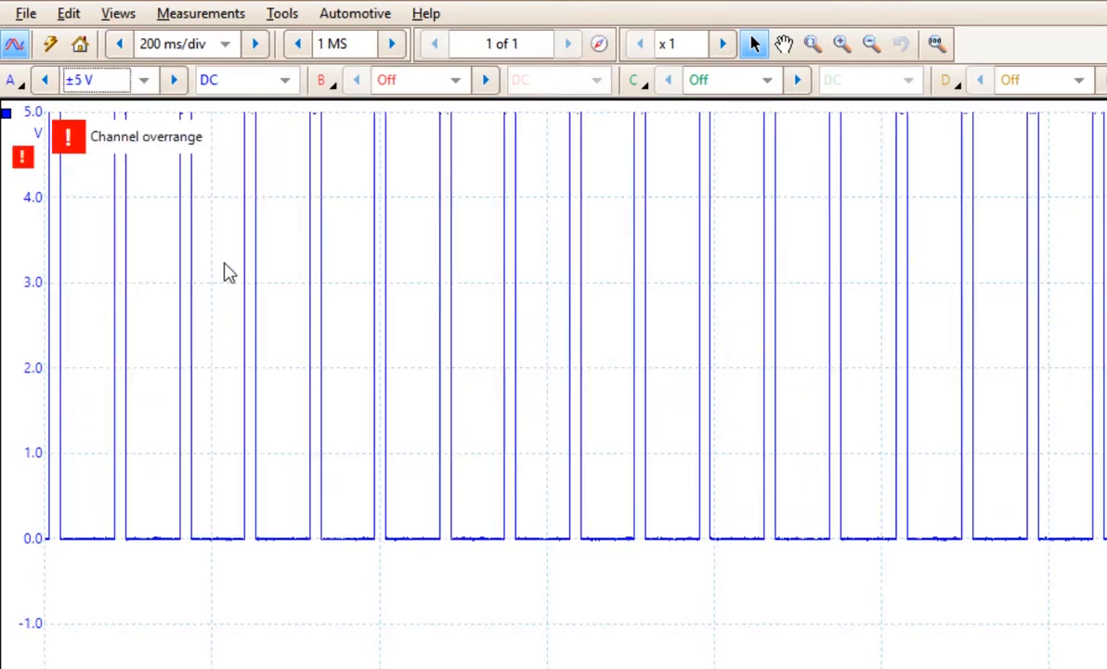
Return channel A to ±10 V and list the timebase choices
{"action": "left_click", "coordinate": [568, 43]}
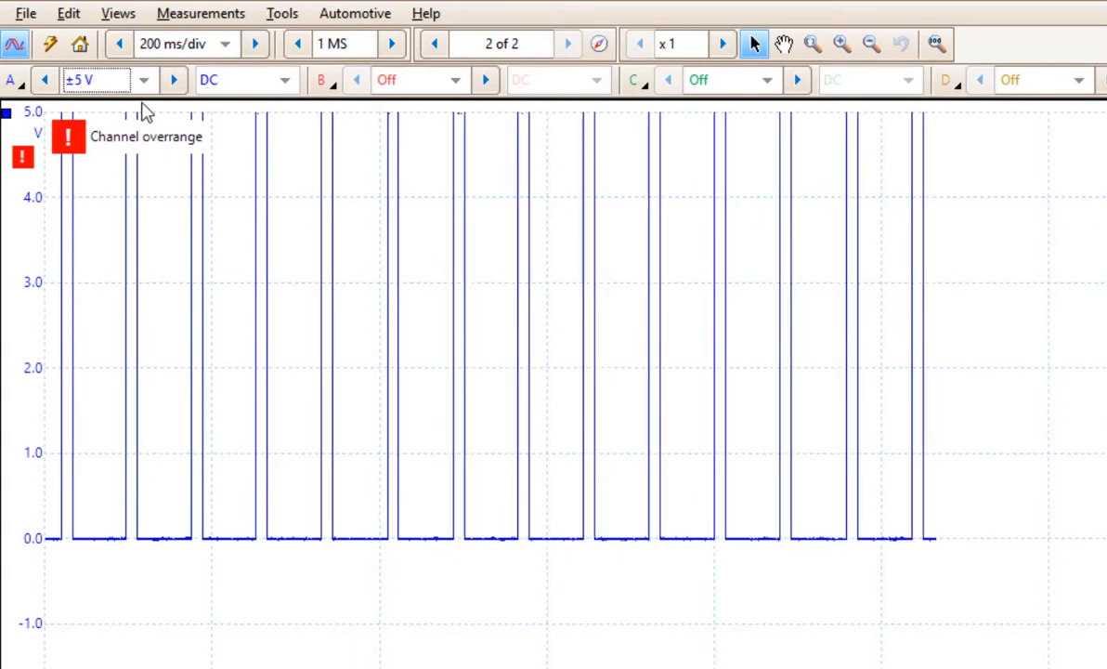
{"action": "left_click", "coordinate": [144, 80]}
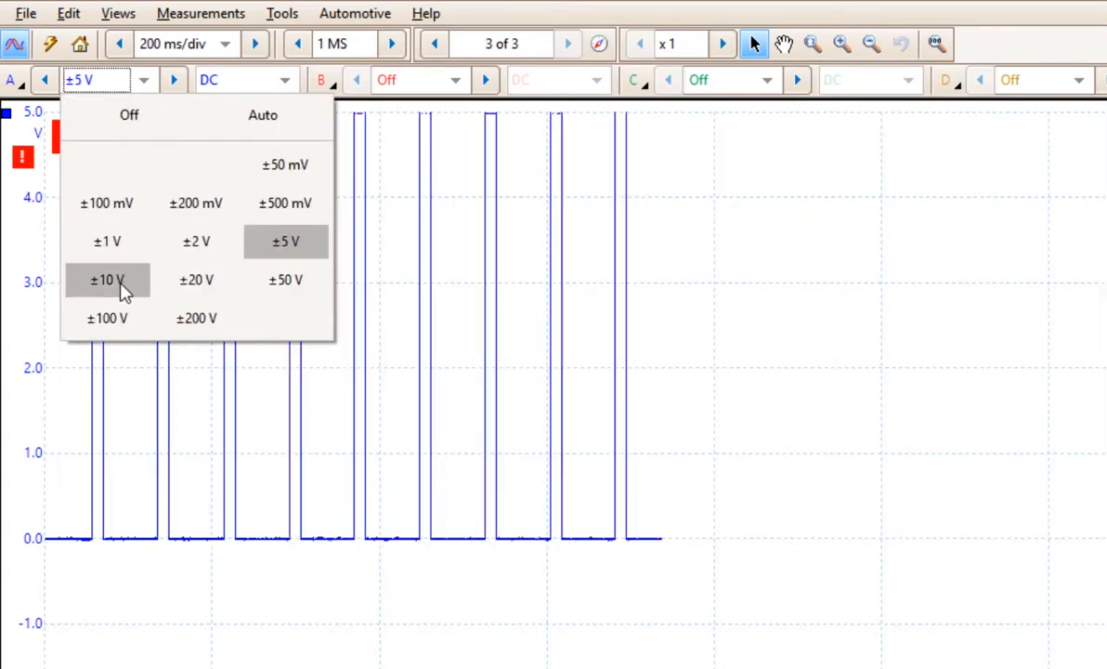
{"action": "left_click", "coordinate": [107, 280]}
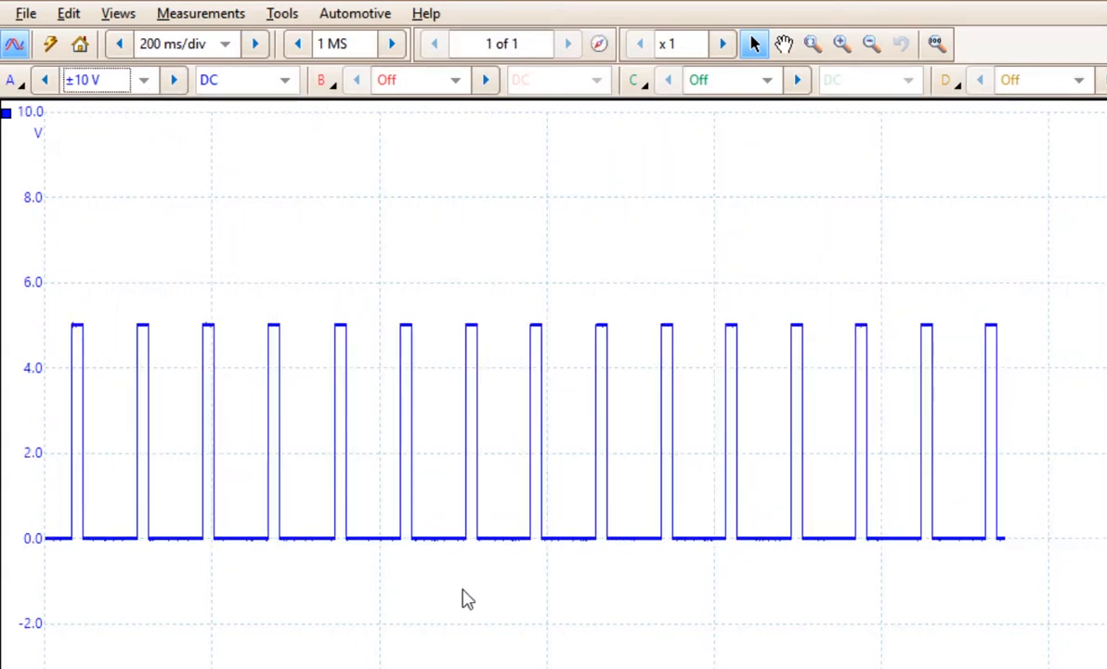
{"action": "left_click", "coordinate": [567, 43]}
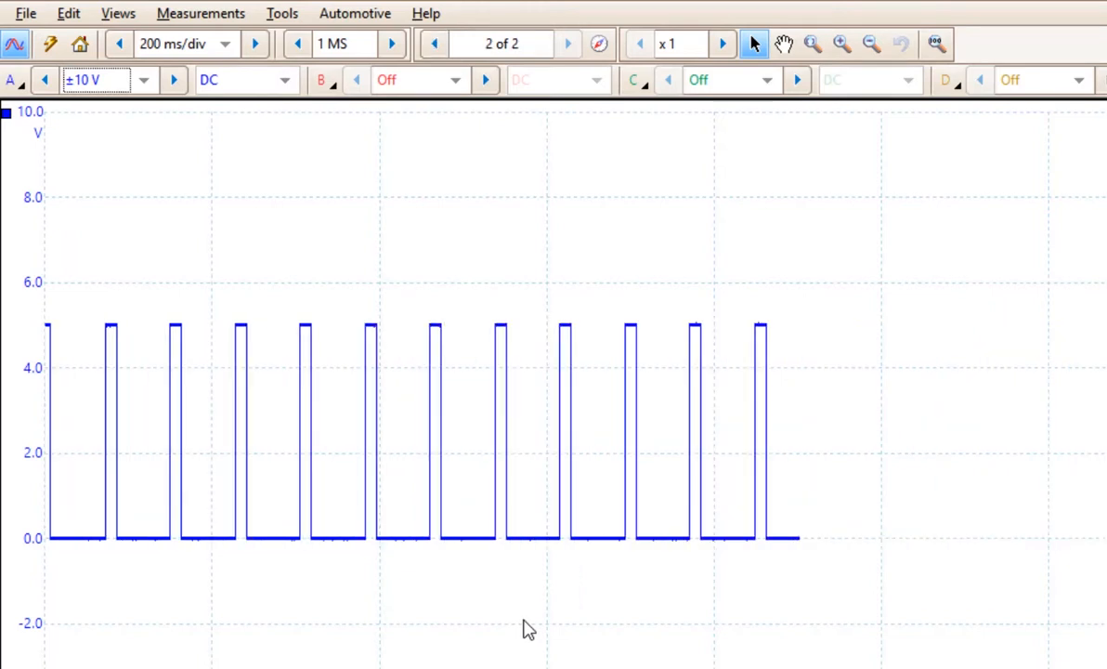
{"action": "left_click", "coordinate": [567, 44]}
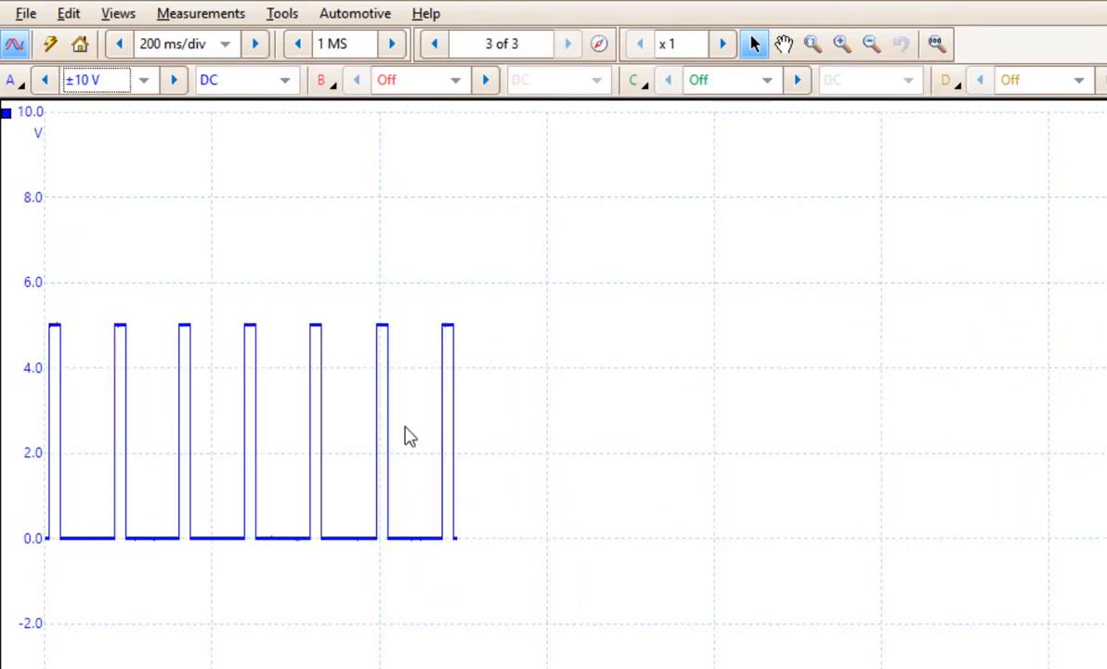
{"action": "left_click", "coordinate": [567, 44]}
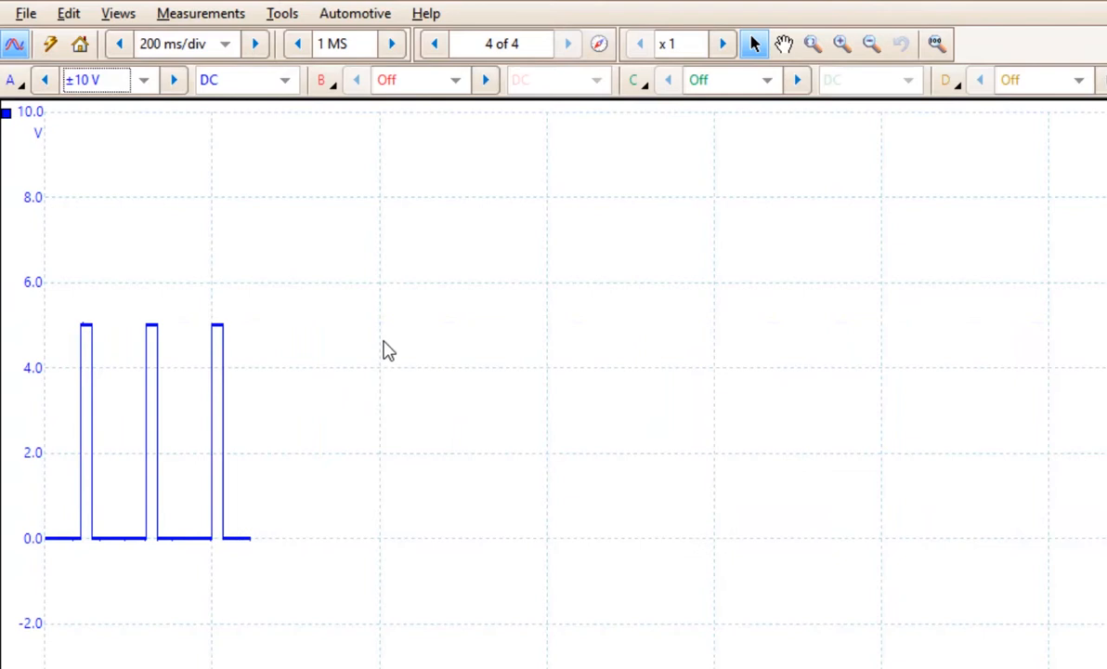
{"action": "left_click", "coordinate": [224, 44]}
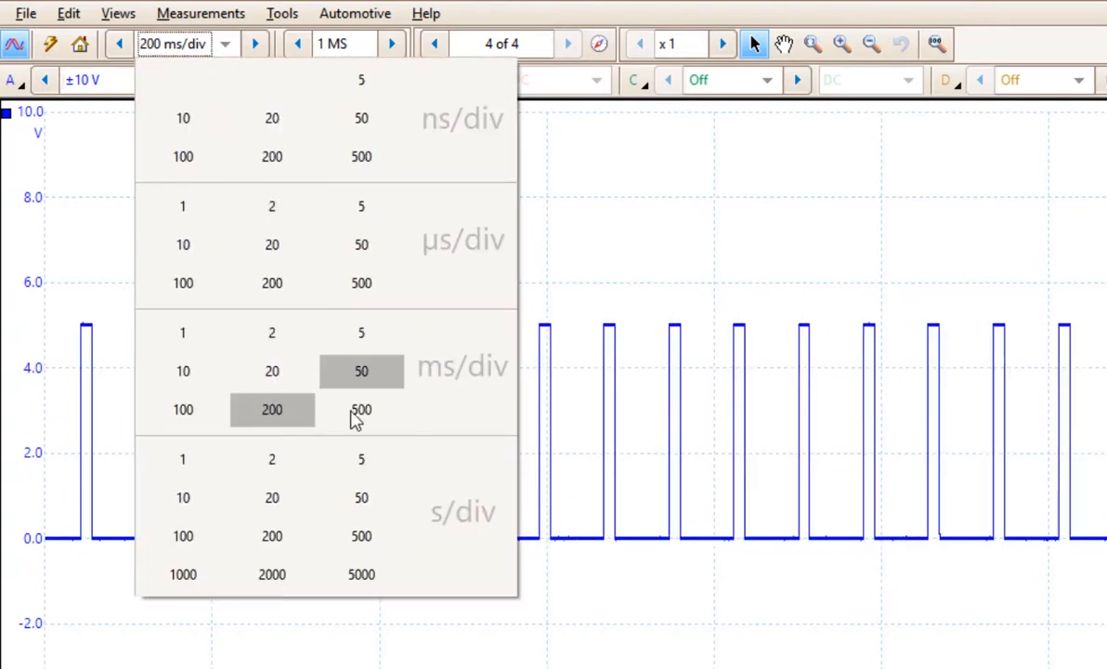
Switch the timebase to 5 ms/div and set the trigger mode to Auto
{"action": "left_click", "coordinate": [361, 409]}
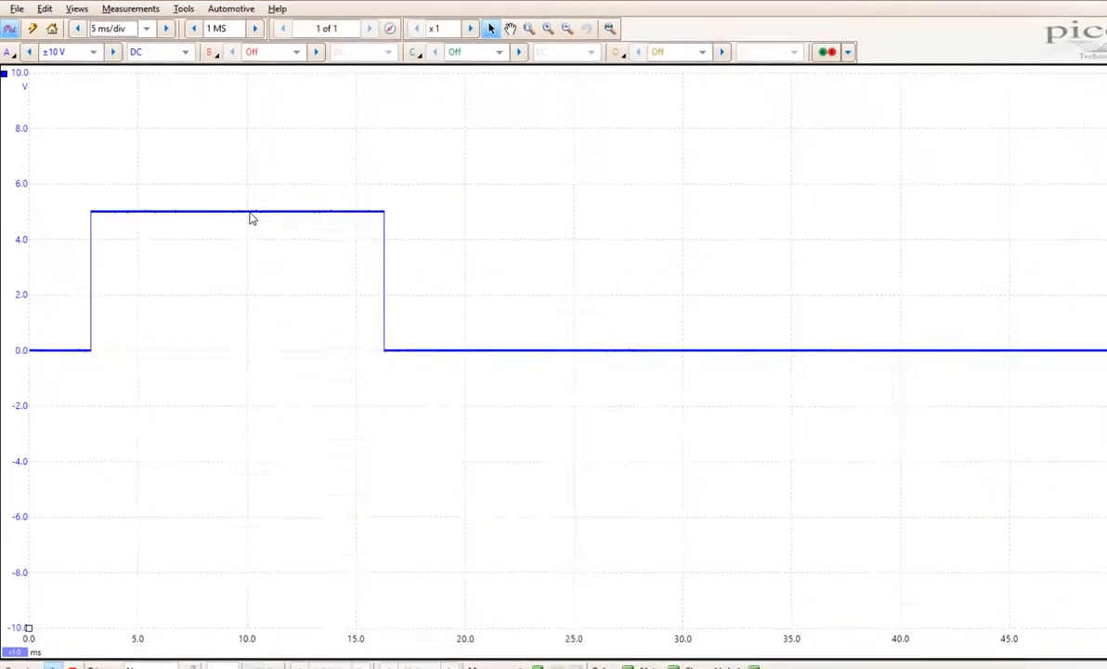
{"action": "left_click", "coordinate": [134, 658]}
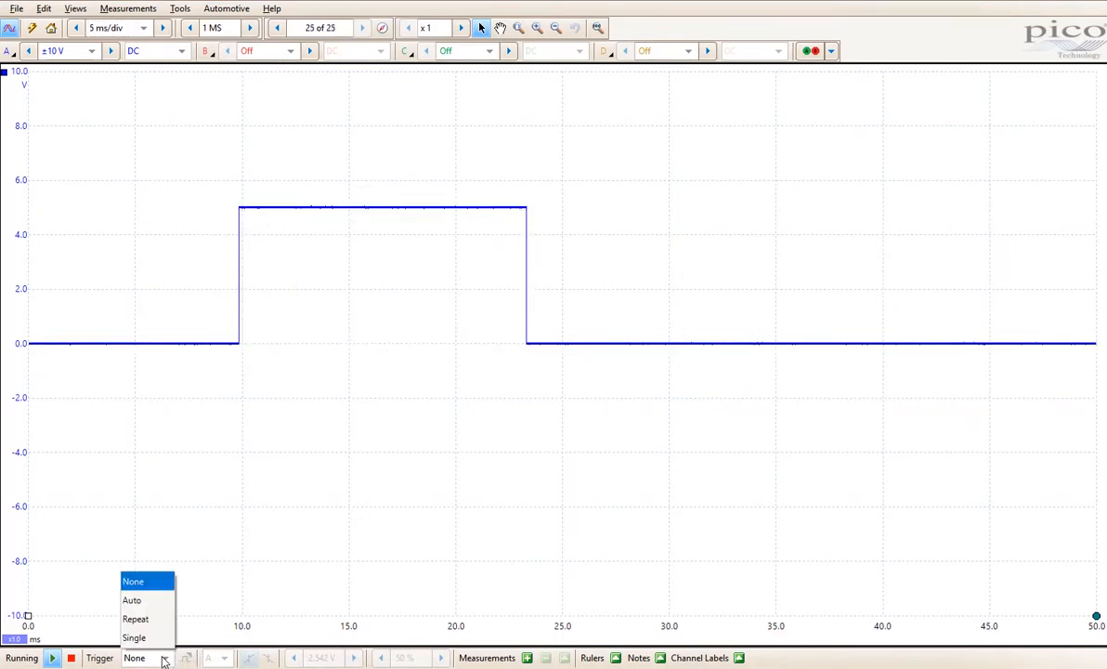
{"action": "left_click", "coordinate": [132, 601]}
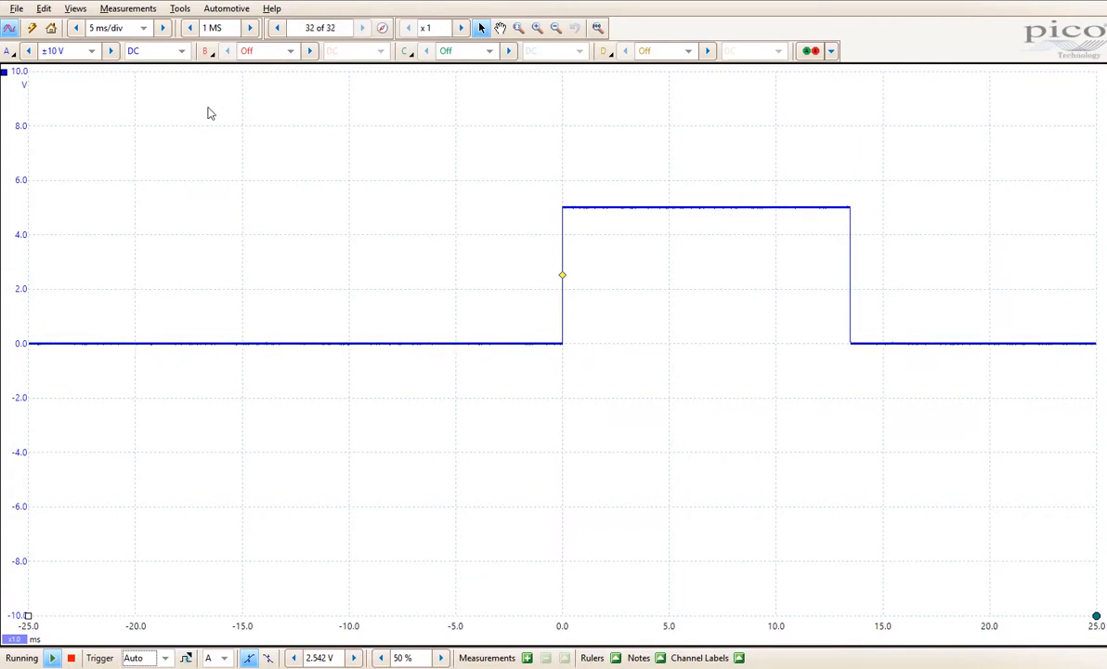
{"action": "left_click", "coordinate": [144, 27]}
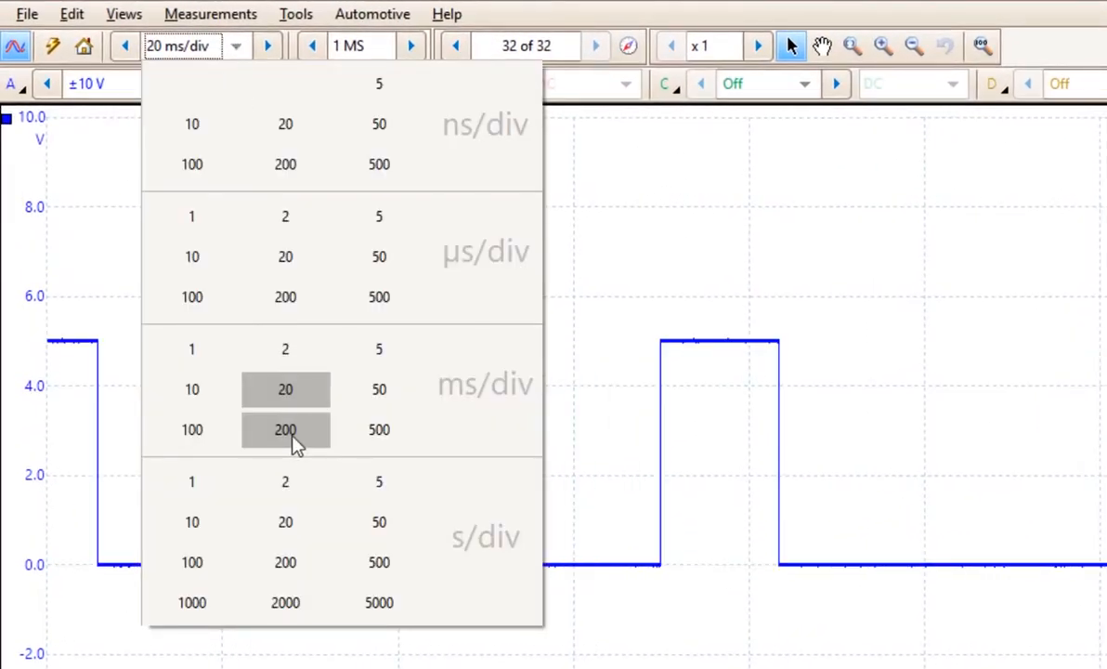
Set the timebase to 200 ms/div and channel A's input range to ±20 V
{"action": "left_click", "coordinate": [285, 429]}
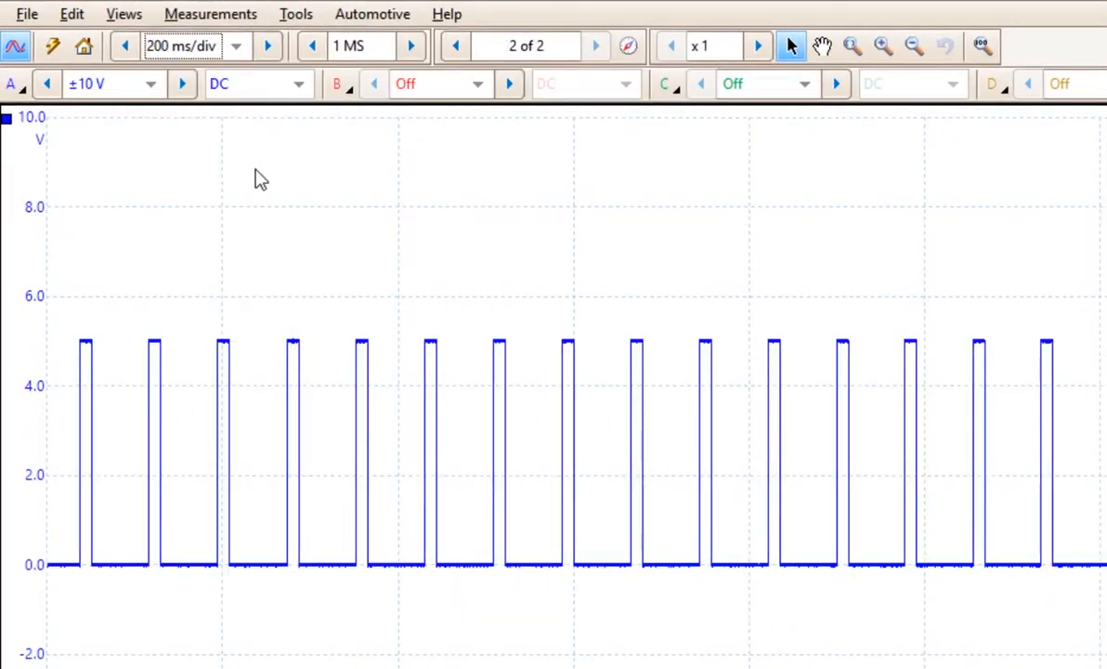
{"action": "left_click", "coordinate": [182, 84]}
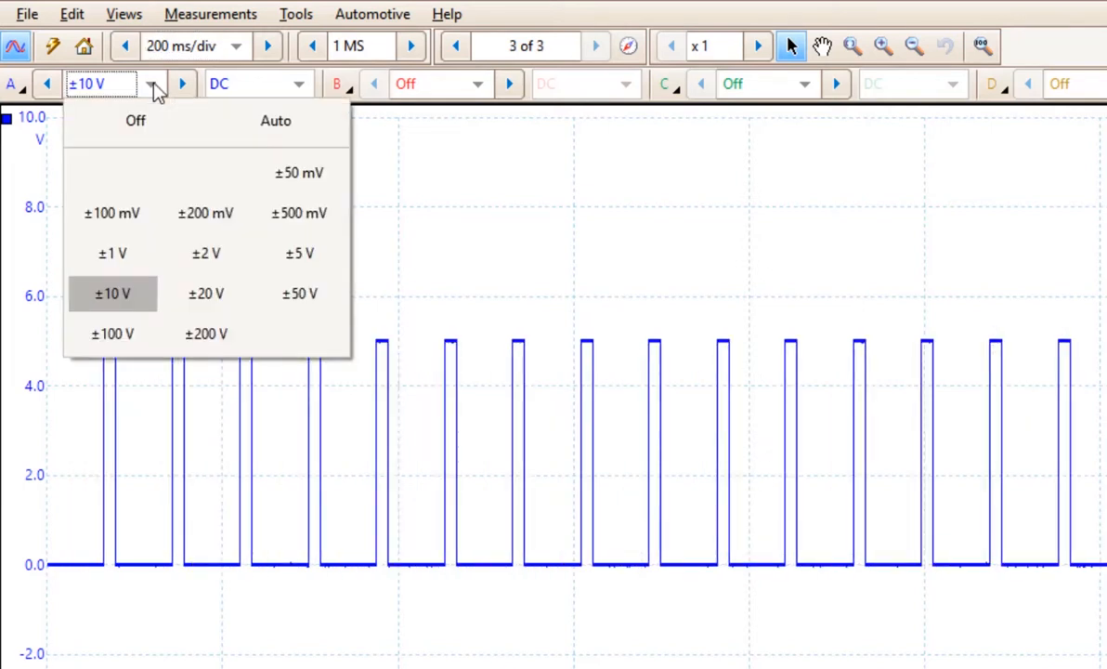
{"action": "left_click", "coordinate": [596, 45]}
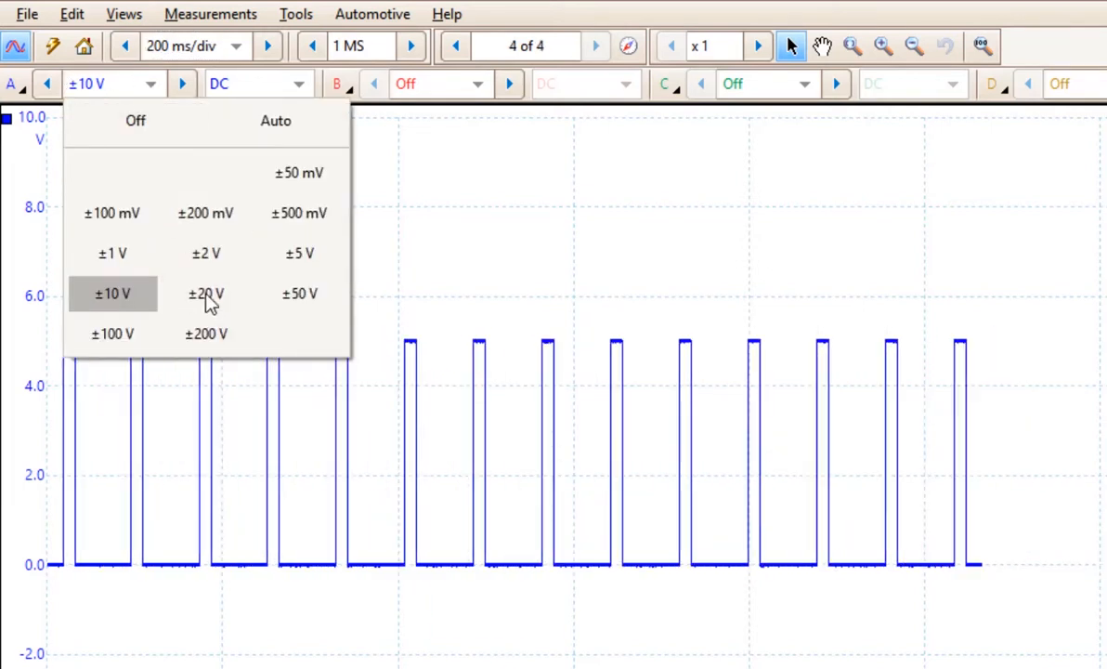
{"action": "left_click", "coordinate": [205, 294]}
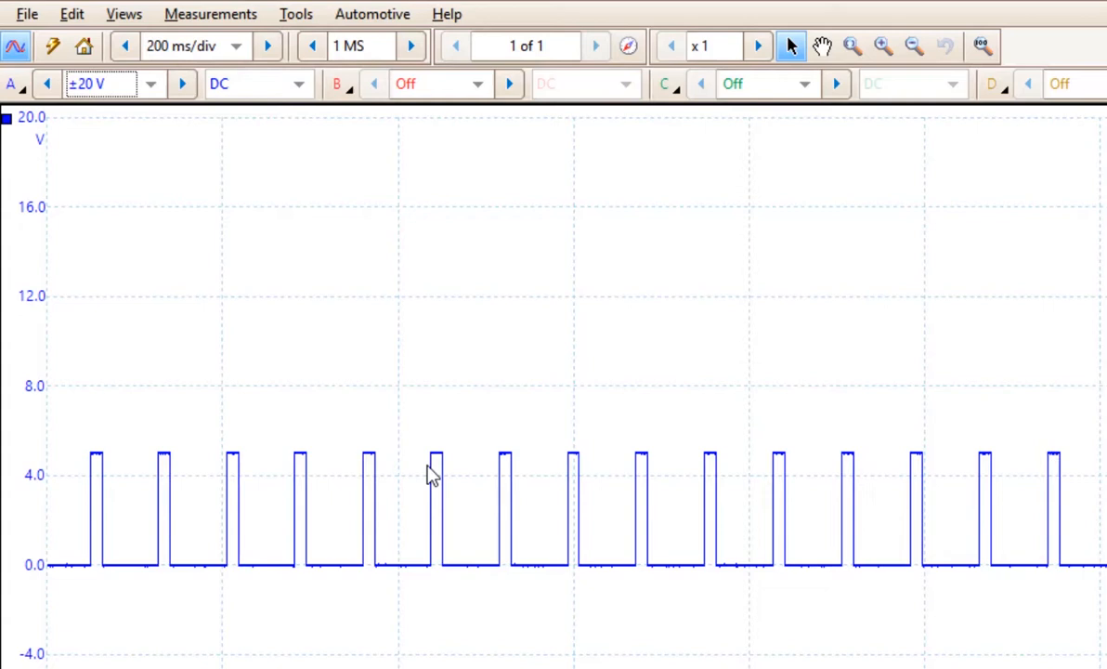
{"action": "left_click", "coordinate": [595, 46]}
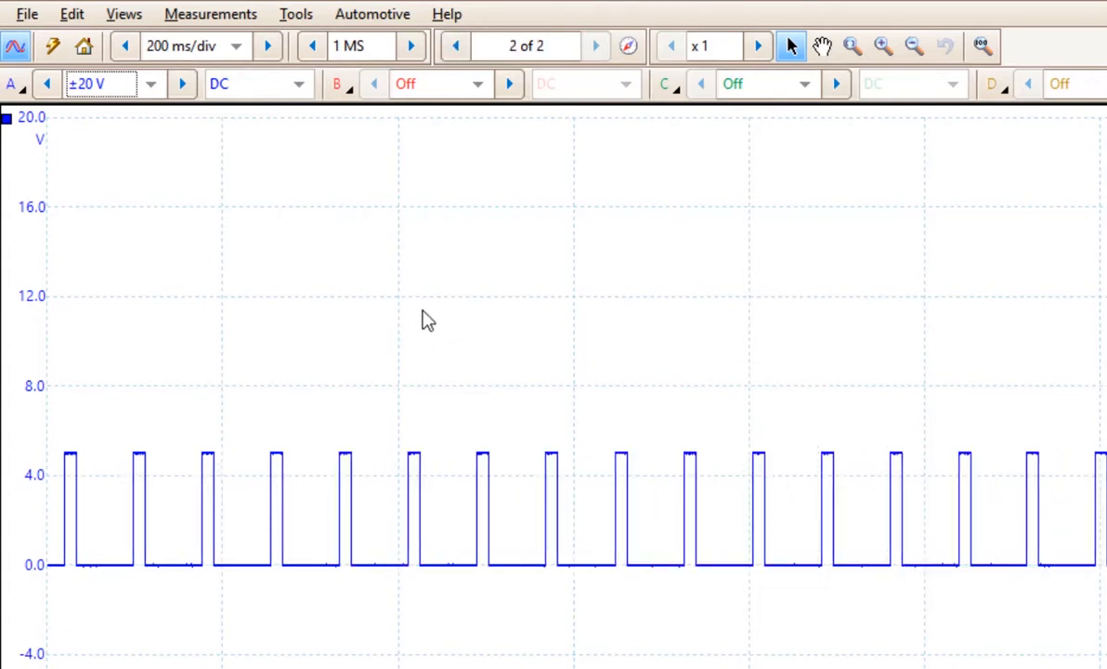
{"action": "left_click", "coordinate": [596, 46]}
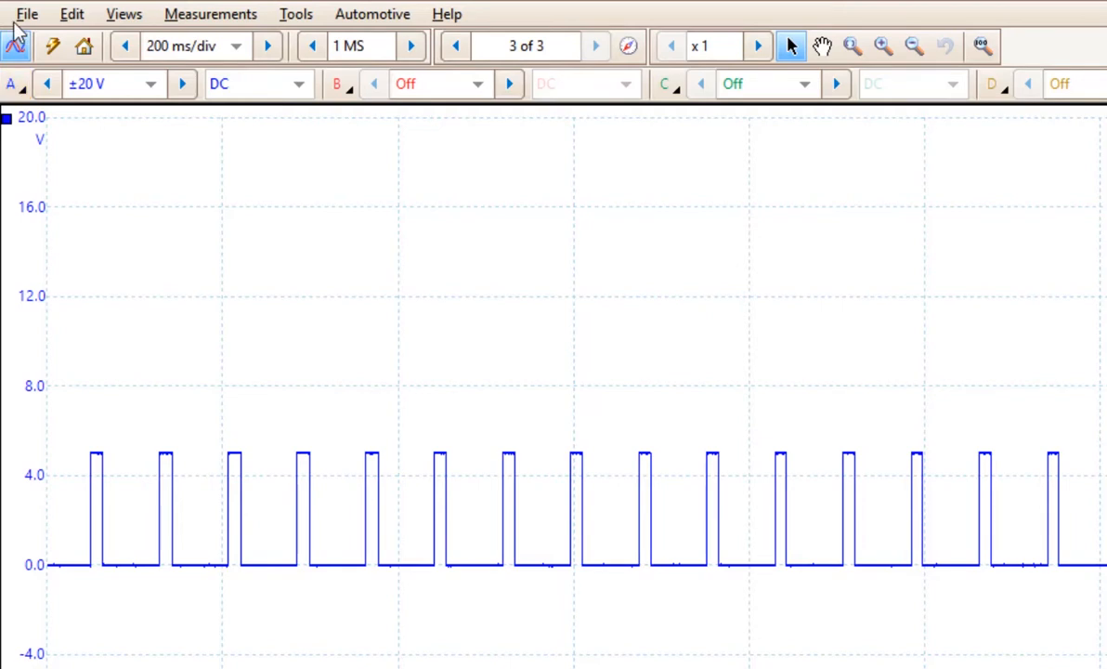
Save the 200 ms/div, ±20 V configuration as the user default start-up settings
{"action": "left_click", "coordinate": [26, 13]}
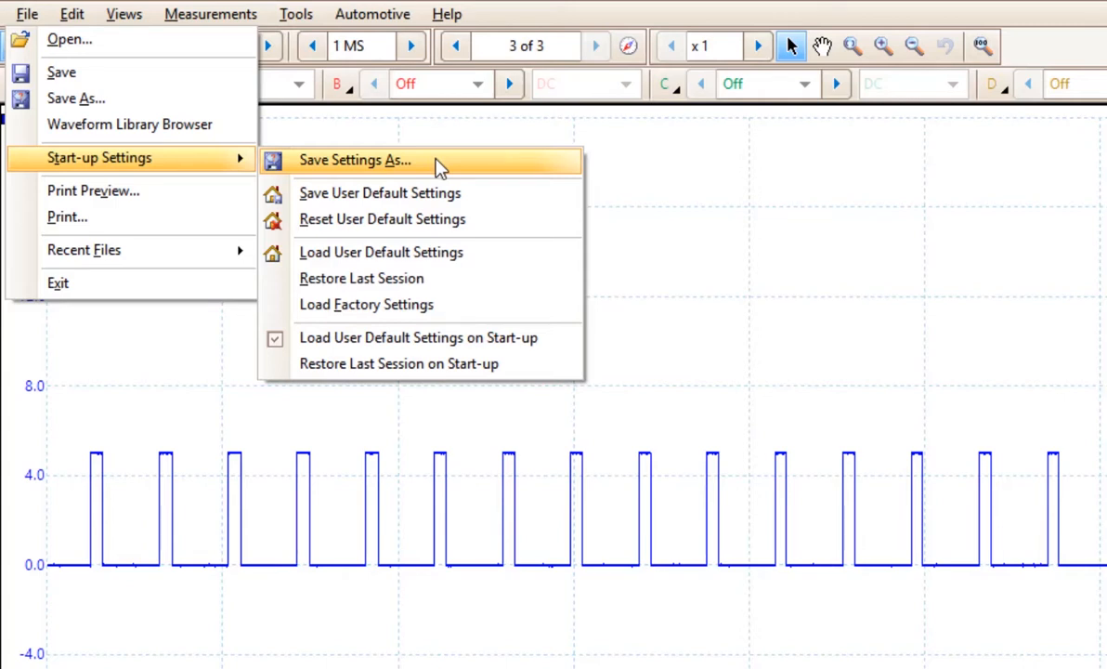
{"action": "mouse_move", "coordinate": [399, 201]}
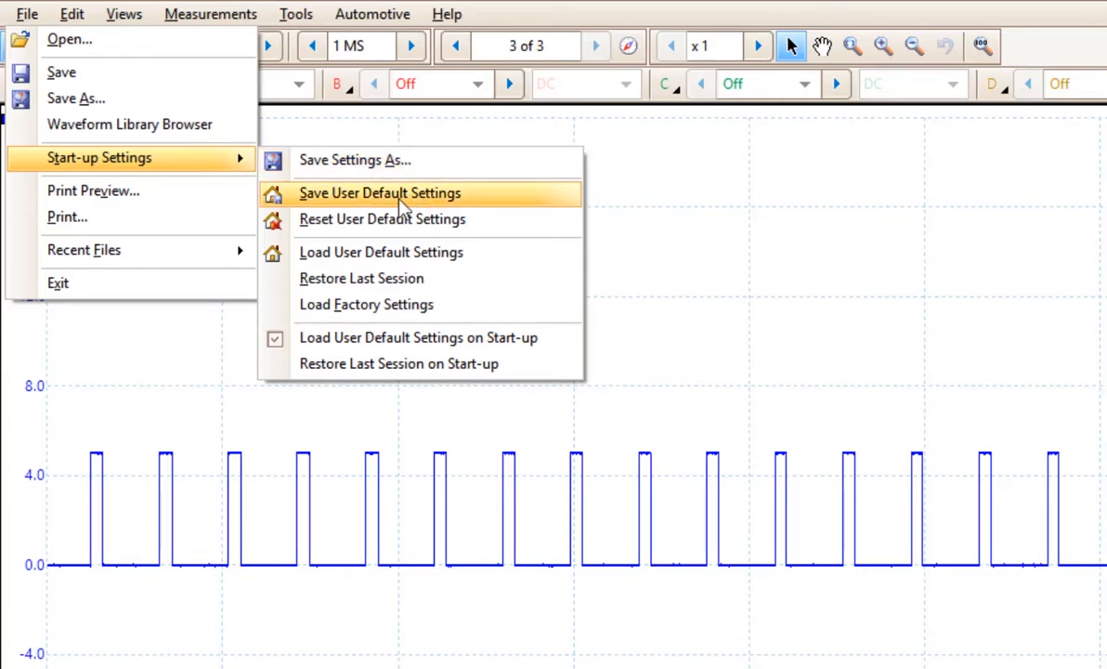
{"action": "mouse_move", "coordinate": [469, 195]}
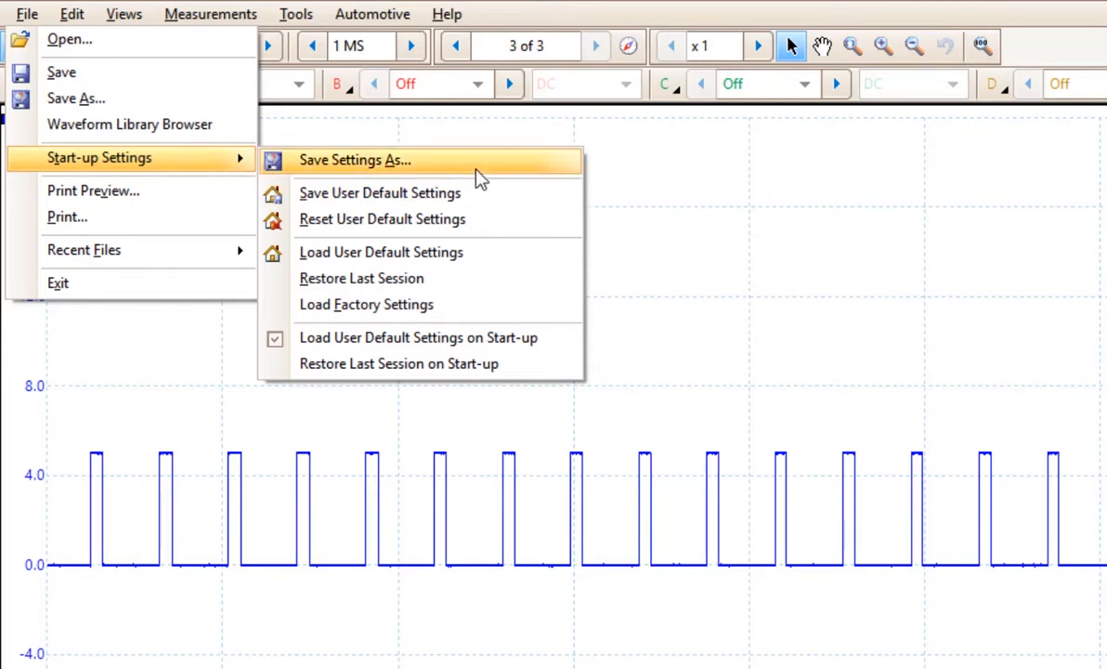
{"action": "mouse_move", "coordinate": [455, 219]}
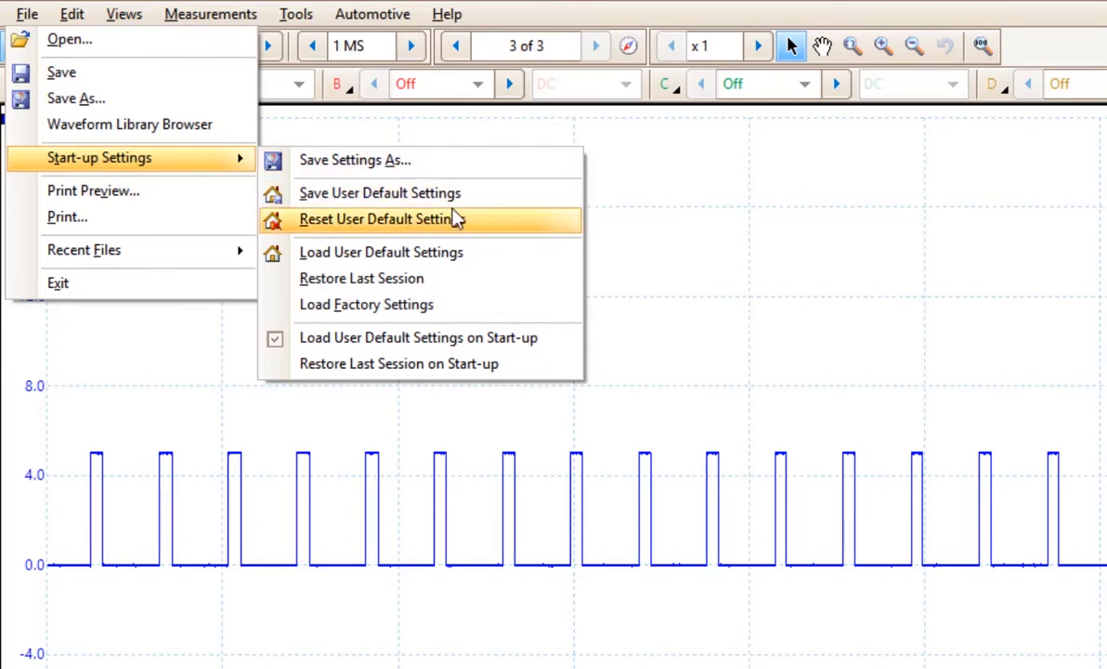
{"action": "mouse_move", "coordinate": [413, 199]}
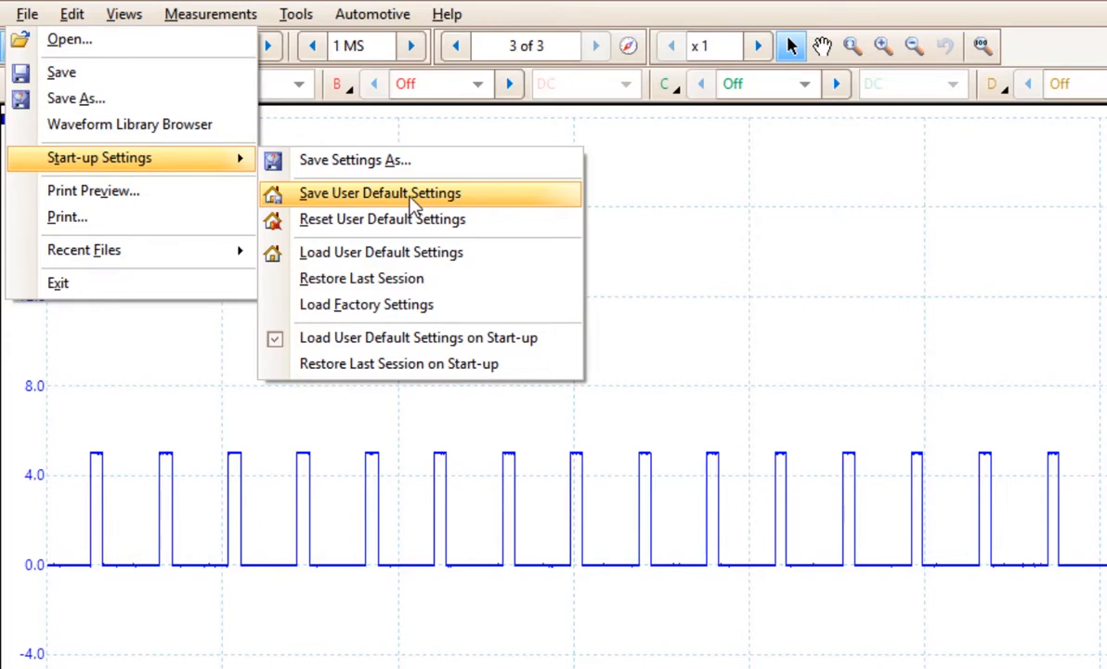
{"action": "left_click", "coordinate": [380, 193]}
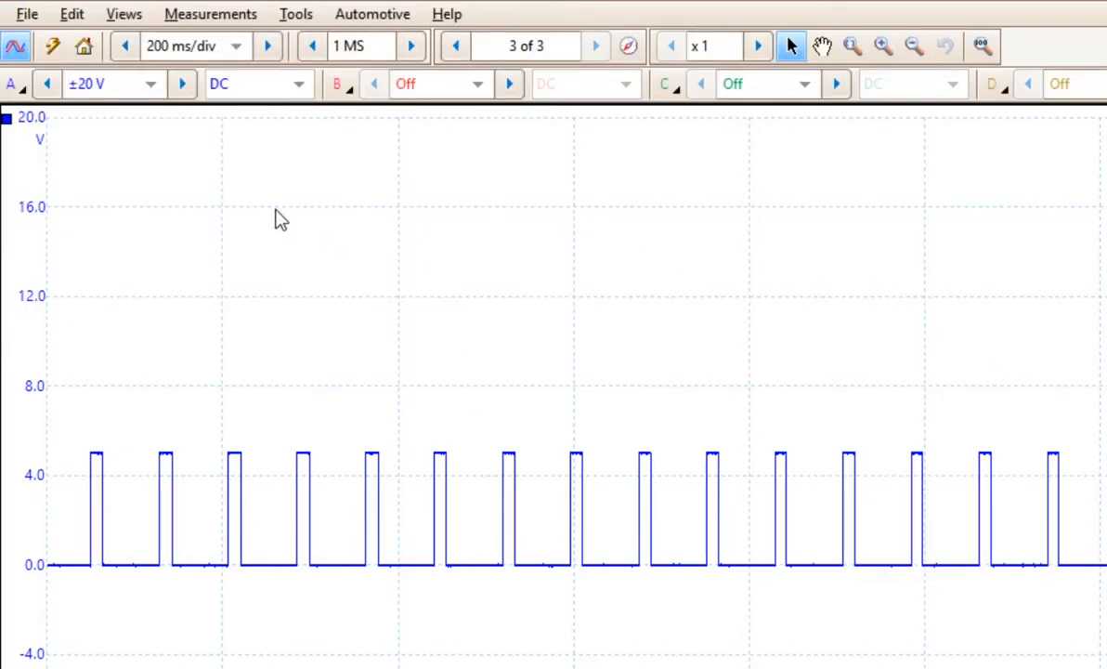
{"action": "mouse_move", "coordinate": [127, 97]}
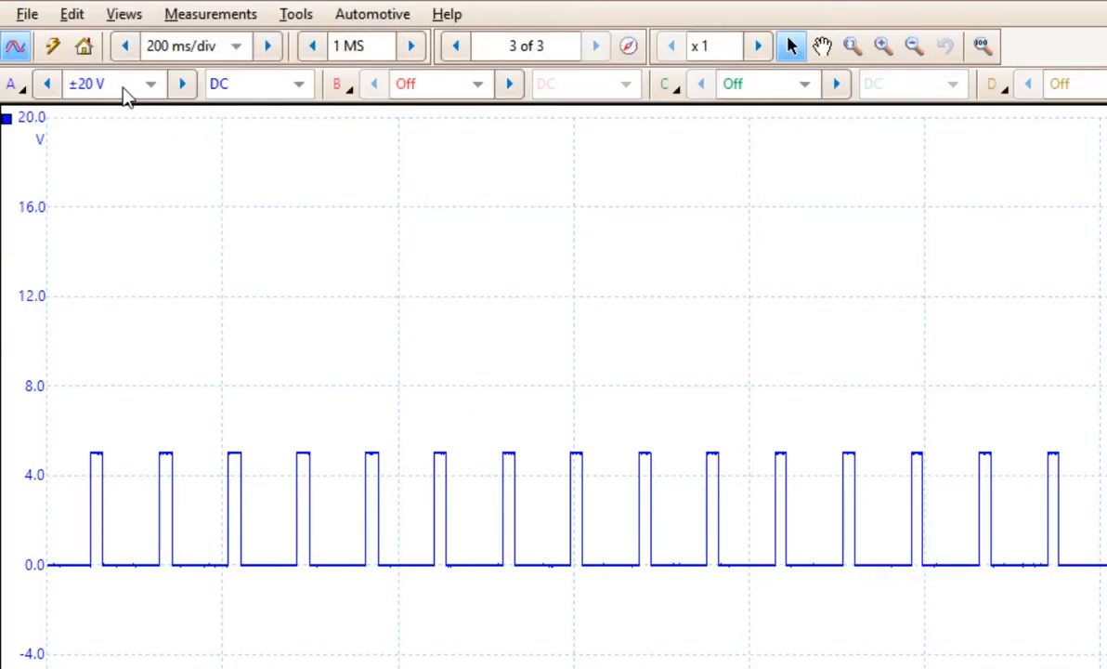
{"action": "mouse_move", "coordinate": [232, 221]}
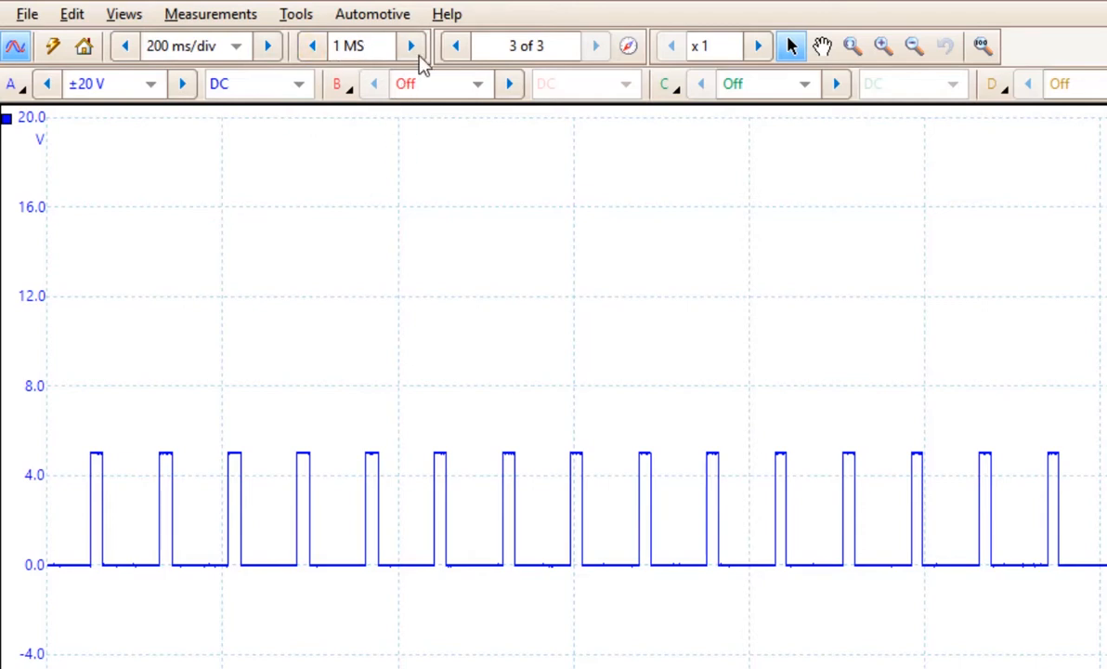
{"action": "mouse_move", "coordinate": [351, 46]}
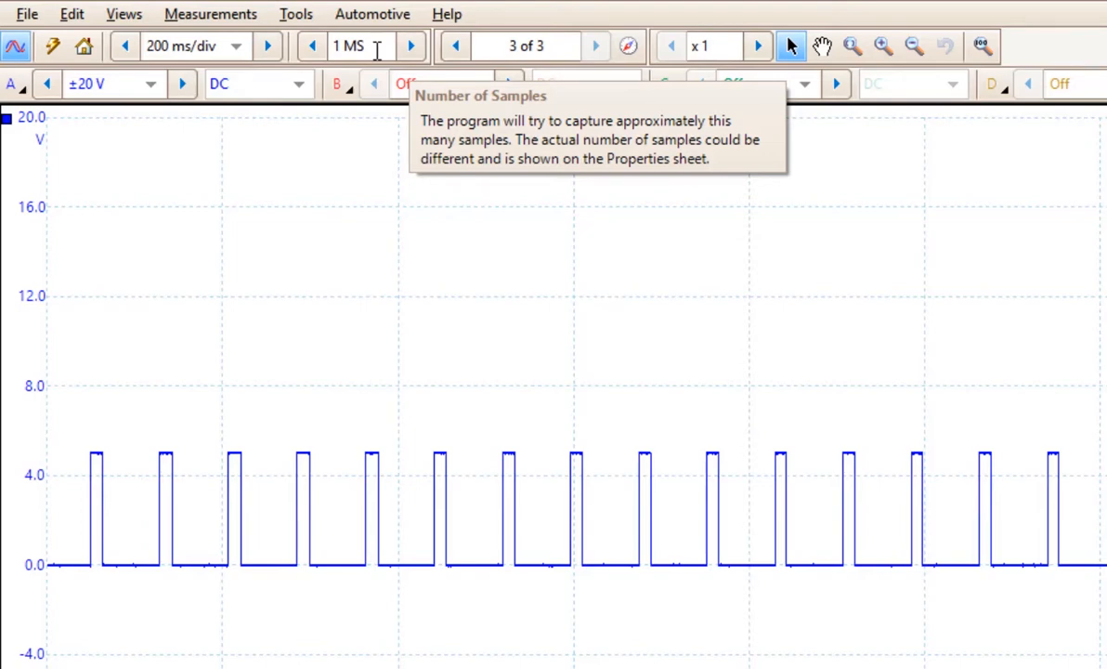
{"action": "left_click", "coordinate": [26, 13]}
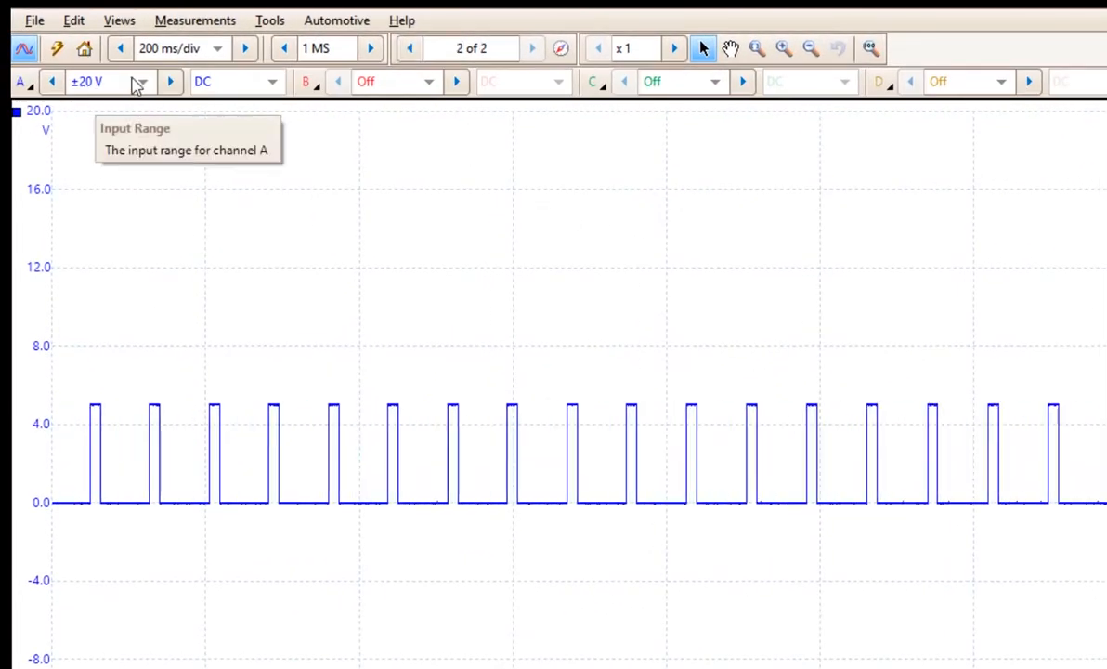
Reduce the timebase to 100 ms/div, giving 500 kS samples, and bring up the File options
{"action": "left_click", "coordinate": [532, 49]}
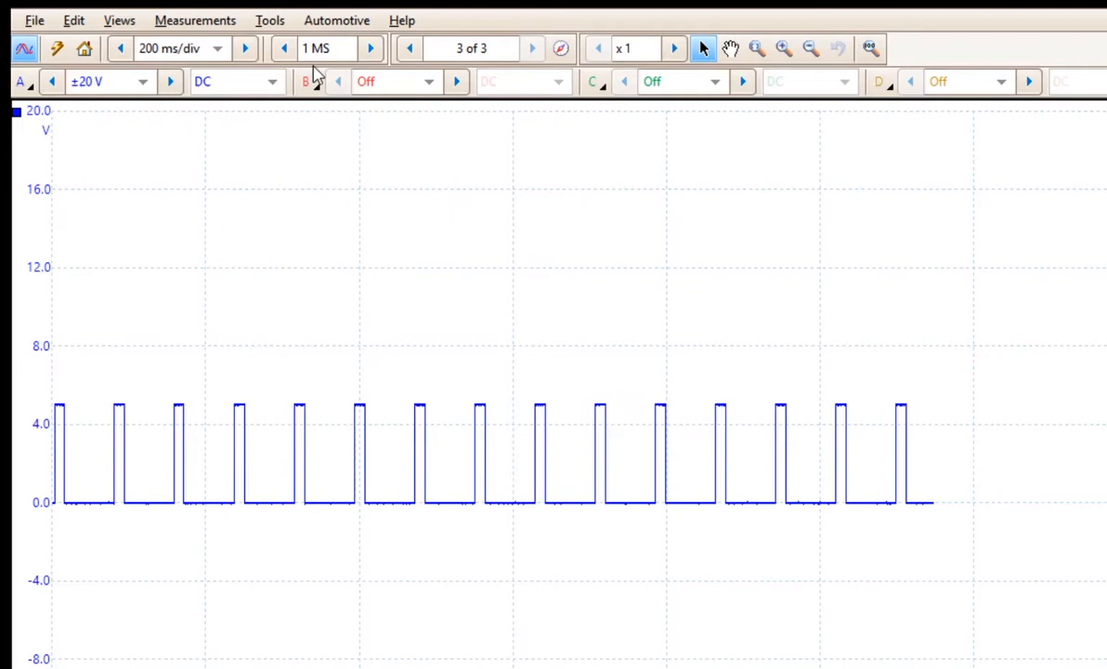
{"action": "left_click", "coordinate": [370, 48]}
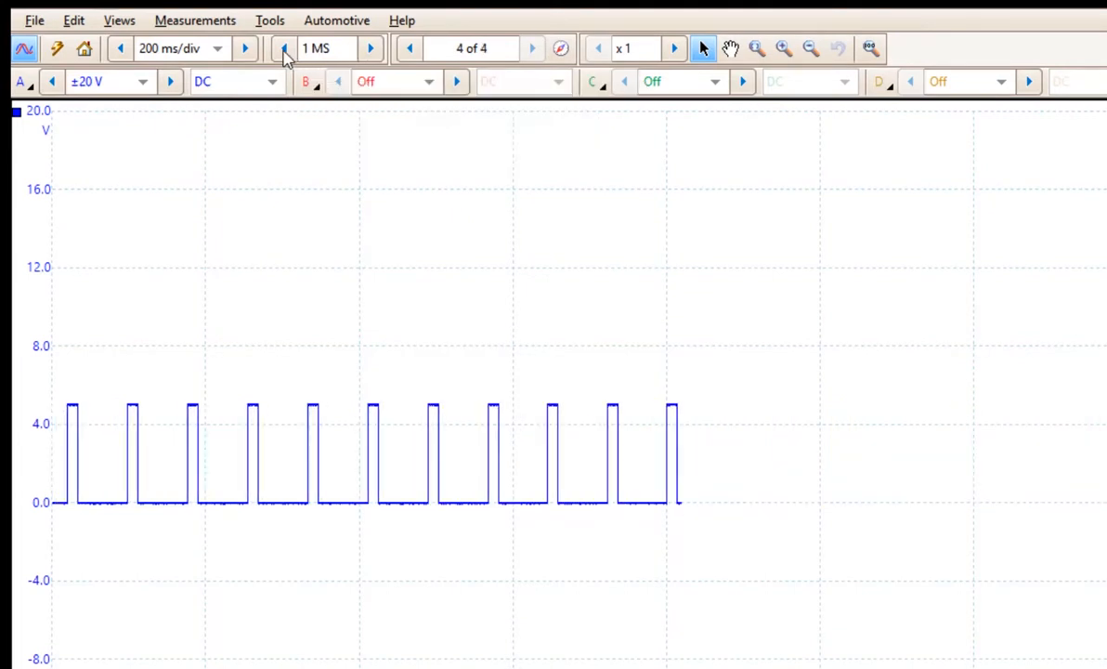
{"action": "left_click", "coordinate": [370, 48]}
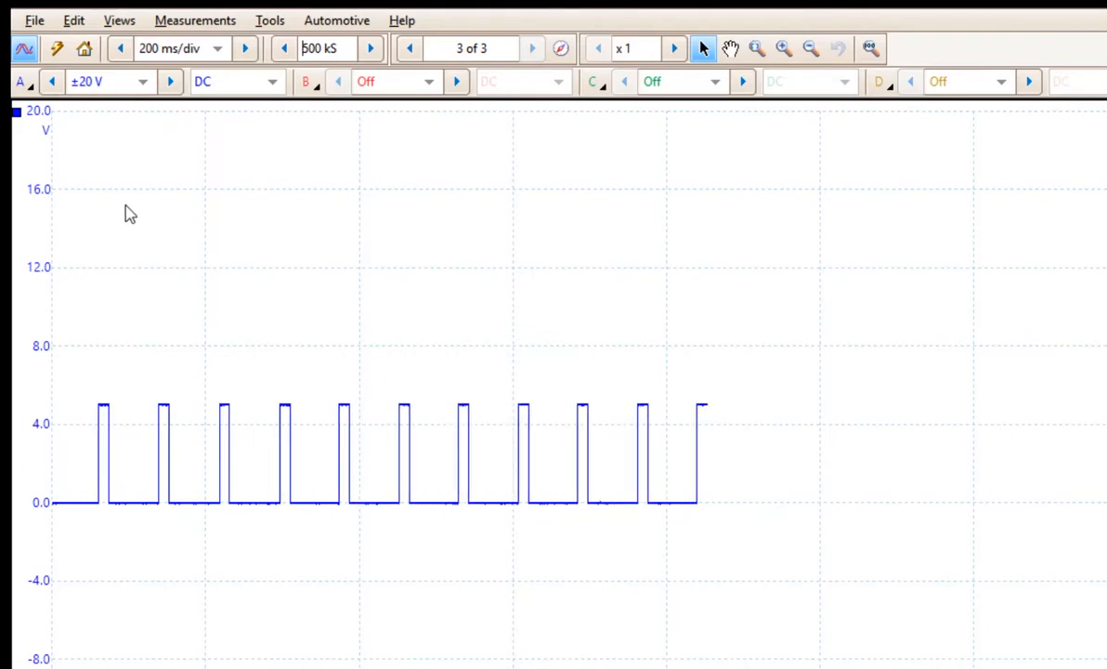
{"action": "left_click", "coordinate": [217, 48]}
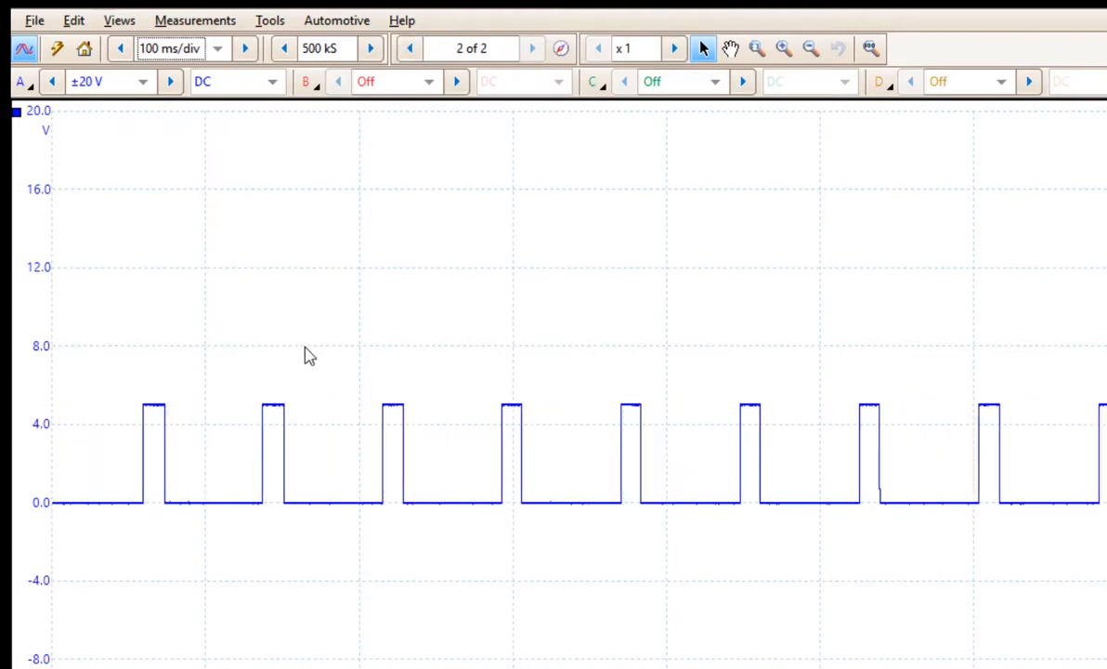
{"action": "left_click", "coordinate": [34, 19]}
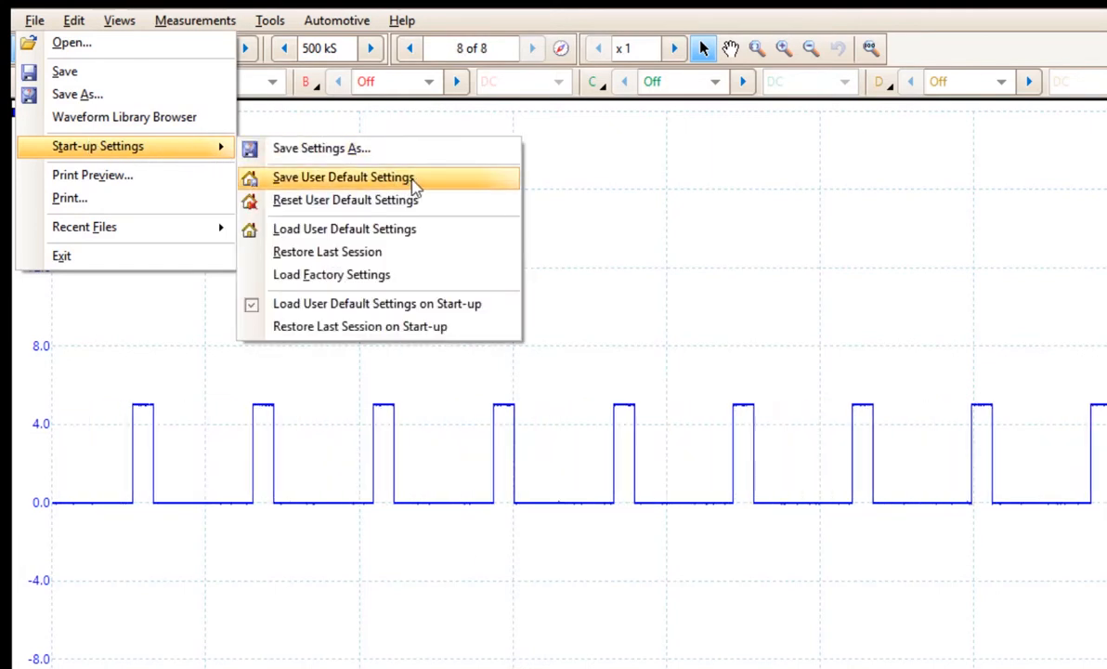
Save the ±20 V, 100 ms/div, 500 kS setup as user default, then restart capture
{"action": "left_click", "coordinate": [344, 177]}
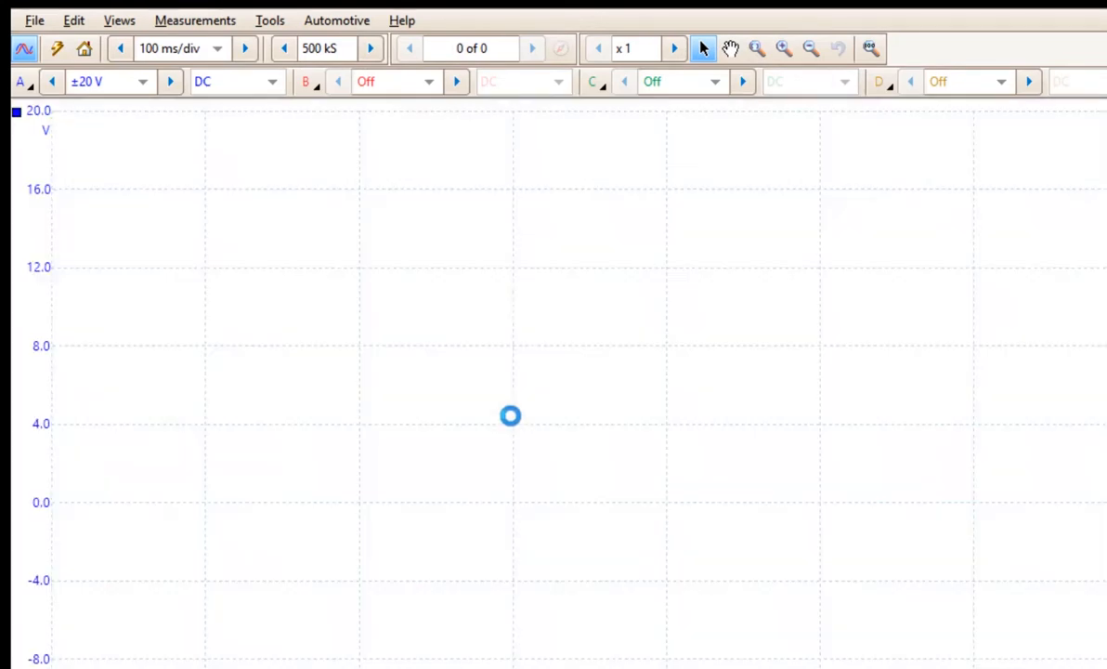
{"action": "left_click", "coordinate": [560, 47]}
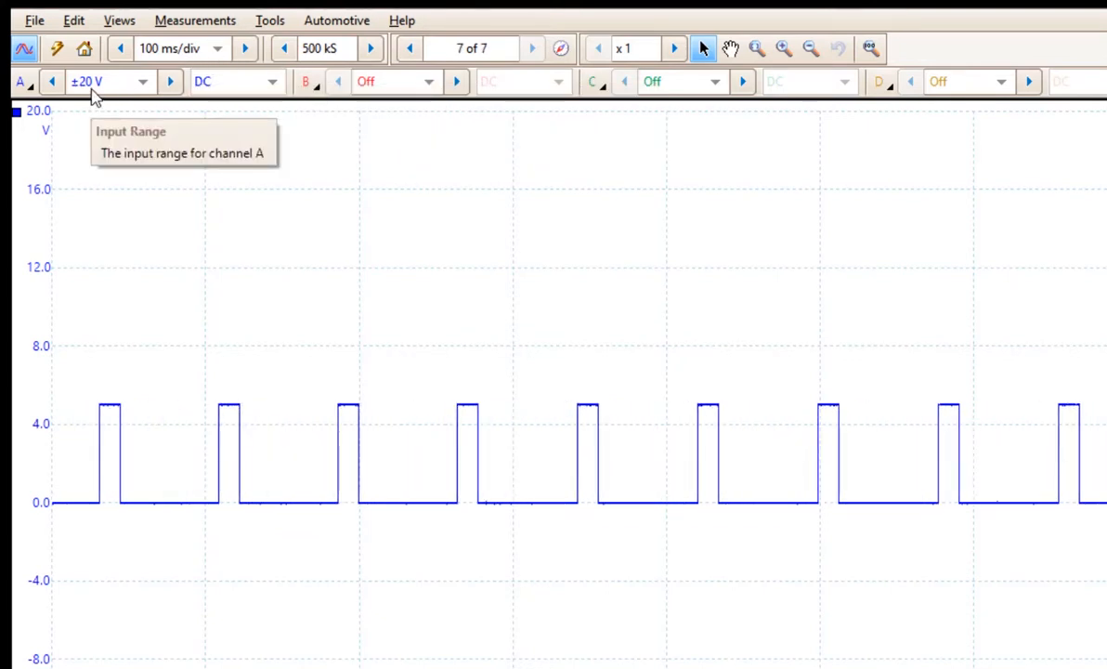
{"action": "left_click", "coordinate": [533, 47]}
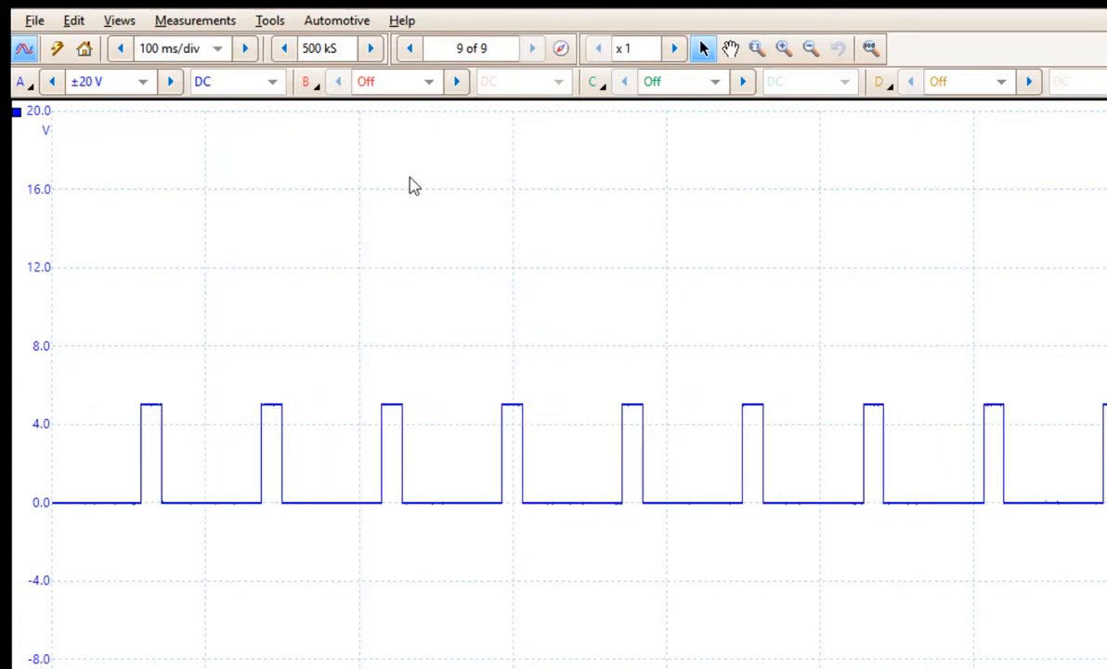
Reset the user default settings, reverting to 5 ms/div and Auto range on channel A
{"action": "left_click", "coordinate": [34, 19]}
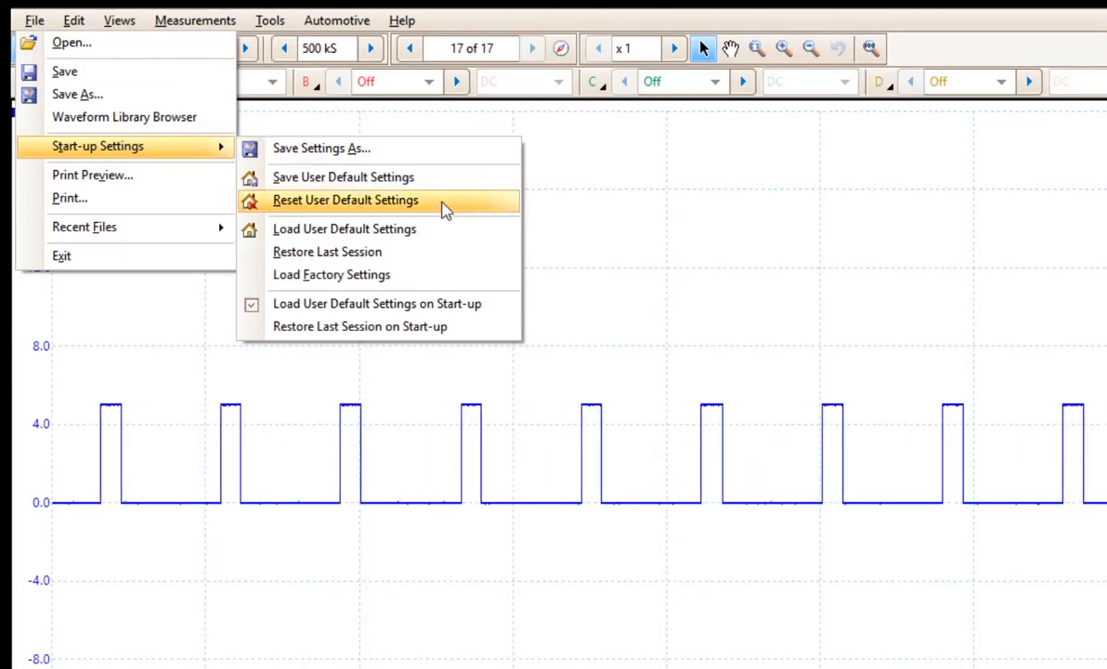
{"action": "left_click", "coordinate": [345, 200]}
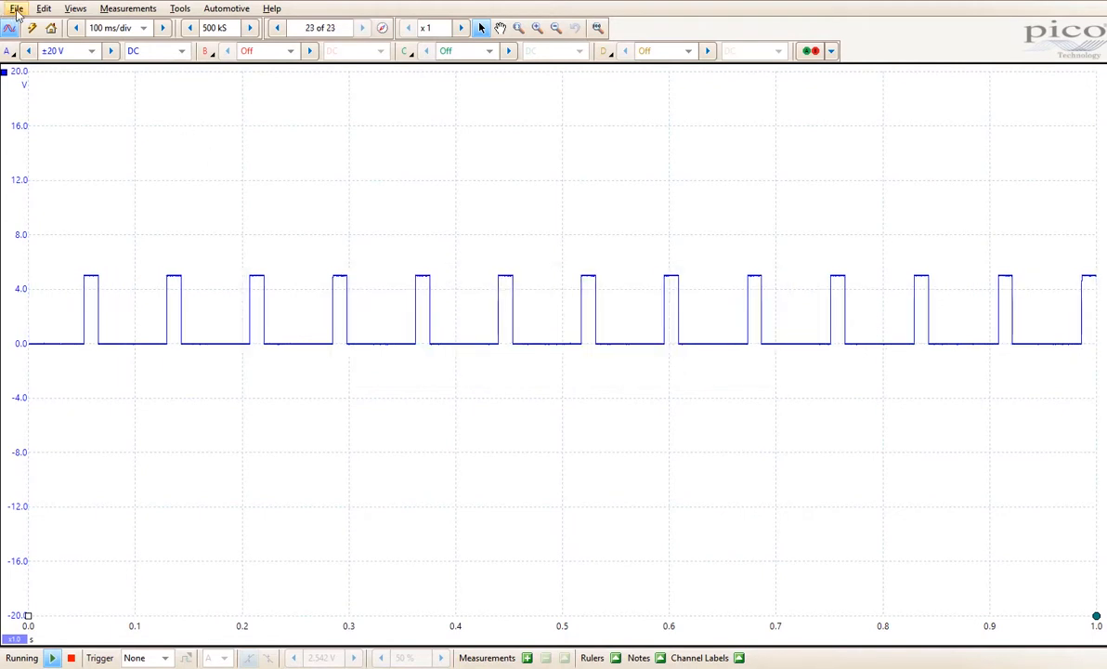
{"action": "left_click", "coordinate": [16, 8]}
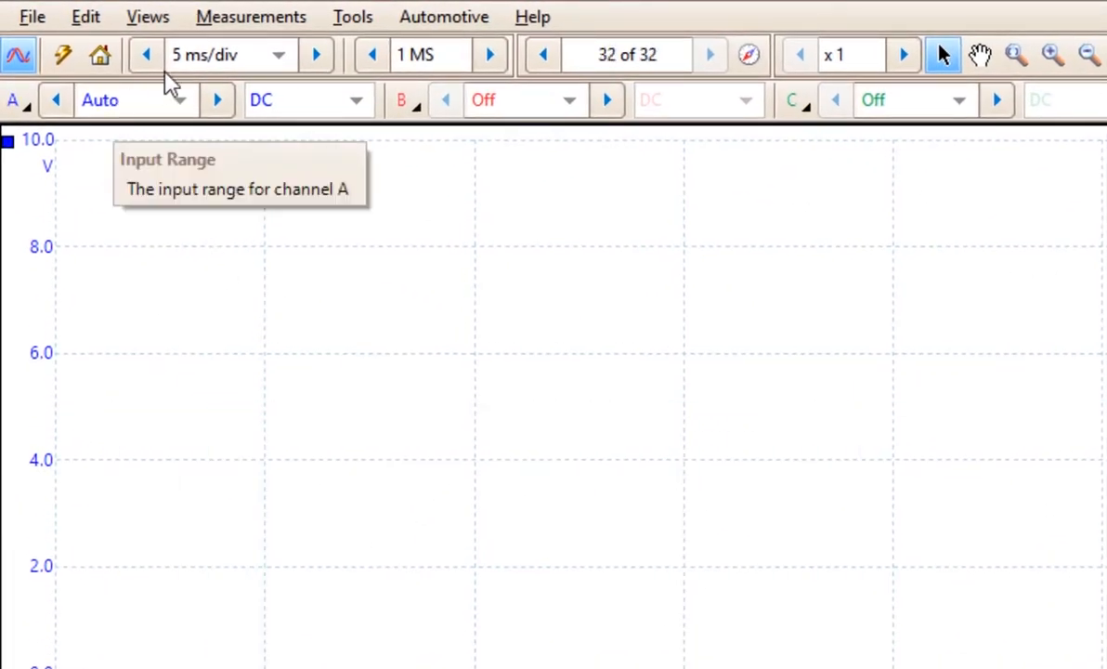
{"action": "mouse_move", "coordinate": [295, 67]}
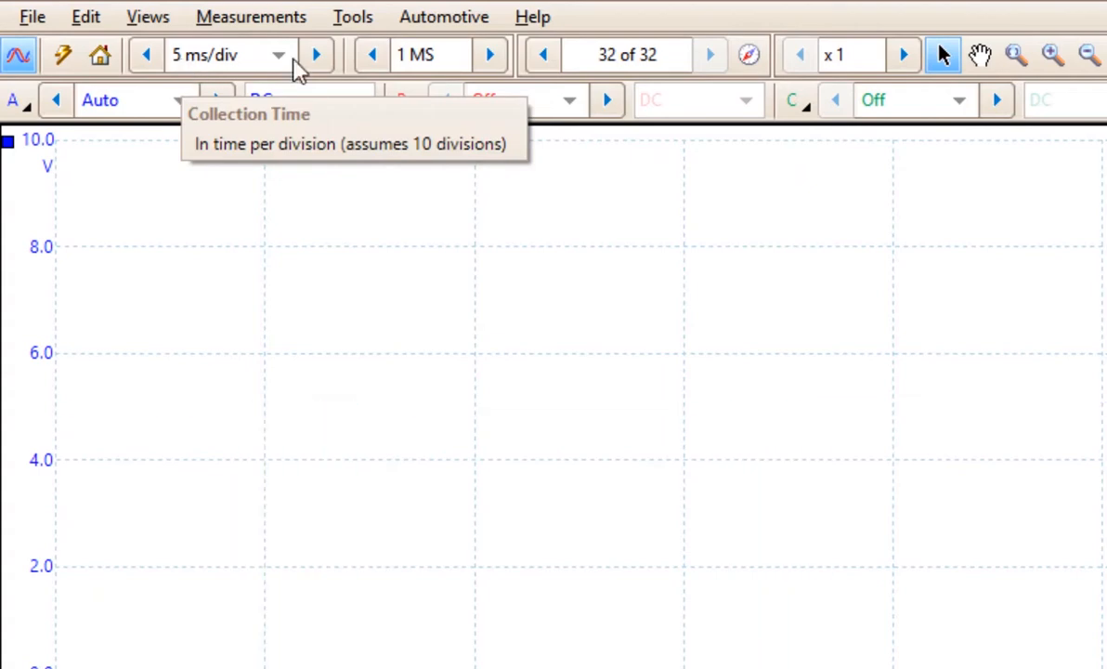
{"action": "mouse_move", "coordinate": [420, 56]}
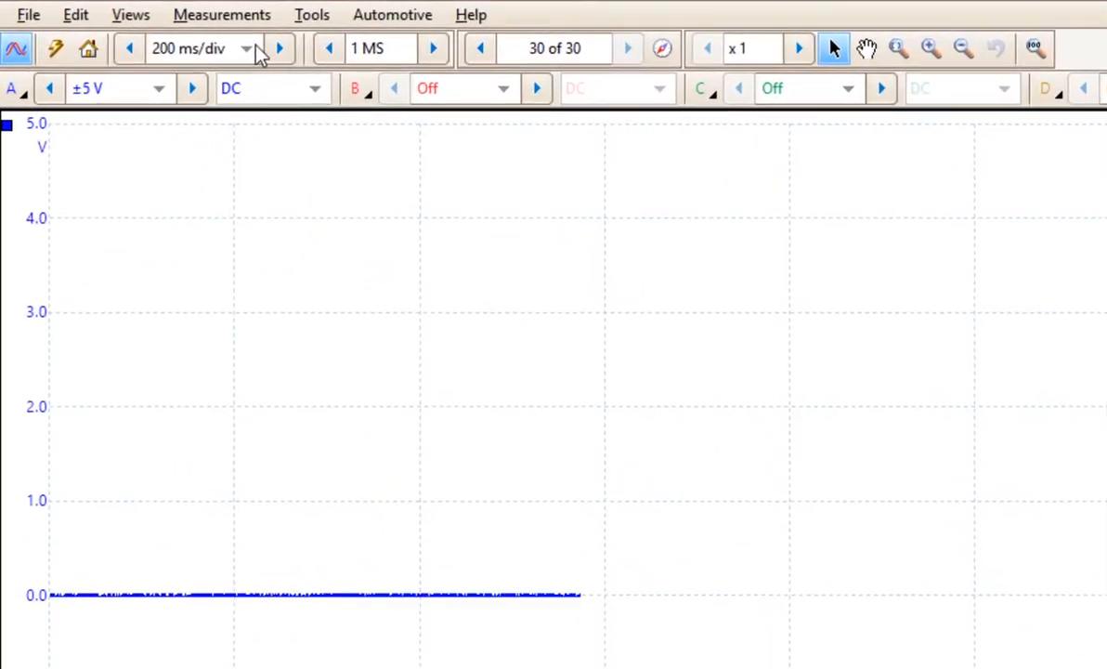
Choose a 500 ms/div collection time with channel A at ±5 V
{"action": "left_click", "coordinate": [246, 48]}
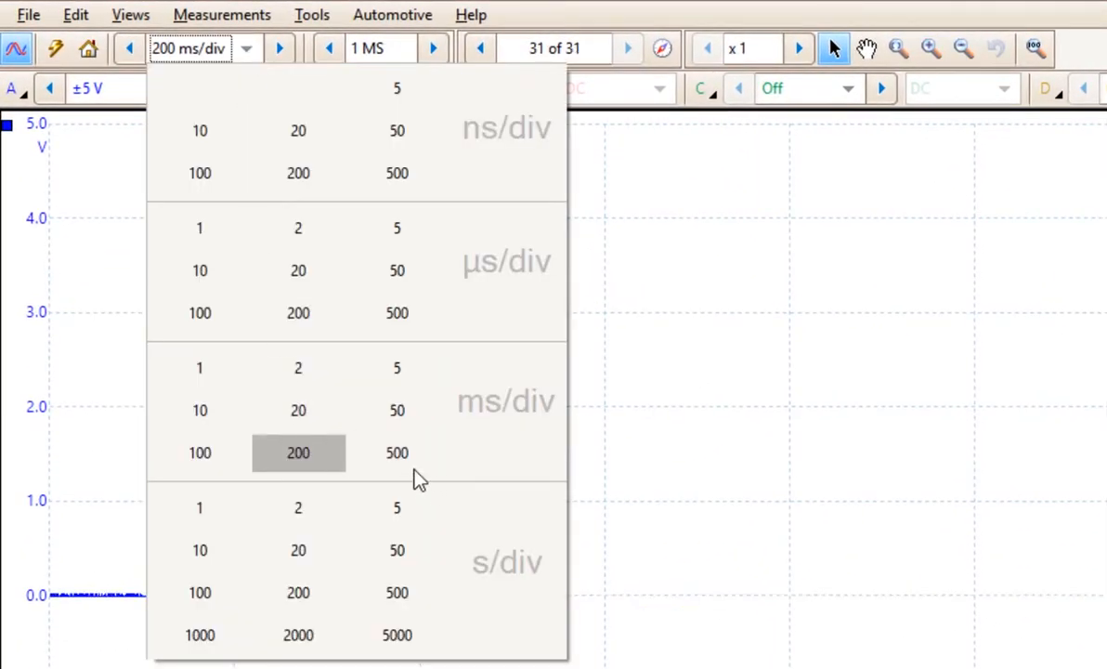
{"action": "left_click", "coordinate": [396, 453]}
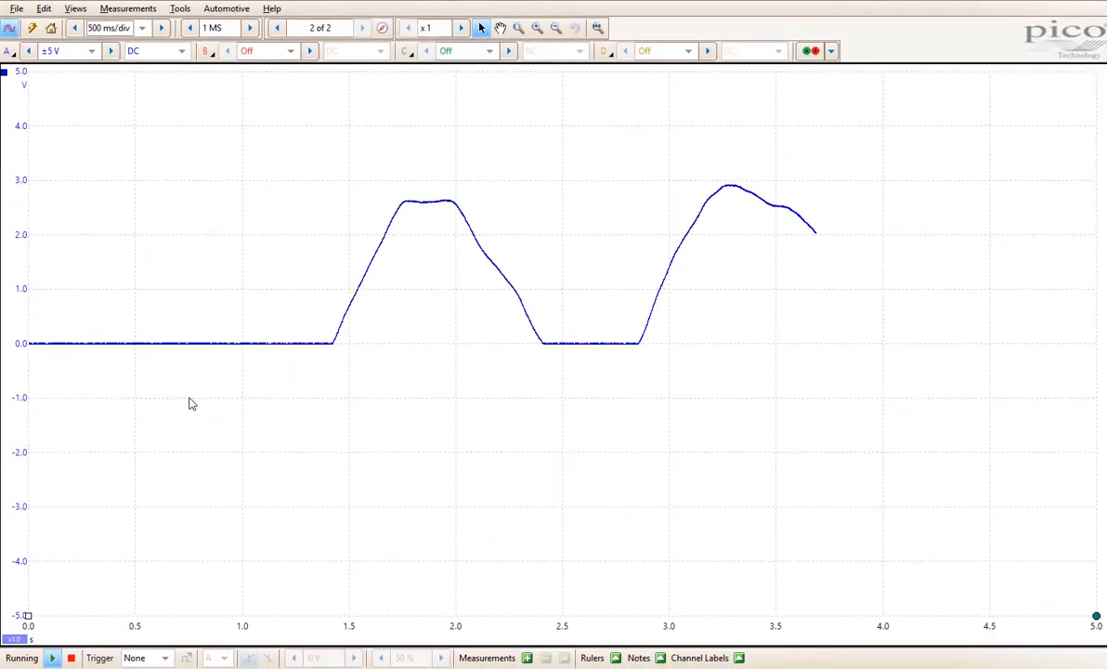
{"action": "left_click", "coordinate": [362, 27]}
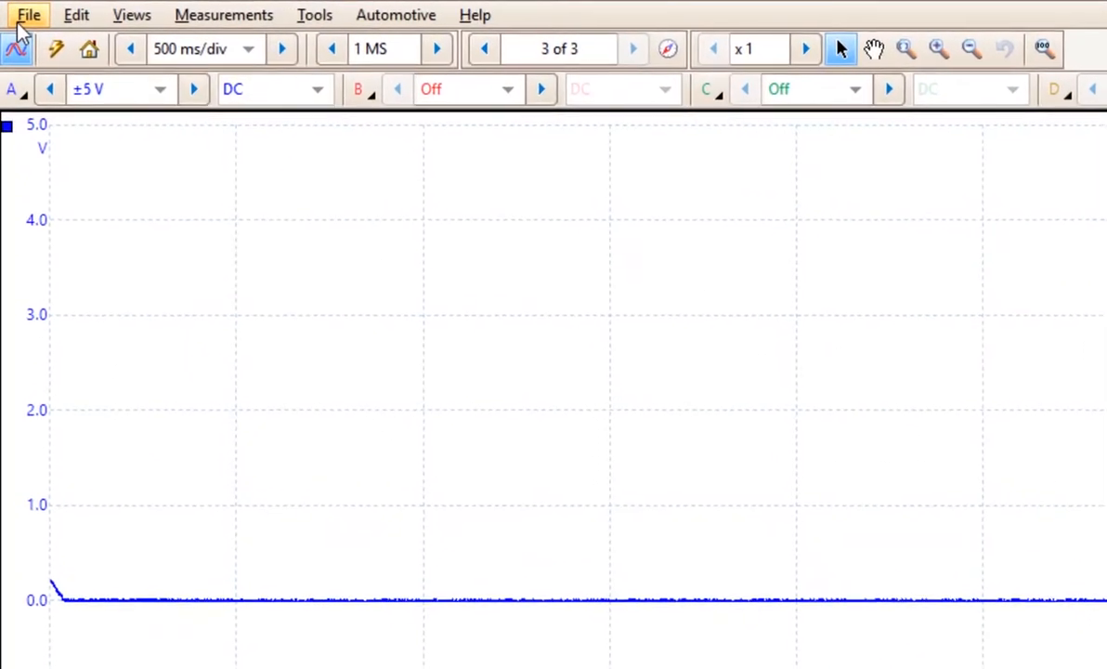
Save the current settings as a file named 'TPS settings'
{"action": "left_click", "coordinate": [28, 15]}
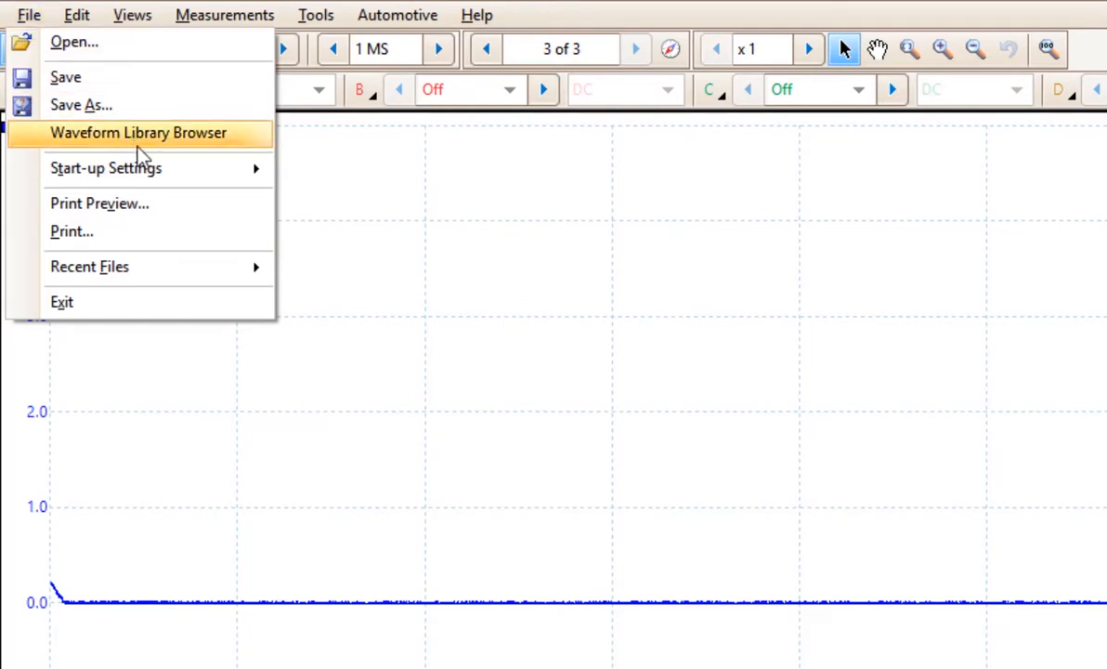
{"action": "mouse_move", "coordinate": [106, 168]}
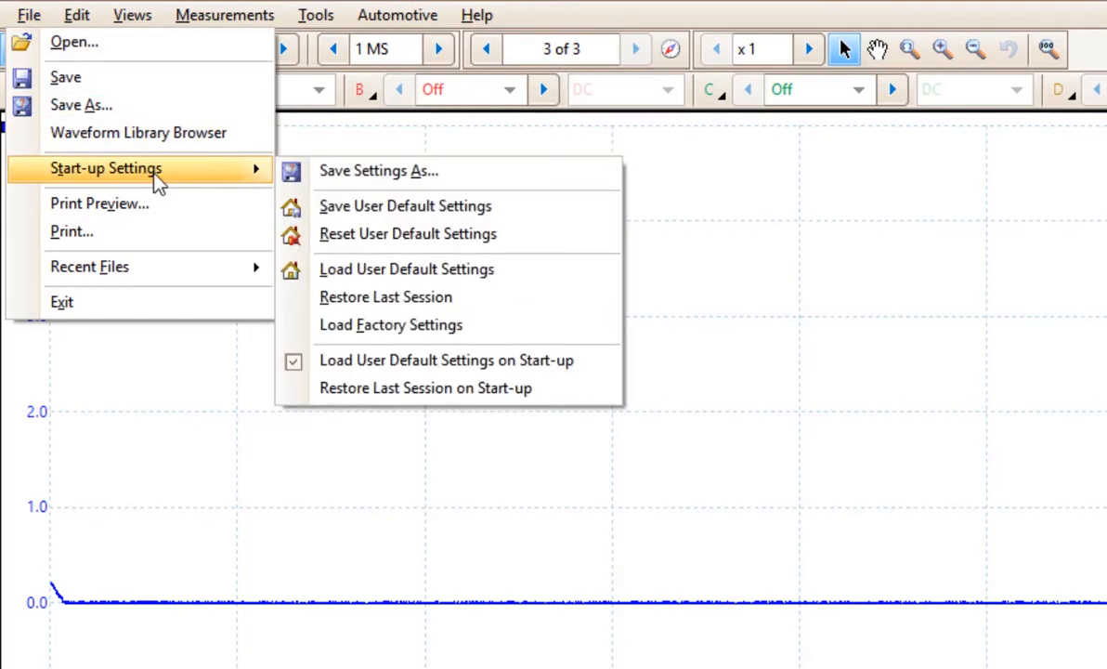
{"action": "left_click", "coordinate": [378, 171]}
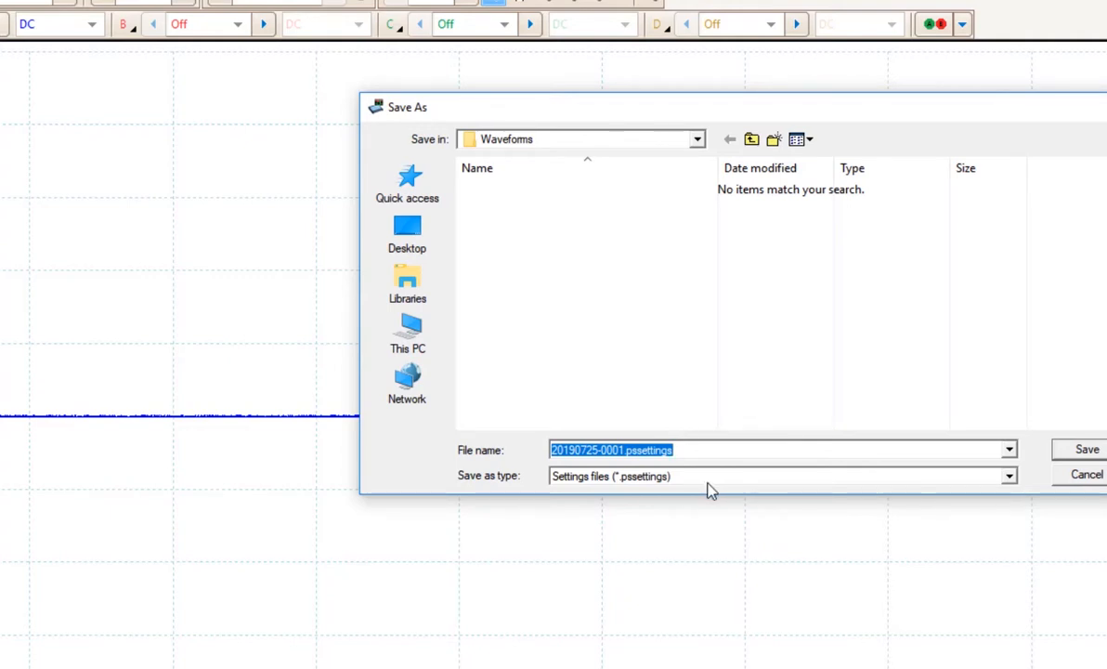
{"action": "type", "text": "TPS"}
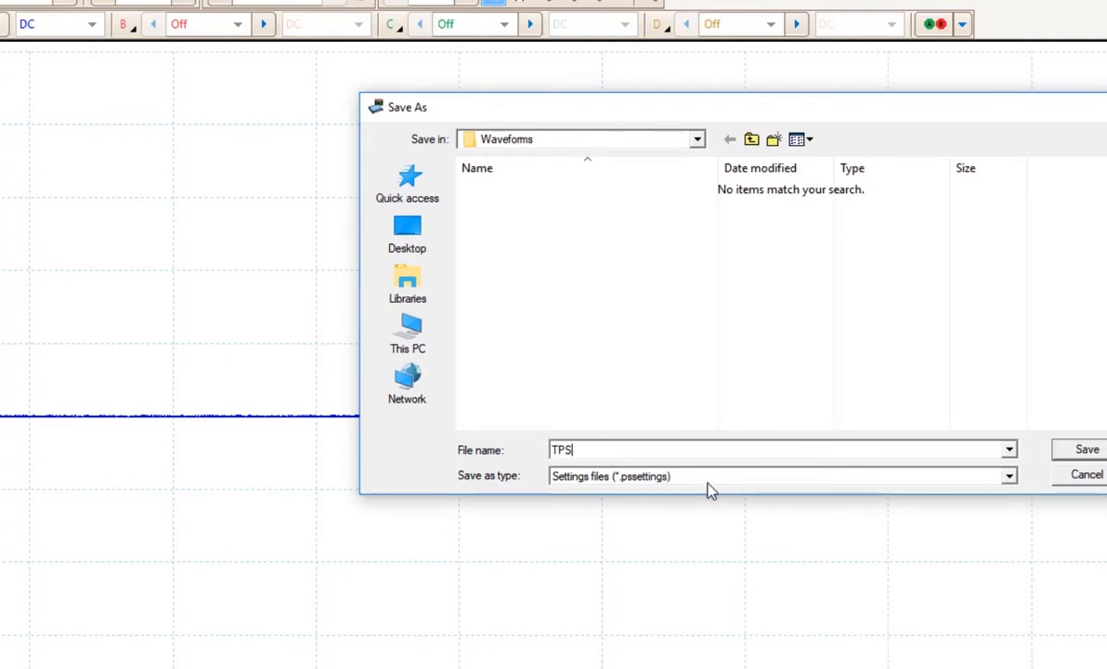
{"action": "type", "text": "settings"}
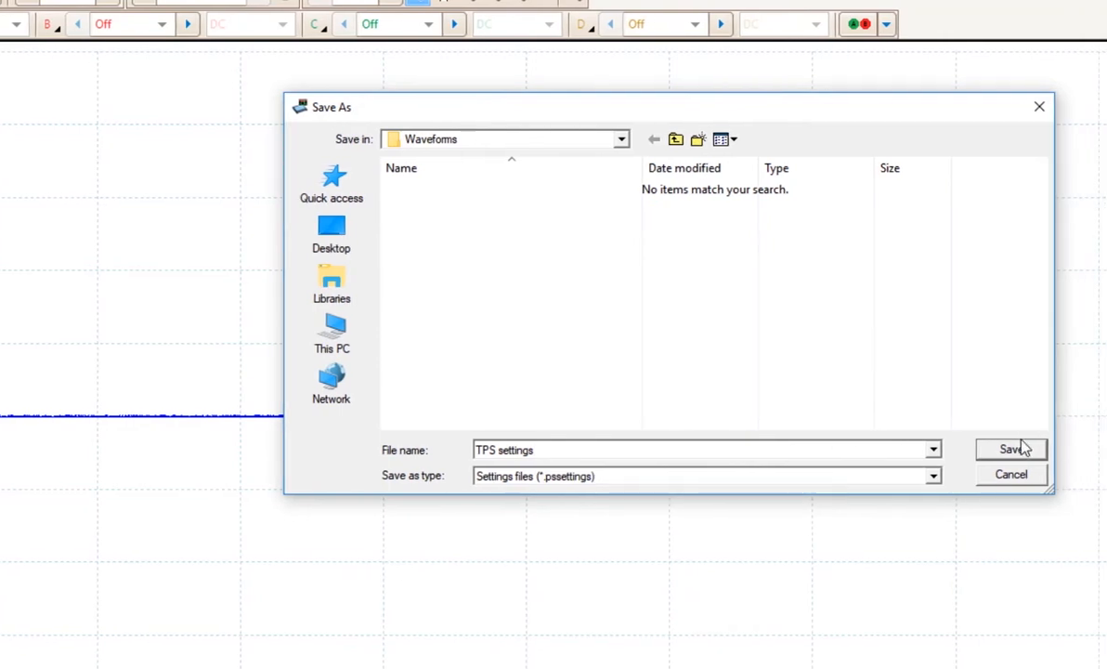
{"action": "left_click", "coordinate": [1011, 450]}
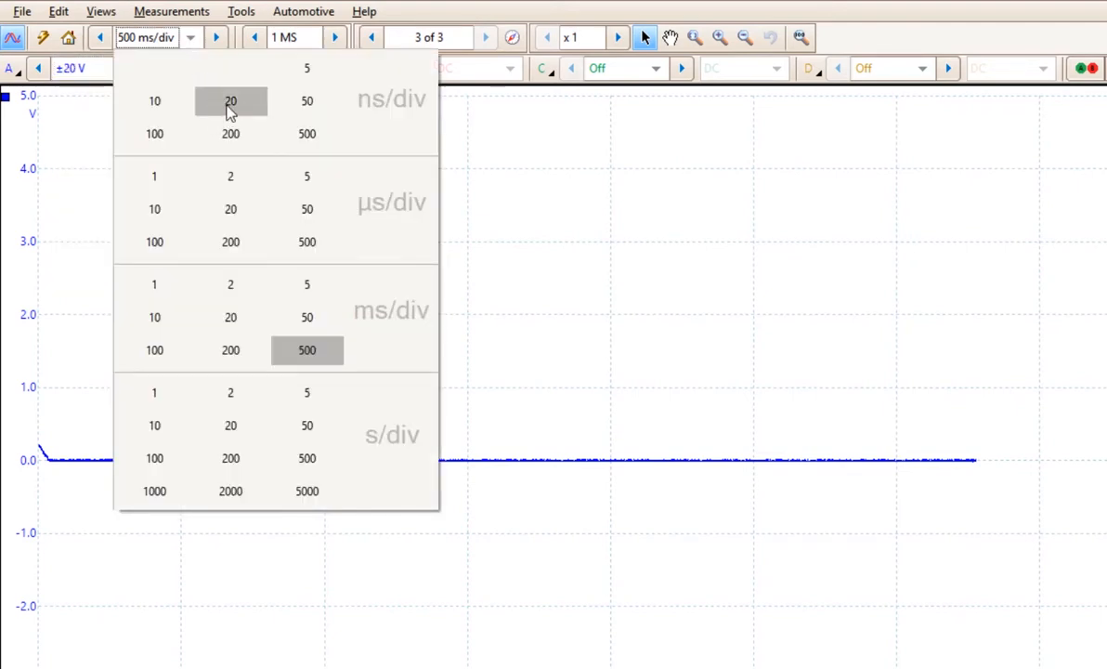
Pick 20 ms/div from the timebase list
{"action": "left_click", "coordinate": [230, 316]}
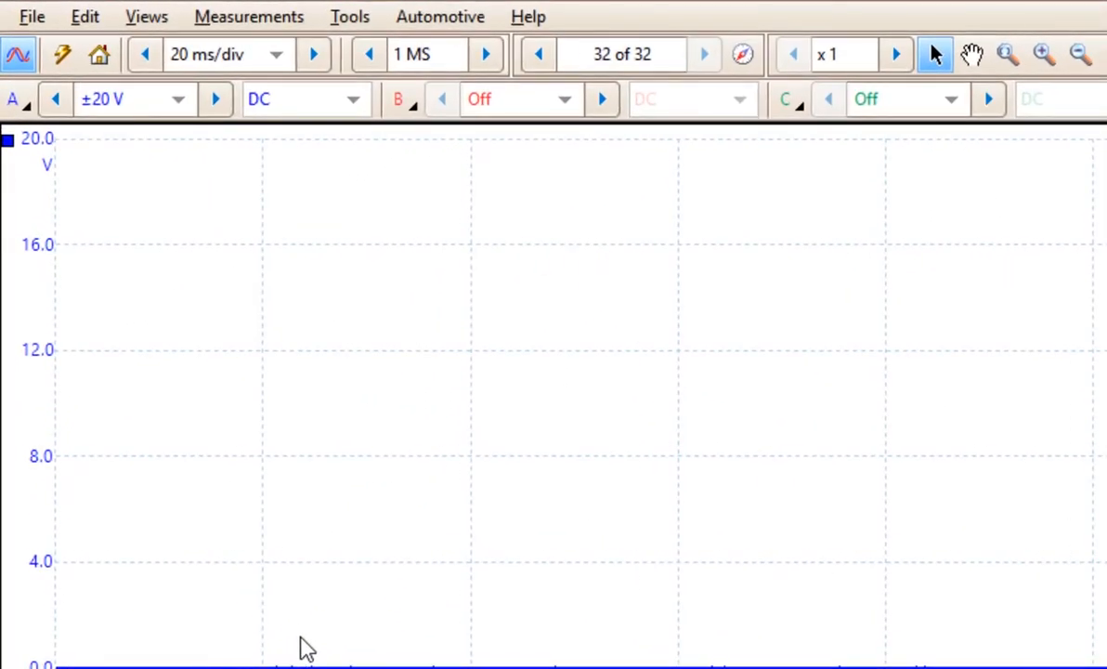
Open 'TPS settings.pssettings' from the Waveforms folder
{"action": "left_click", "coordinate": [32, 16]}
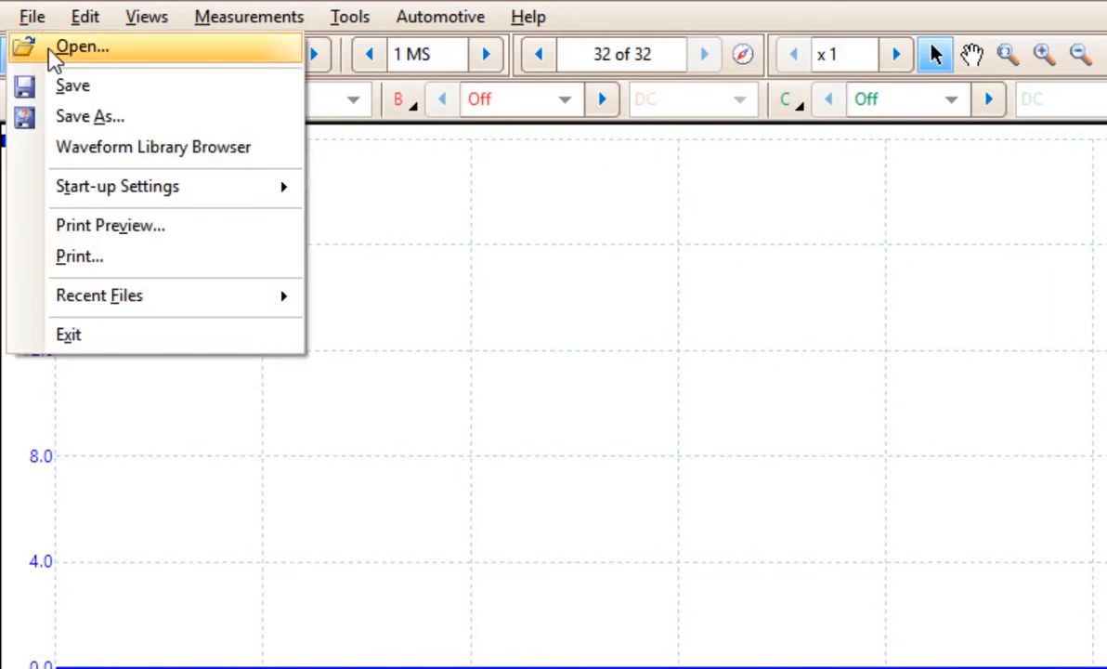
{"action": "left_click", "coordinate": [83, 47]}
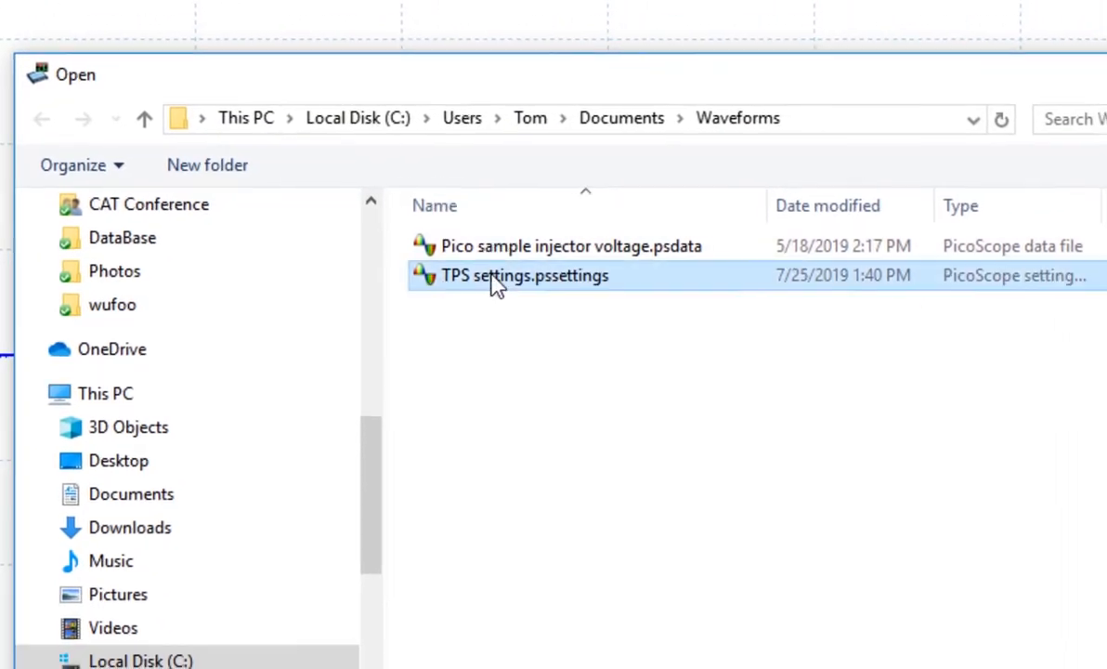
{"action": "double_click", "coordinate": [525, 275]}
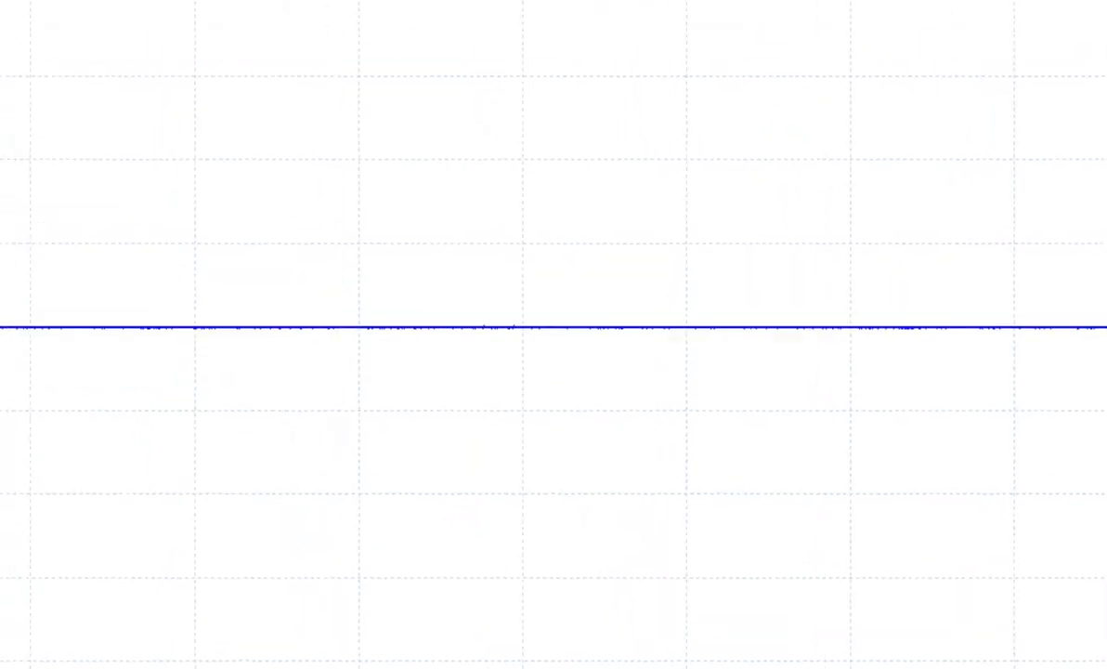